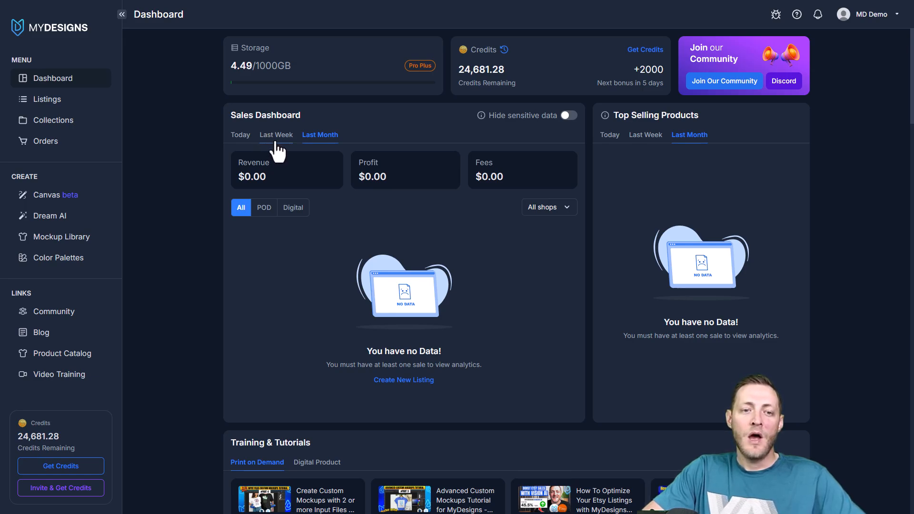
{"action": "mouse_move", "coordinate": [71, 99]}
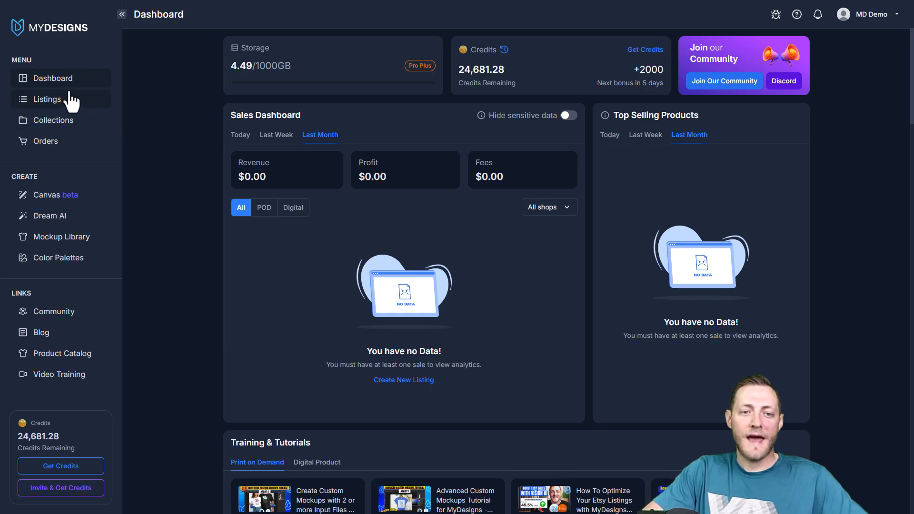
{"action": "mouse_move", "coordinate": [114, 74]}
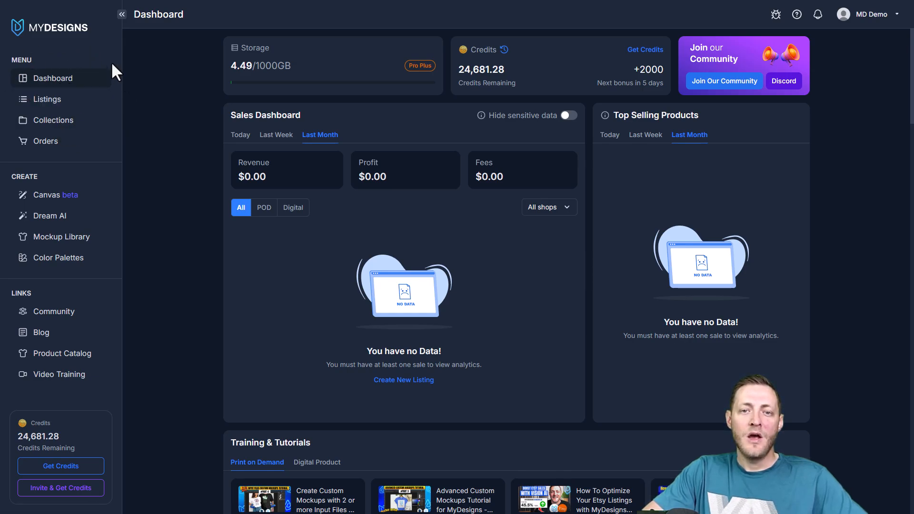
{"action": "mouse_move", "coordinate": [53, 109]}
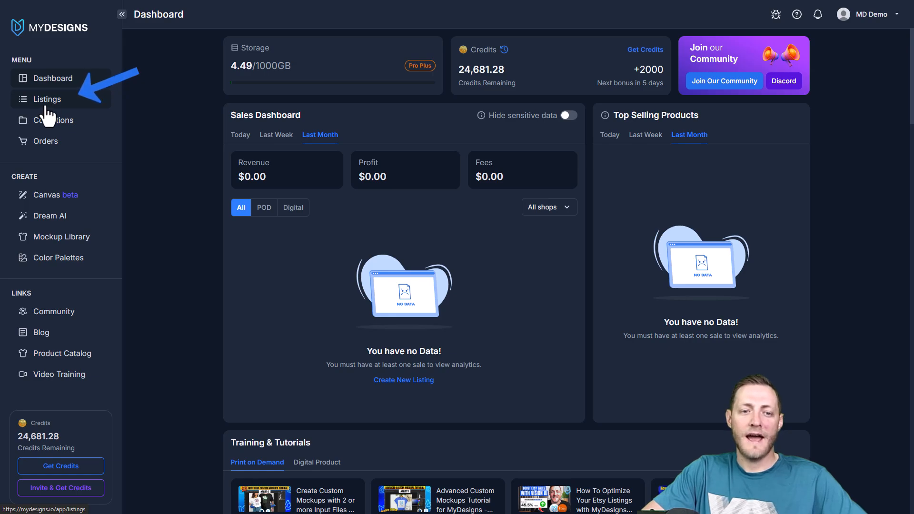
- From Listings, browse to YOUTUBE > Multi-Product Listings and open that folder
{"action": "left_click", "coordinate": [46, 99]}
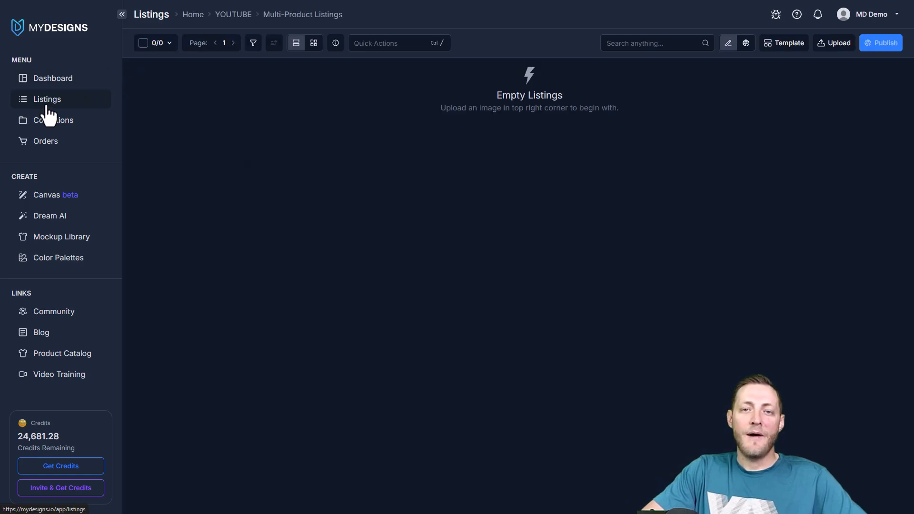
{"action": "mouse_move", "coordinate": [179, 85]}
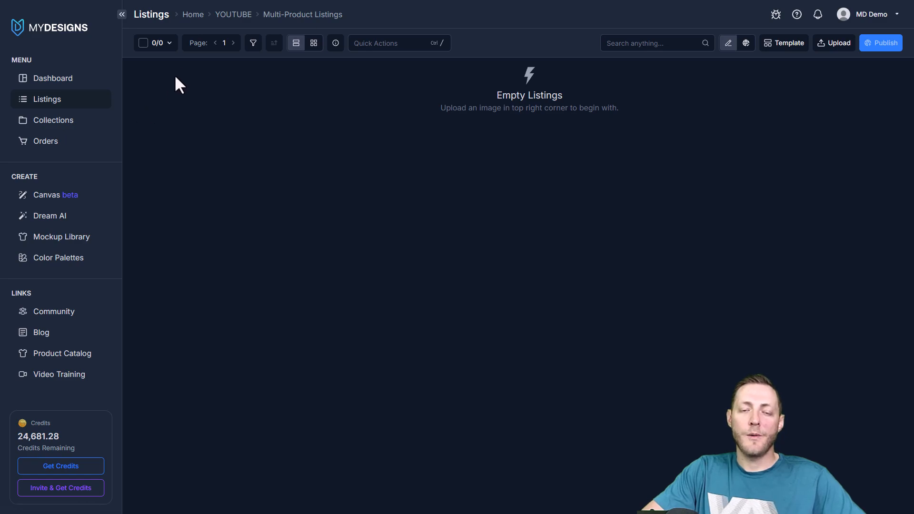
{"action": "mouse_move", "coordinate": [180, 35]}
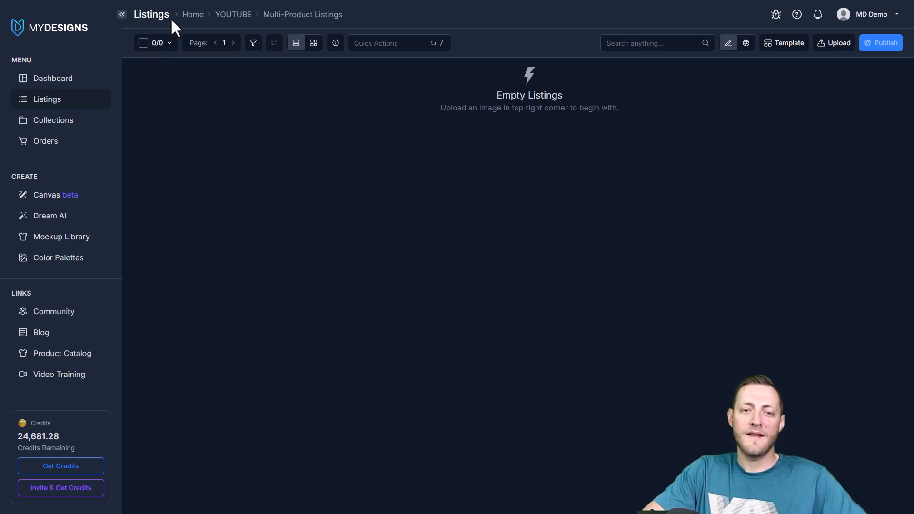
{"action": "mouse_move", "coordinate": [193, 27]}
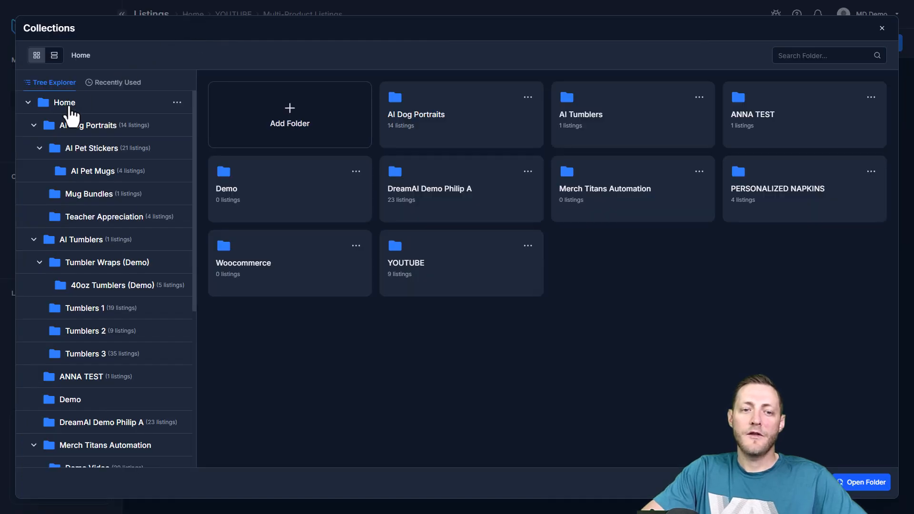
{"action": "left_click", "coordinate": [290, 114]}
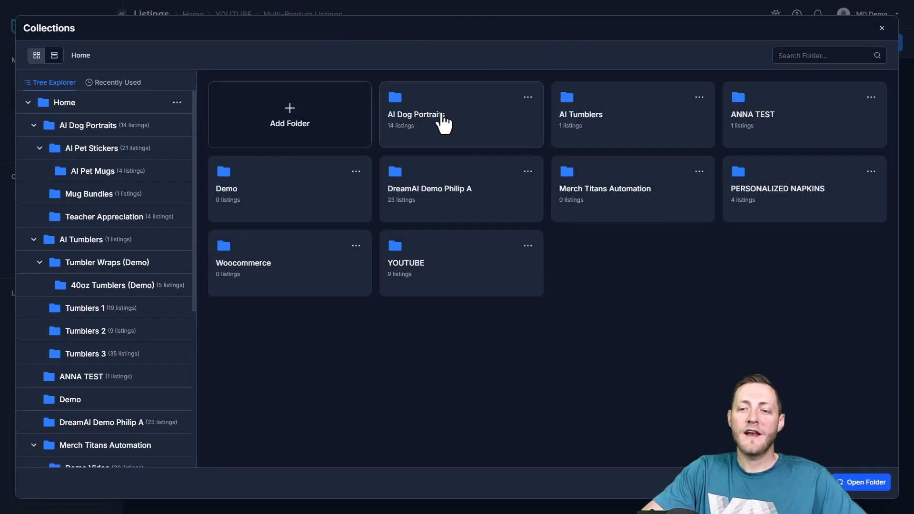
{"action": "mouse_move", "coordinate": [377, 237]}
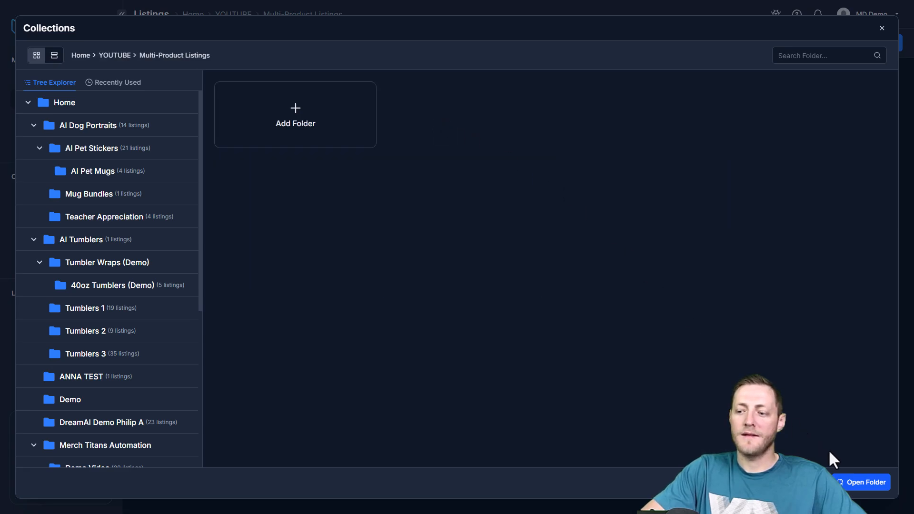
{"action": "left_click", "coordinate": [881, 28]}
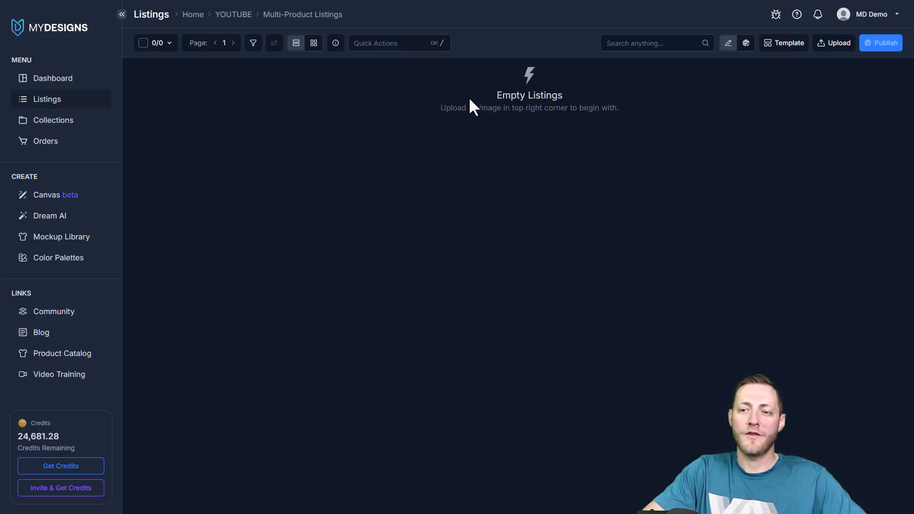
{"action": "mouse_move", "coordinate": [494, 188]}
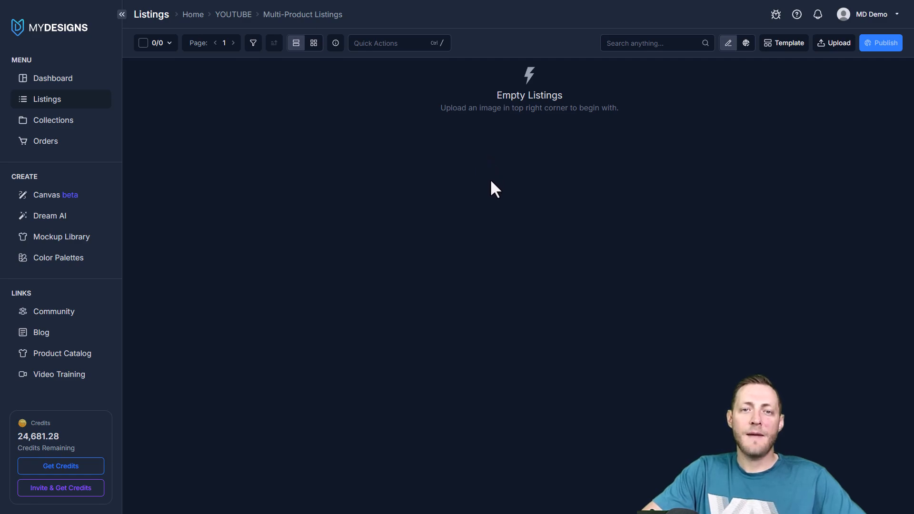
{"action": "mouse_move", "coordinate": [502, 205]}
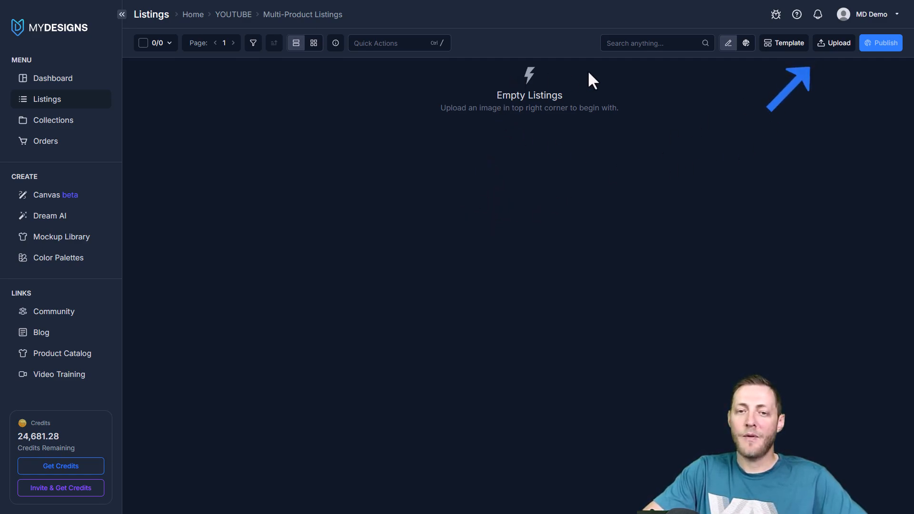
- Upload all six camping design PNGs into the Multi-Product Listings folder
{"action": "left_click", "coordinate": [834, 43]}
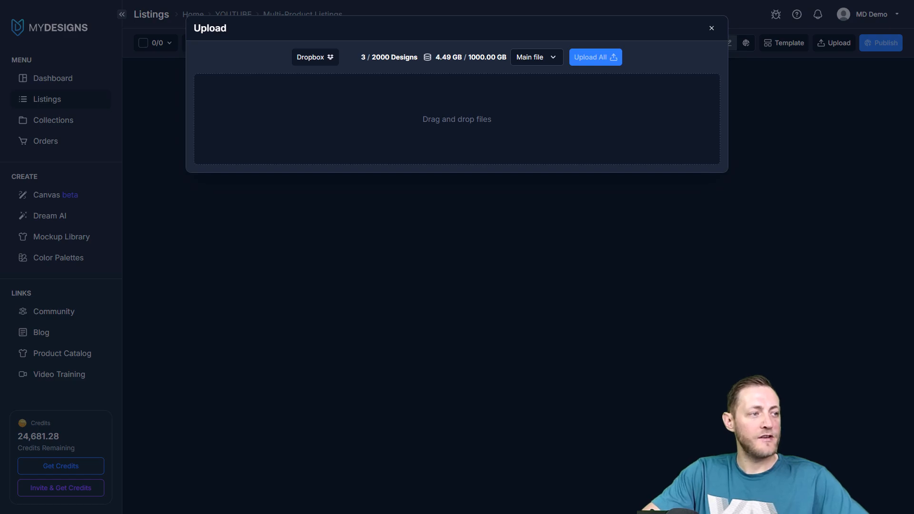
{"action": "mouse_move", "coordinate": [166, 130]}
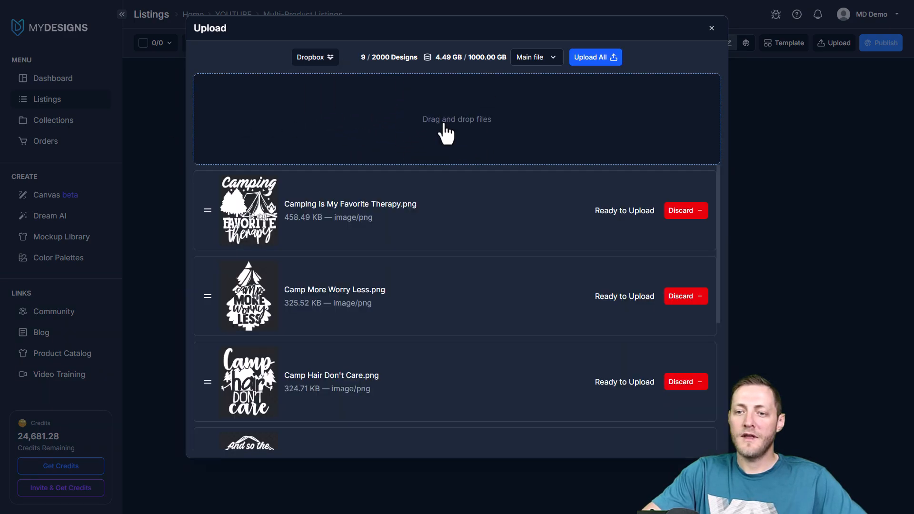
{"action": "mouse_move", "coordinate": [501, 118]}
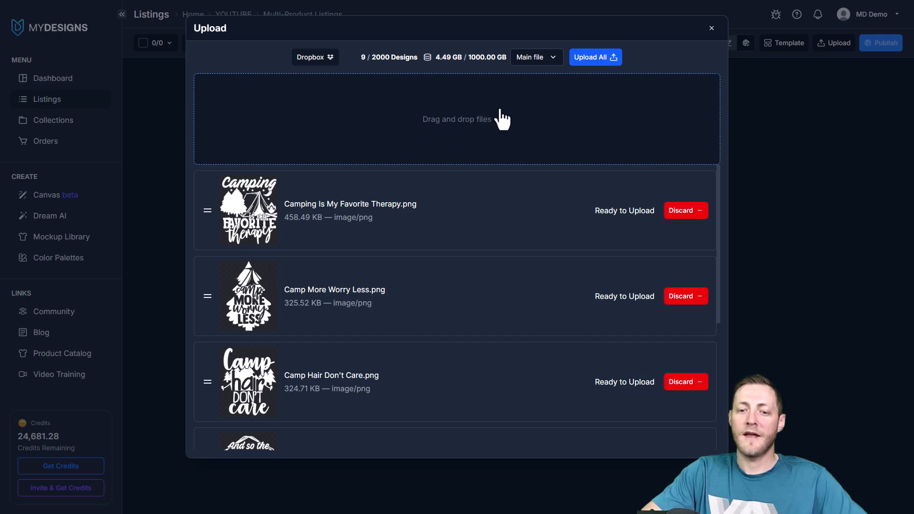
{"action": "scroll", "scroll_direction": "down", "scroll_amount": 3}
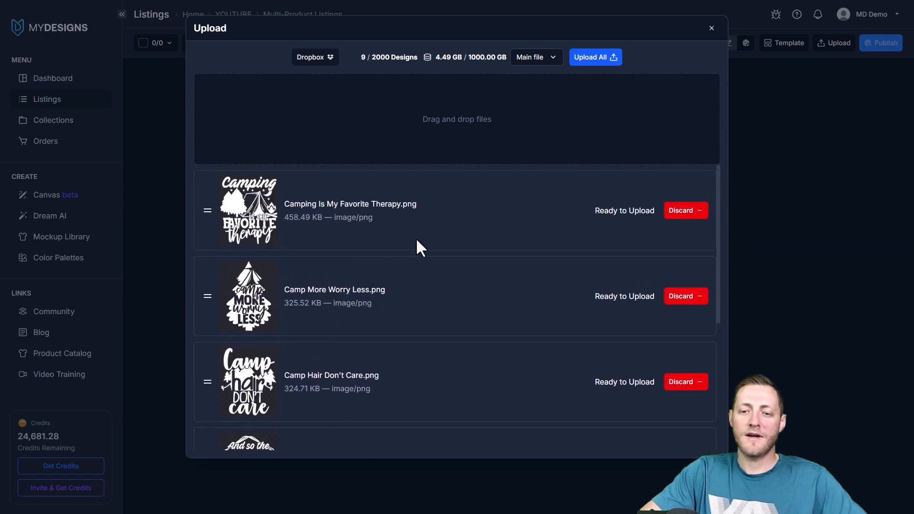
{"action": "left_click", "coordinate": [595, 57]}
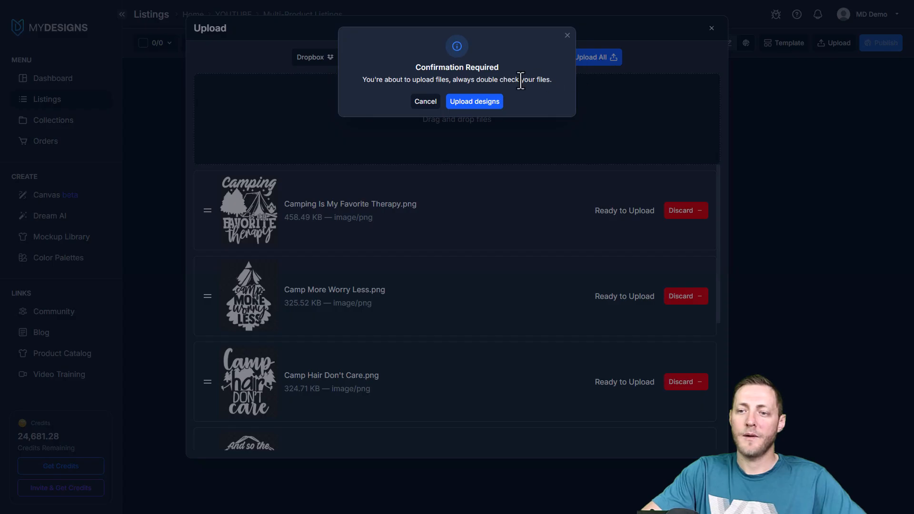
{"action": "mouse_move", "coordinate": [474, 110]}
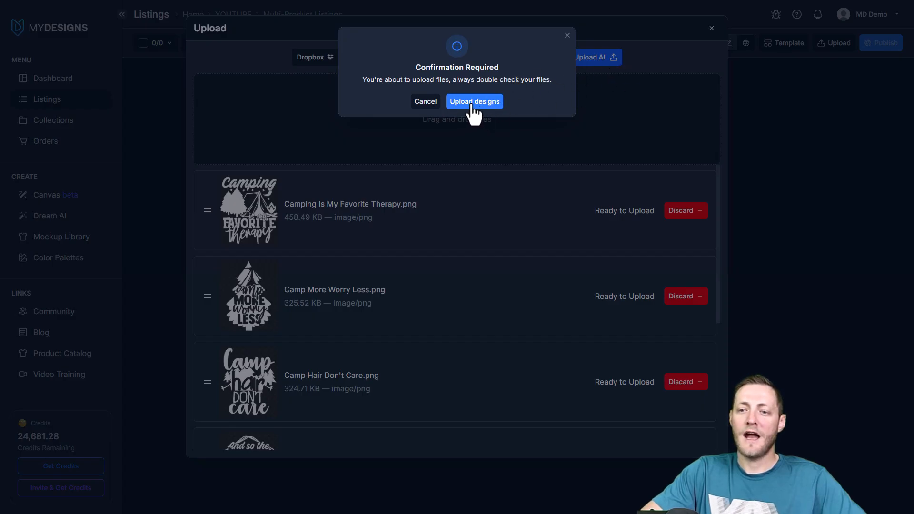
{"action": "left_click", "coordinate": [474, 102]}
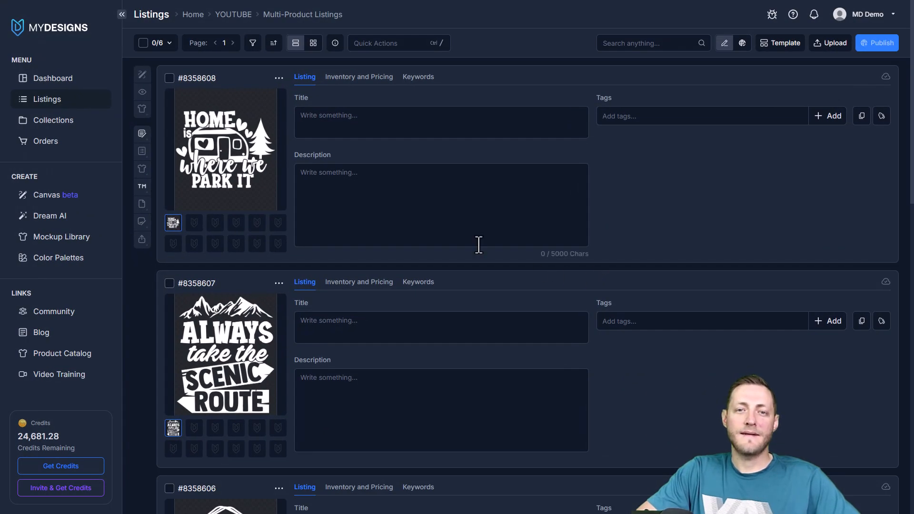
{"action": "scroll", "scroll_direction": "down", "scroll_amount": 3}
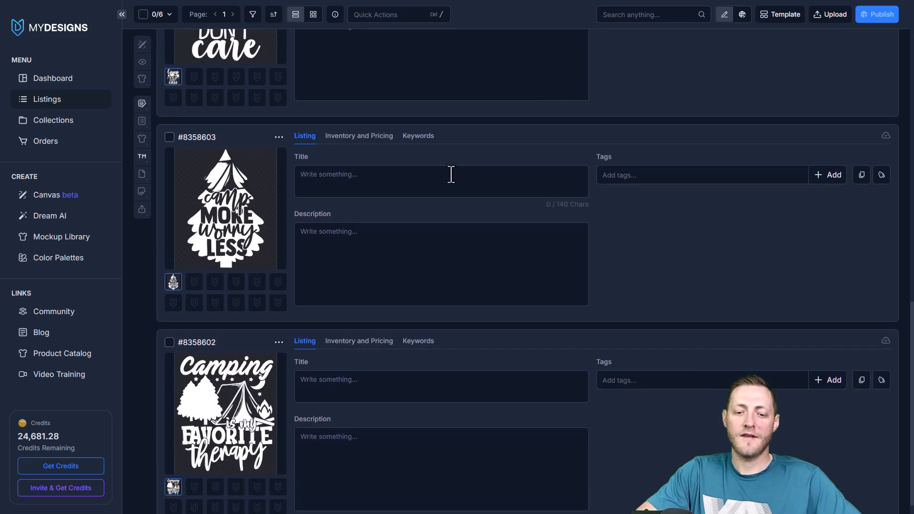
{"action": "scroll", "scroll_direction": "down", "scroll_amount": 3}
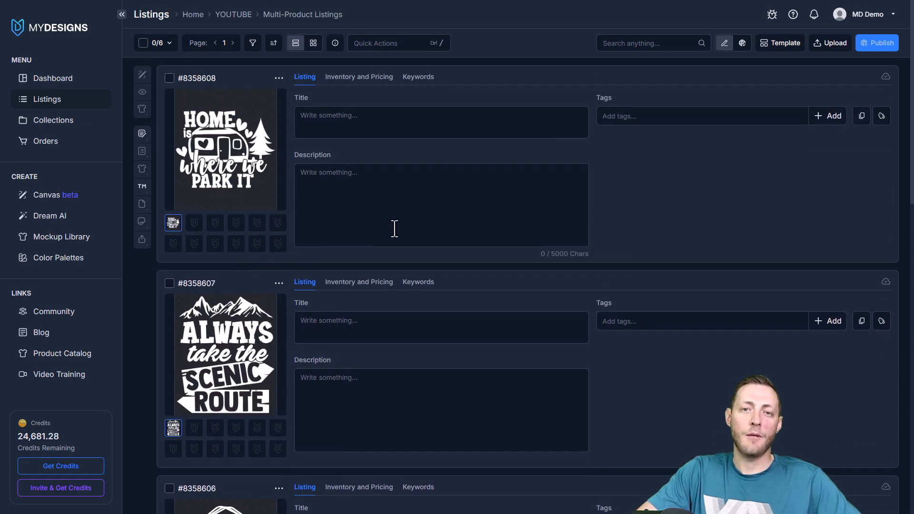
{"action": "mouse_move", "coordinate": [386, 234]}
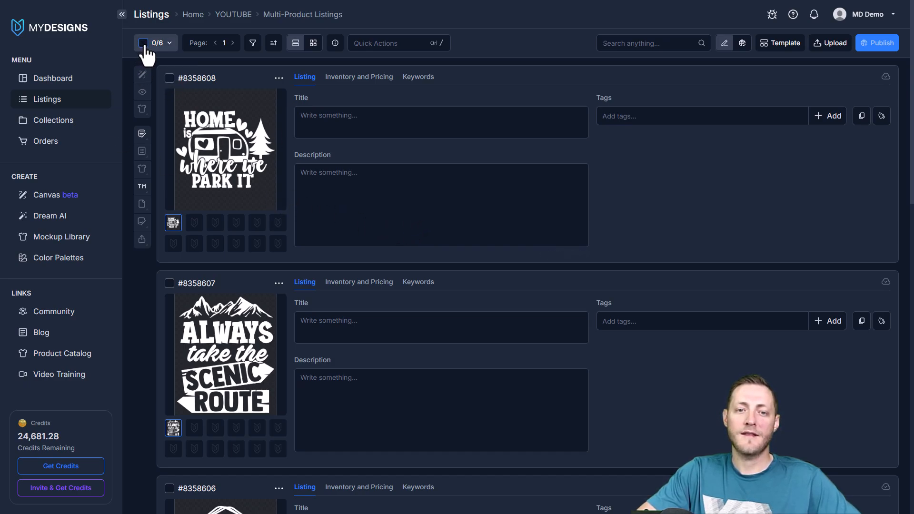
- Tick the select-all checkbox so all six camping listings are selected (6/6)
{"action": "left_click", "coordinate": [143, 42]}
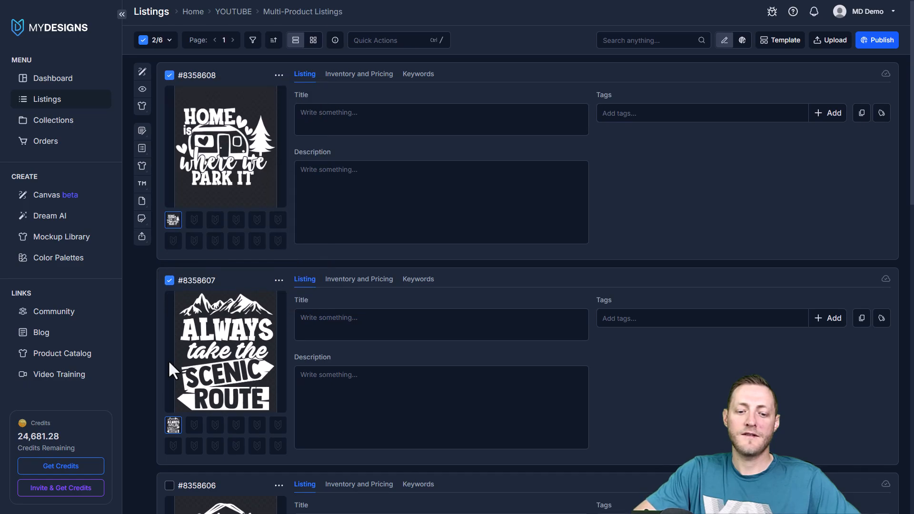
{"action": "left_click", "coordinate": [143, 40]}
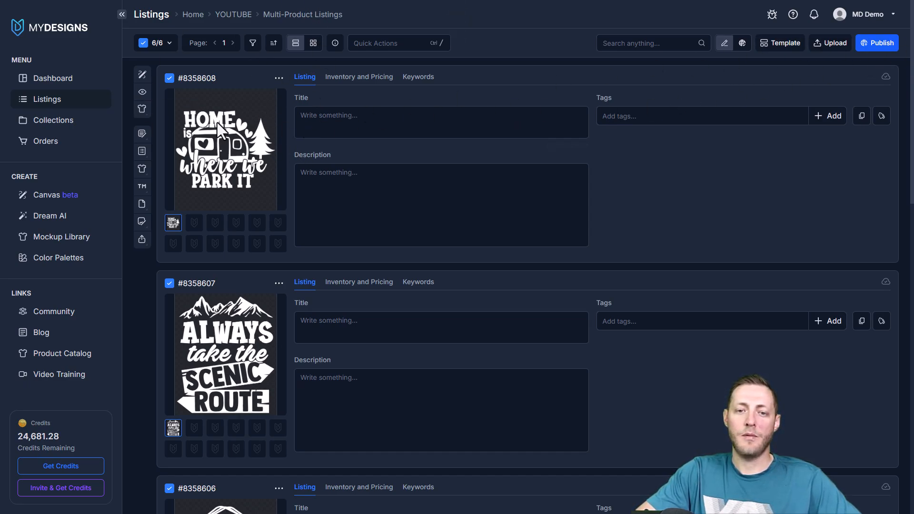
{"action": "mouse_move", "coordinate": [262, 198]}
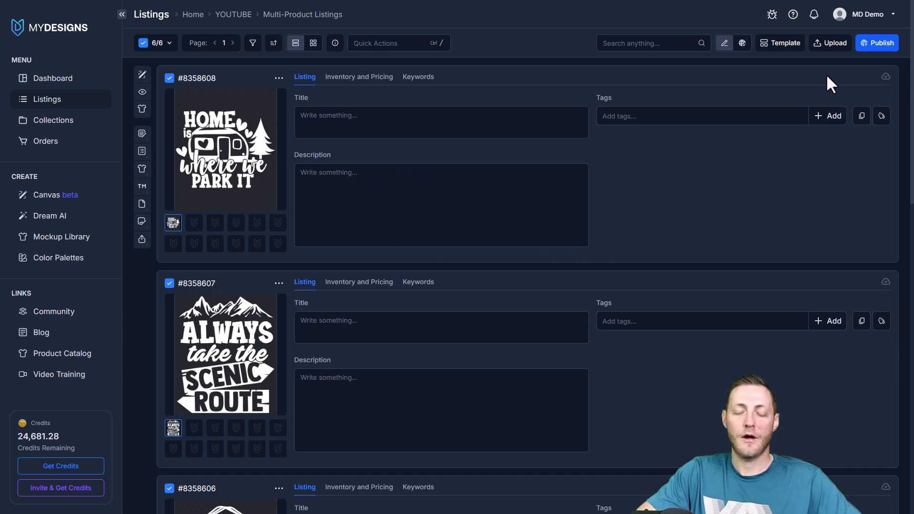
{"action": "mouse_move", "coordinate": [620, 155]}
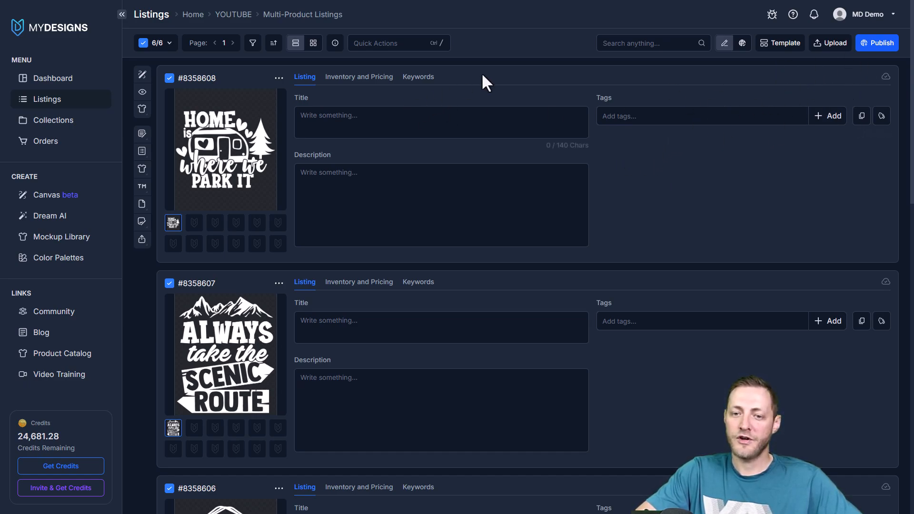
{"action": "left_click", "coordinate": [348, 129]}
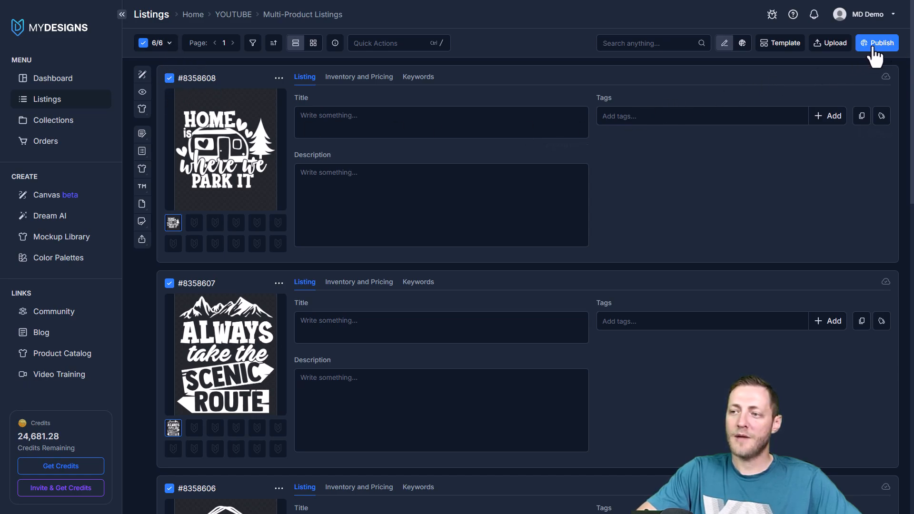
- Open publishing options and browse the public profiles for shirts, candles and ornaments
{"action": "left_click", "coordinate": [882, 42]}
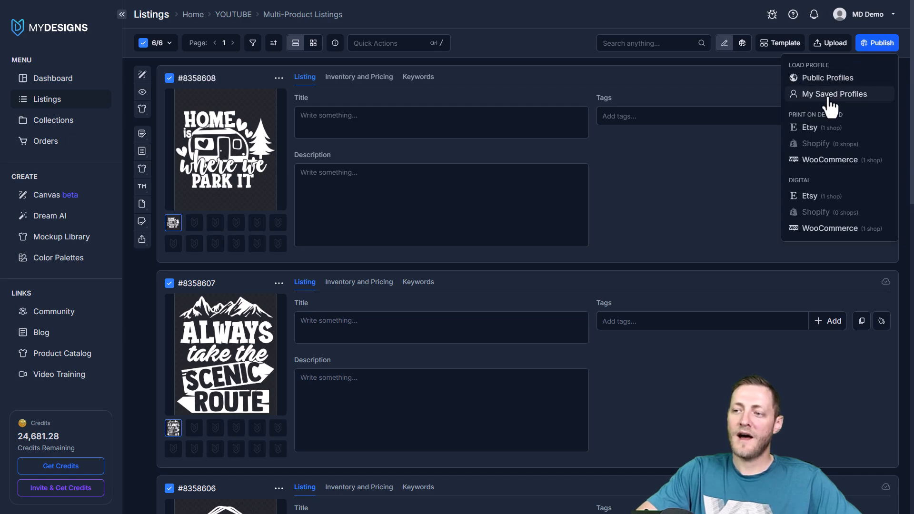
{"action": "mouse_move", "coordinate": [822, 84]}
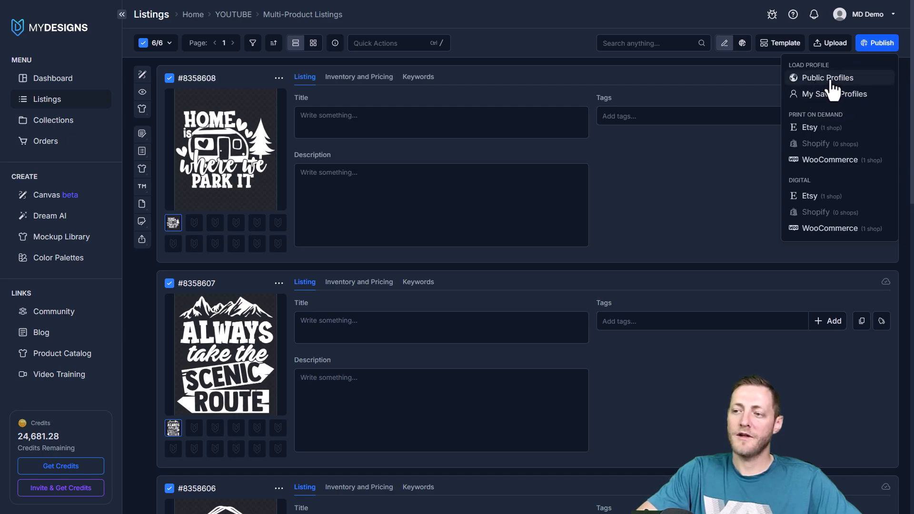
{"action": "left_click", "coordinate": [827, 78]}
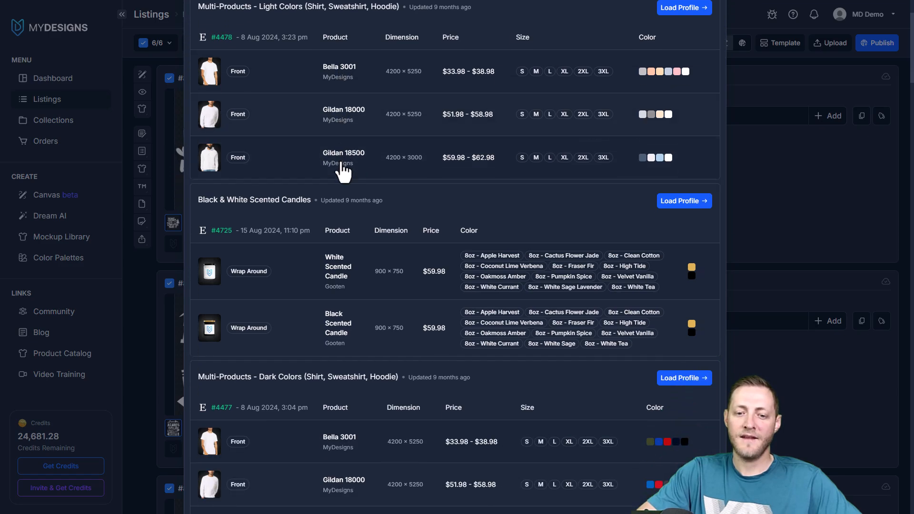
{"action": "scroll", "scroll_direction": "down", "scroll_amount": 3}
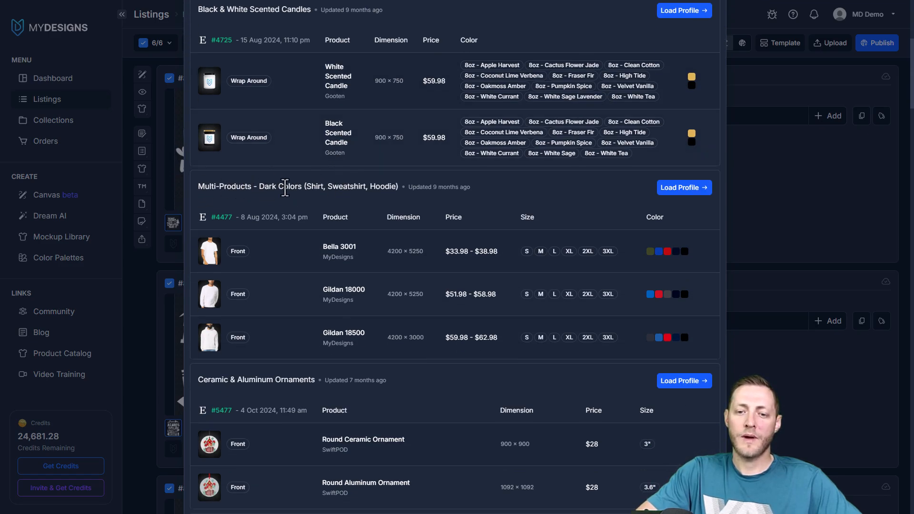
{"action": "mouse_move", "coordinate": [424, 204]}
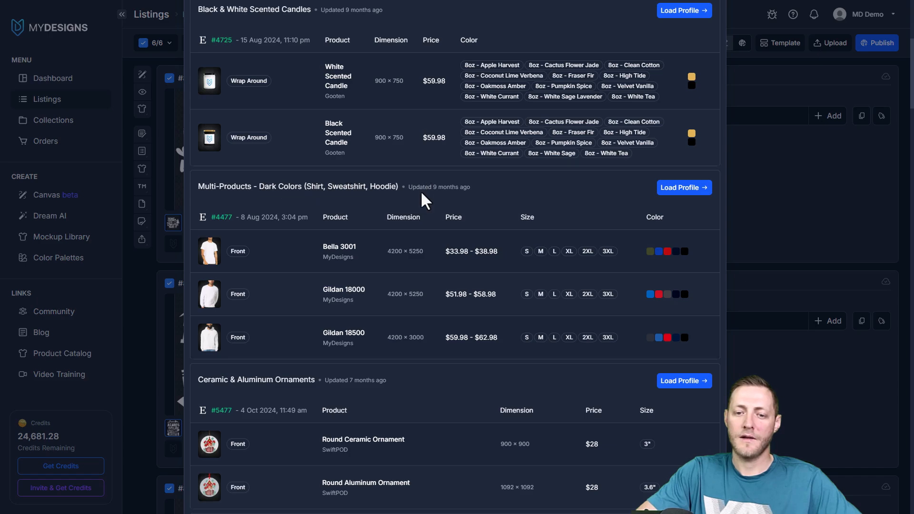
{"action": "mouse_move", "coordinate": [458, 234]}
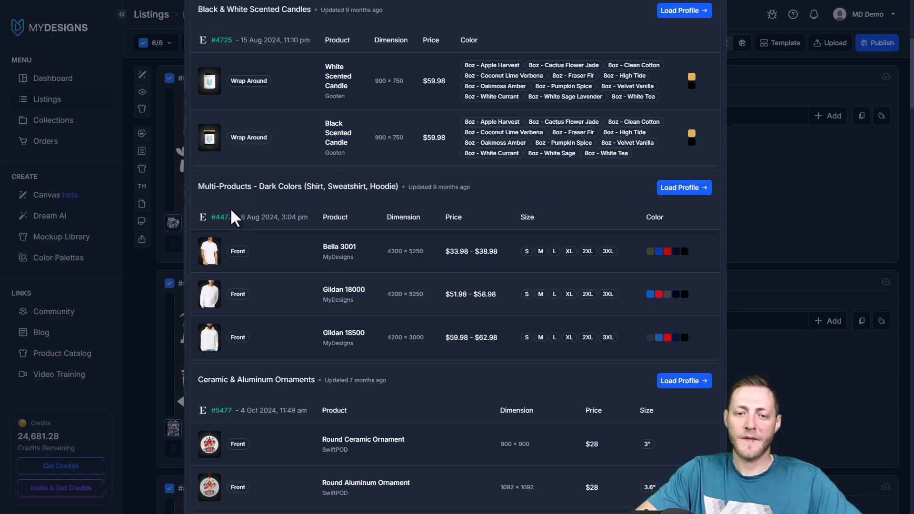
{"action": "mouse_move", "coordinate": [316, 257]}
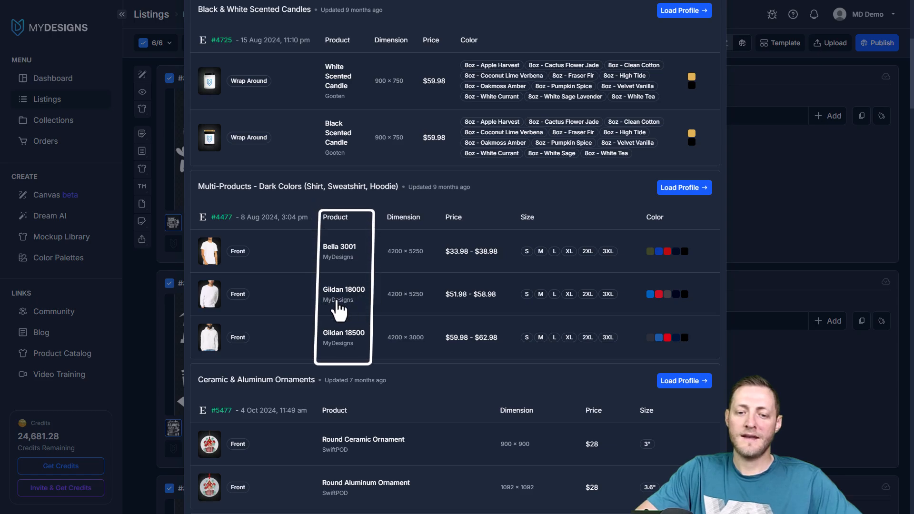
{"action": "mouse_move", "coordinate": [442, 390]}
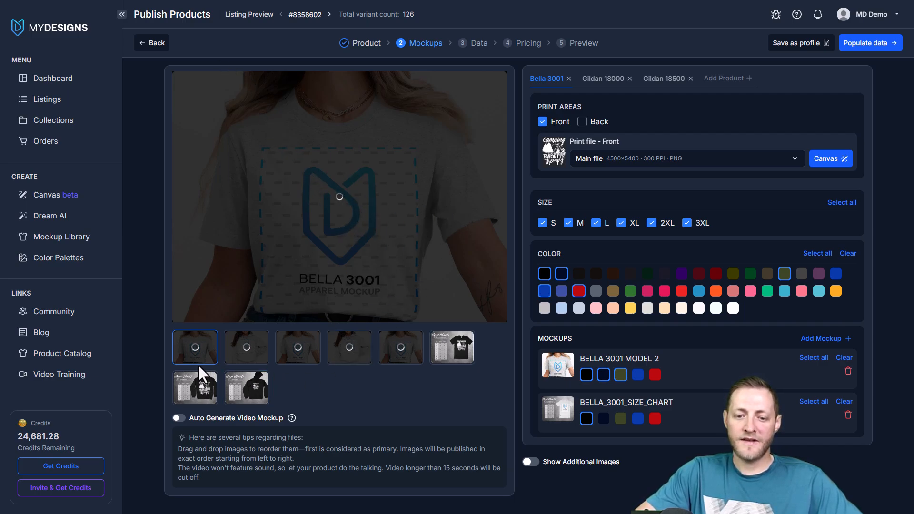
{"action": "mouse_move", "coordinate": [271, 347]}
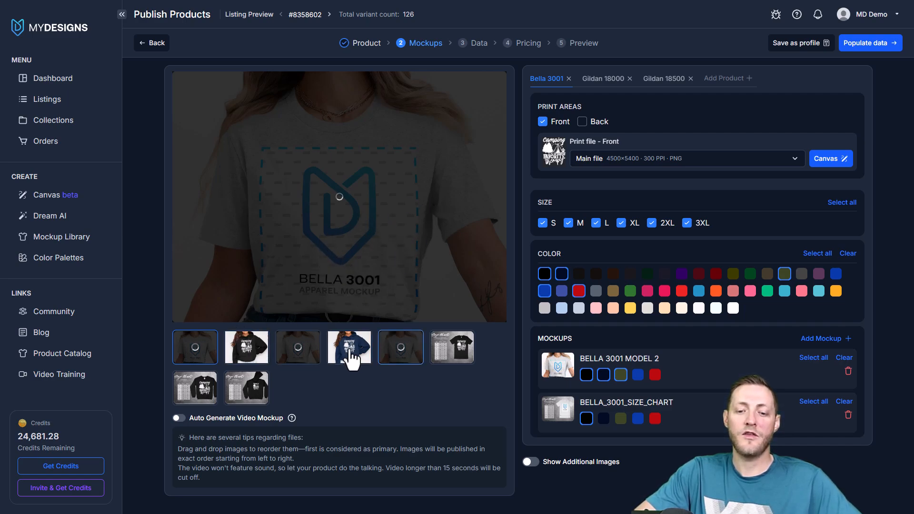
- Preview the black shirt, black hoodie and olive shirt mockups, then show Gildan 18000 settings
{"action": "left_click", "coordinate": [195, 347]}
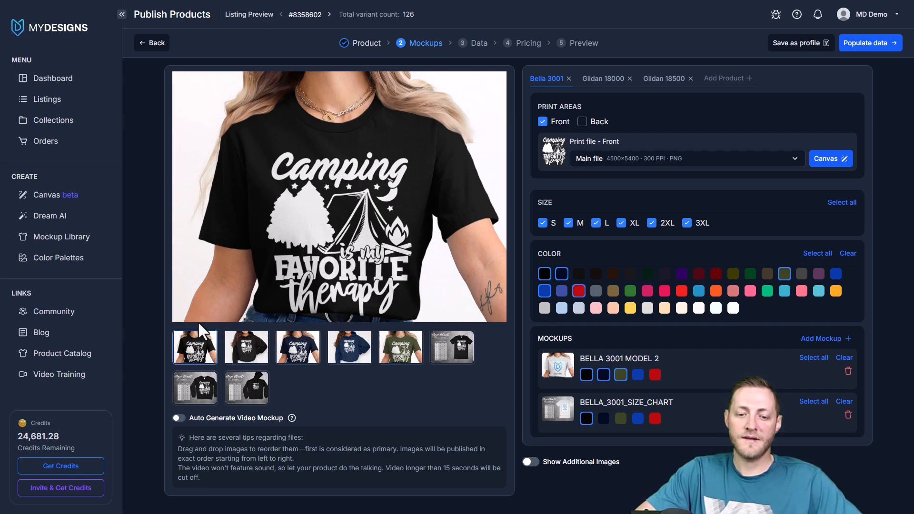
{"action": "left_click", "coordinate": [247, 347]}
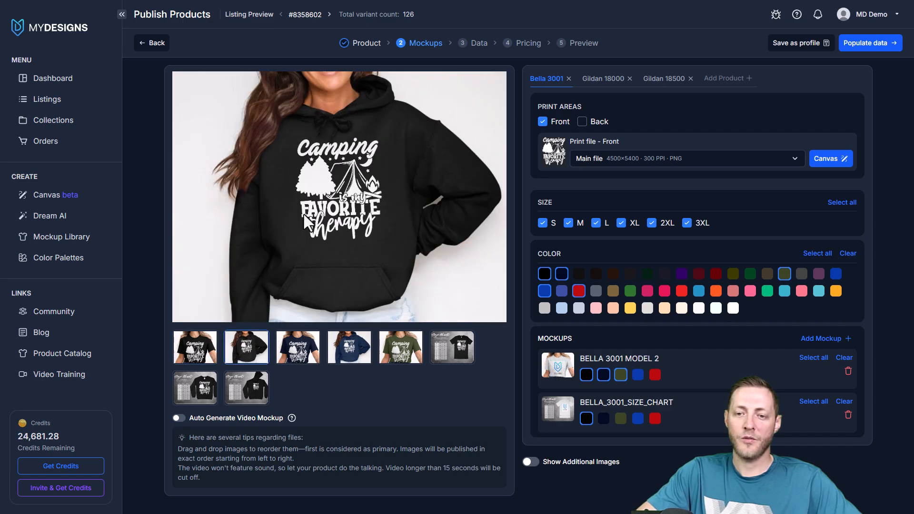
{"action": "left_click", "coordinate": [400, 347]}
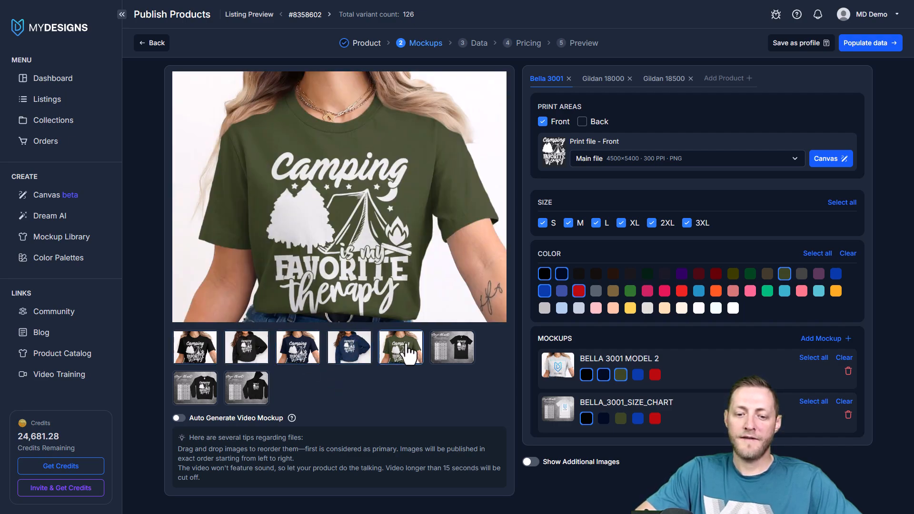
{"action": "left_click", "coordinate": [194, 347]}
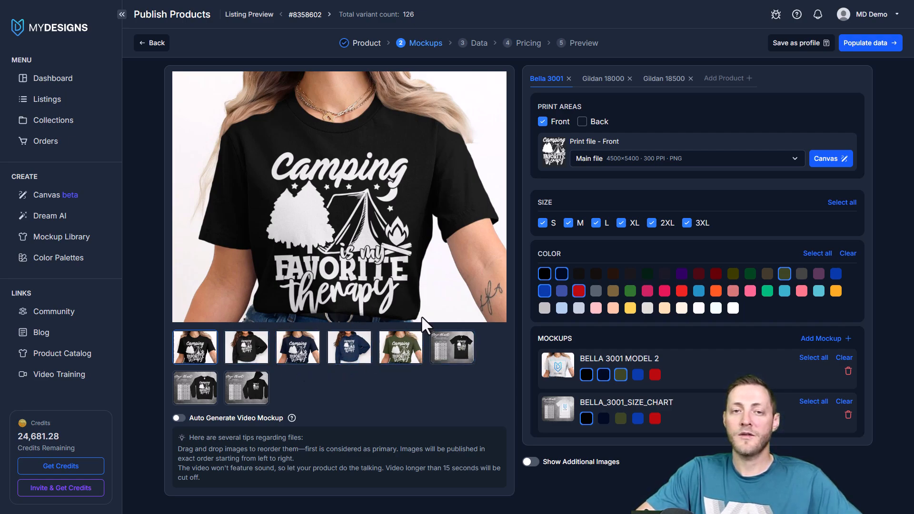
{"action": "mouse_move", "coordinate": [482, 317]}
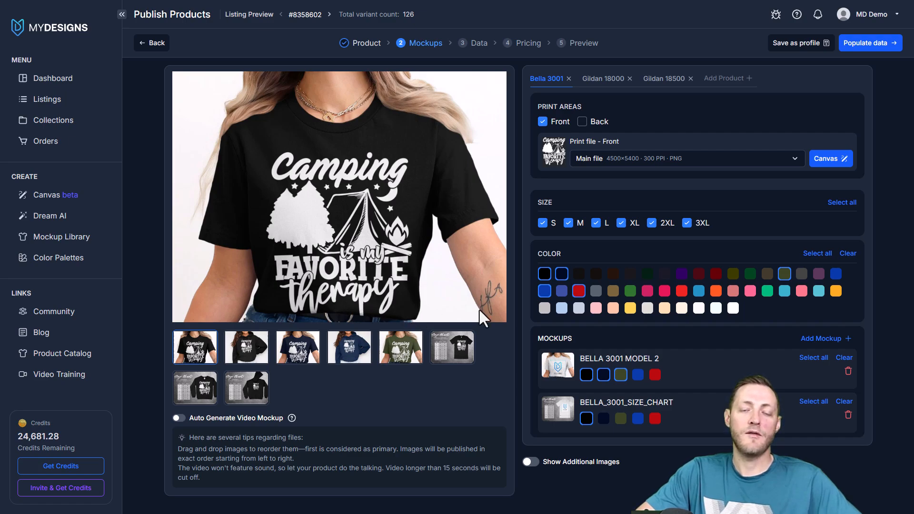
{"action": "mouse_move", "coordinate": [666, 389]}
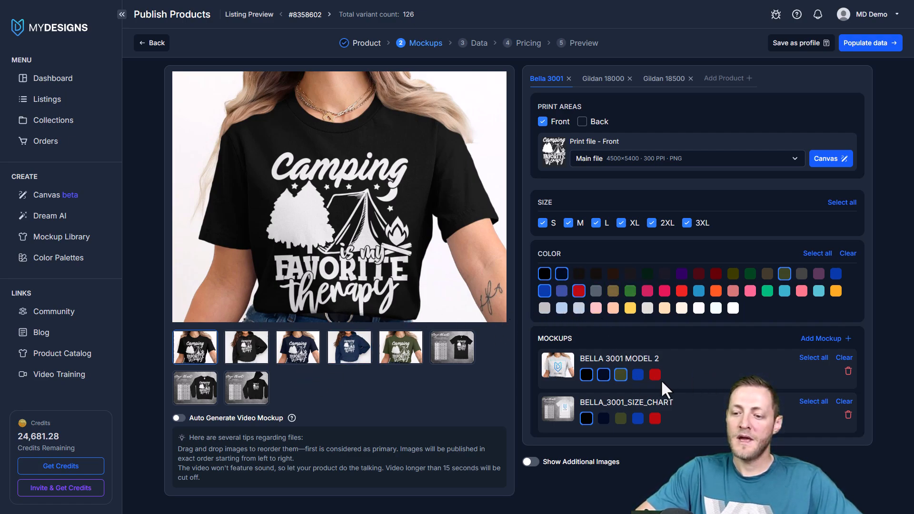
{"action": "mouse_move", "coordinate": [569, 85]}
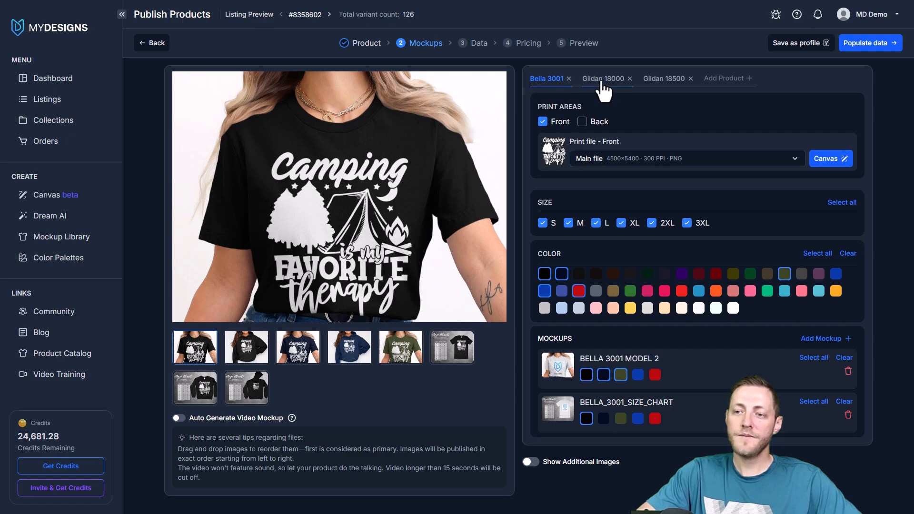
{"action": "left_click", "coordinate": [603, 78]}
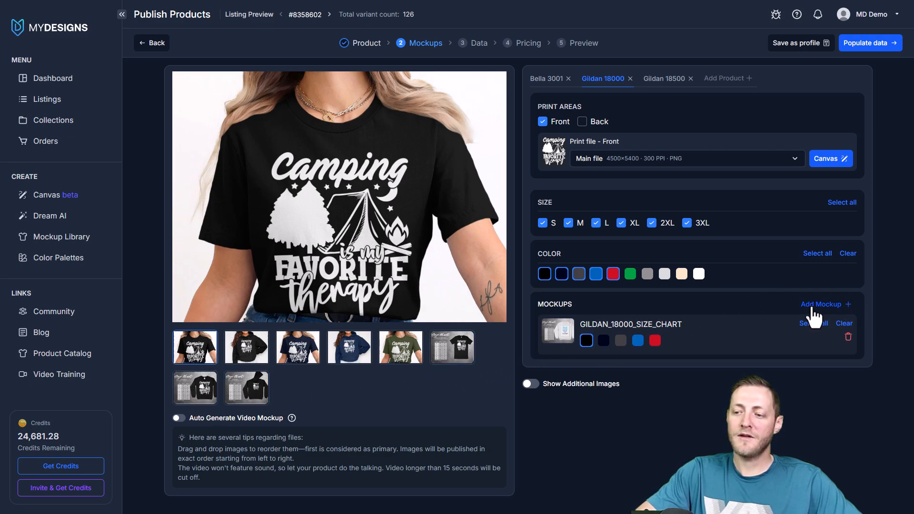
- Open the sweatshirt mockup library for adding to Gildan 18000
{"action": "left_click", "coordinate": [821, 304]}
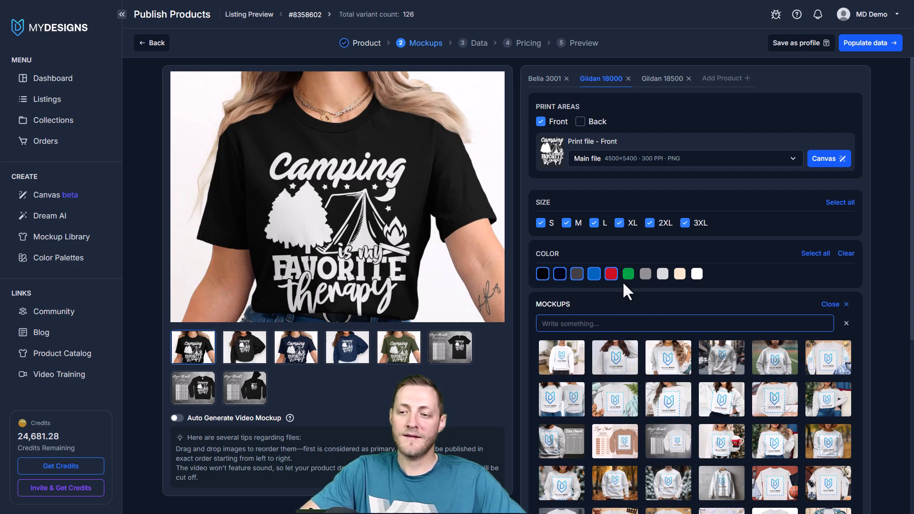
{"action": "mouse_move", "coordinate": [615, 364]}
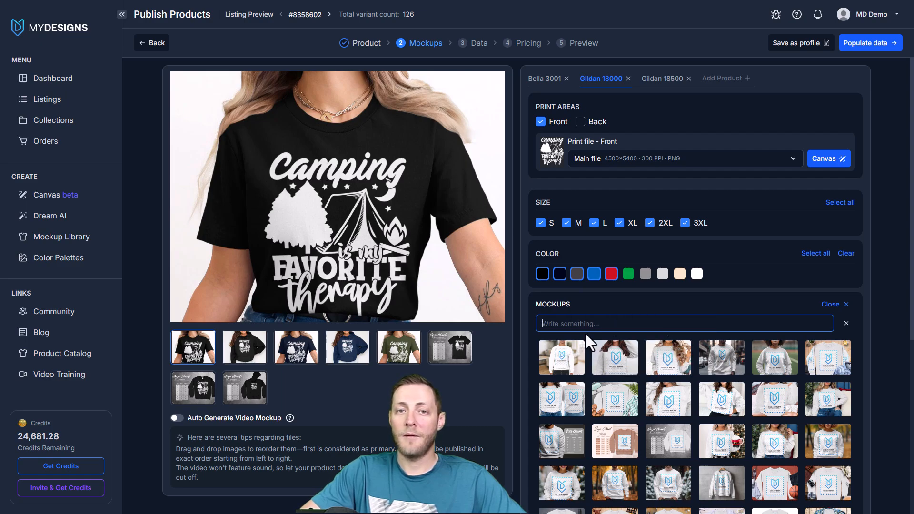
{"action": "mouse_move", "coordinate": [725, 367]}
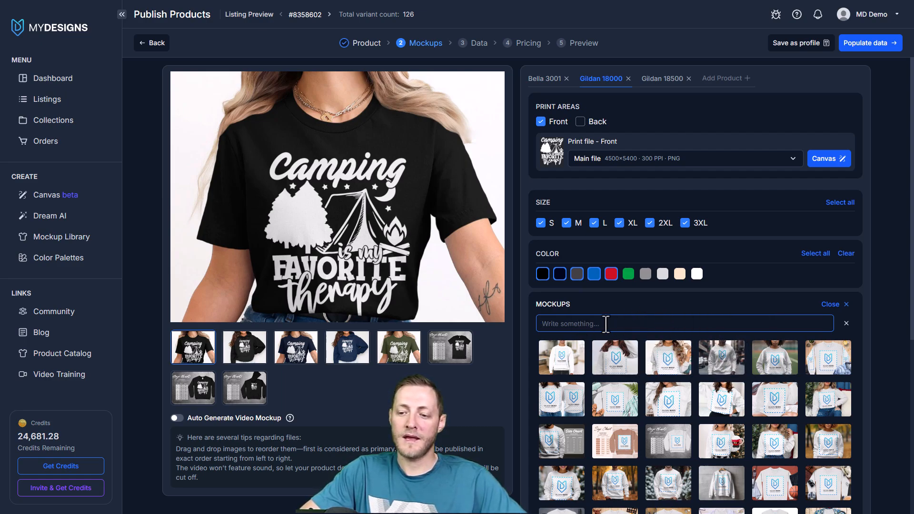
{"action": "mouse_move", "coordinate": [726, 366]}
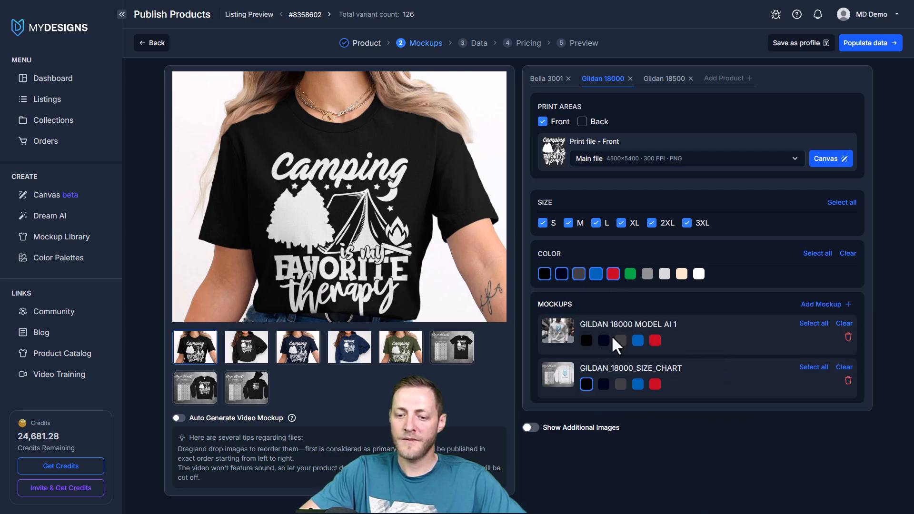
{"action": "mouse_move", "coordinate": [585, 340]}
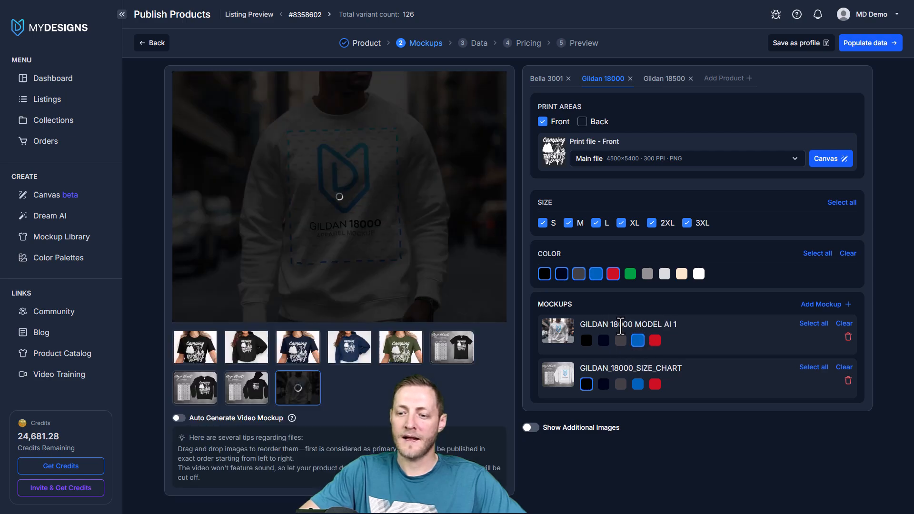
{"action": "mouse_move", "coordinate": [557, 100]}
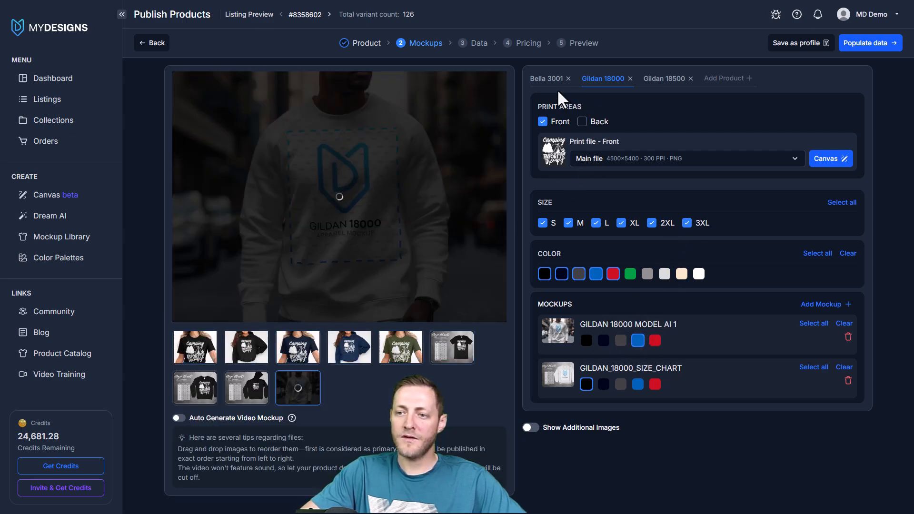
- Give Bella 3001 the FALL MODEL 01 AI mockup with adjusted colours, then show Gildan 18500
{"action": "left_click", "coordinate": [544, 79]}
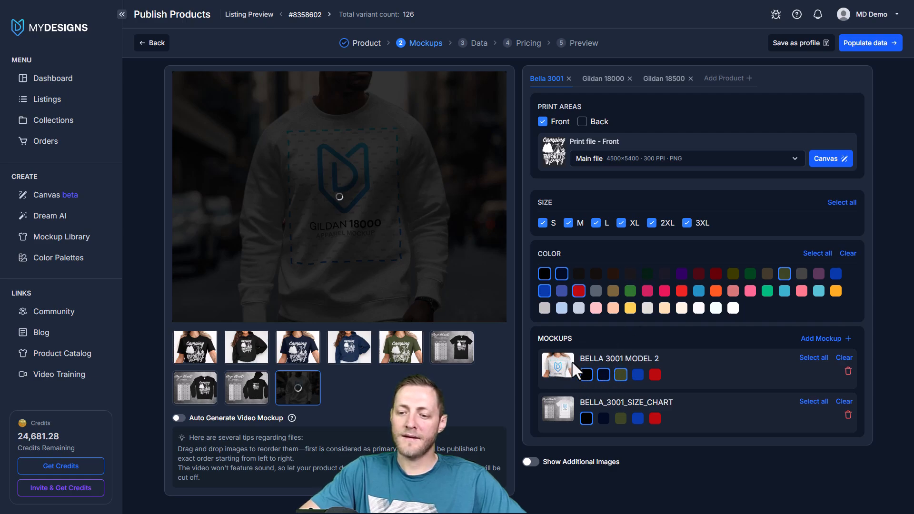
{"action": "left_click", "coordinate": [604, 375]}
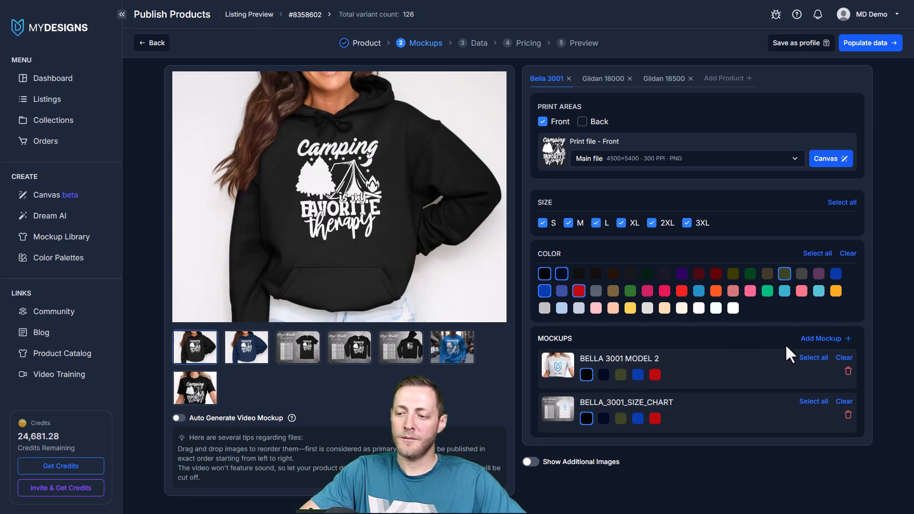
{"action": "left_click", "coordinate": [821, 338]}
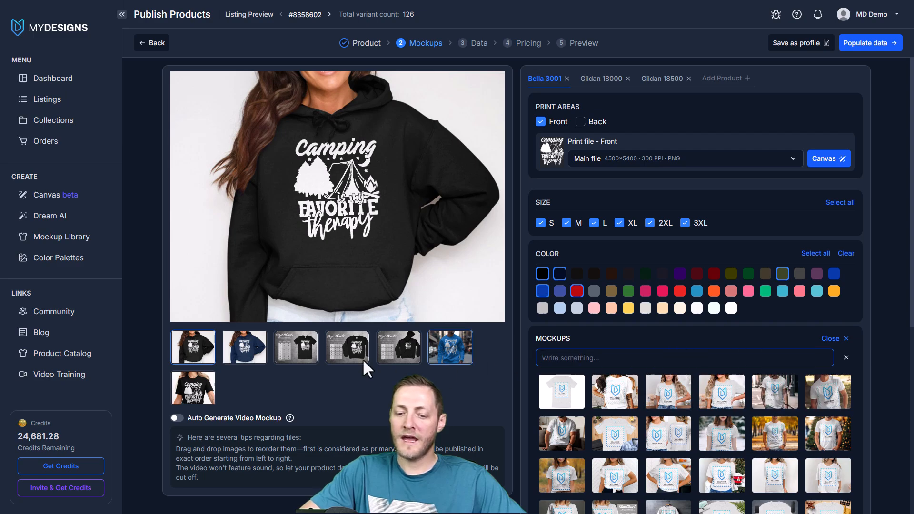
{"action": "mouse_move", "coordinate": [775, 433]}
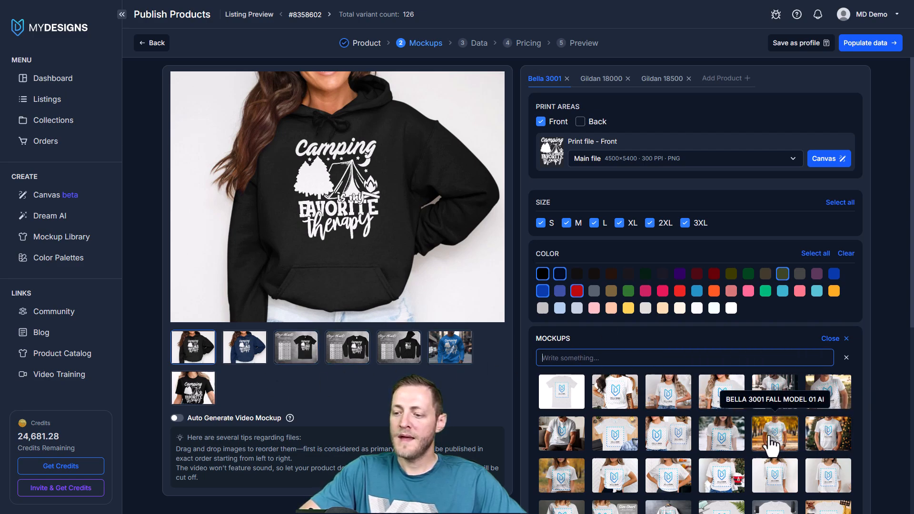
{"action": "mouse_move", "coordinate": [781, 447]}
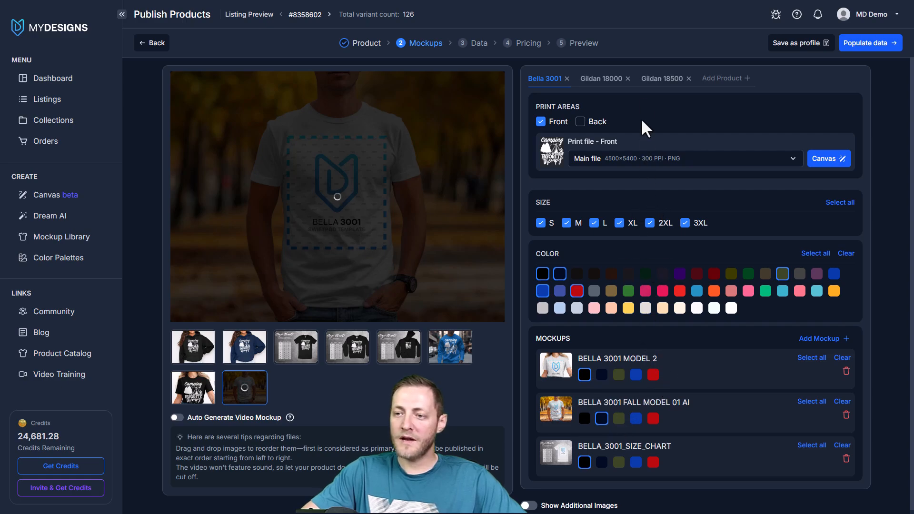
{"action": "left_click", "coordinate": [662, 78]}
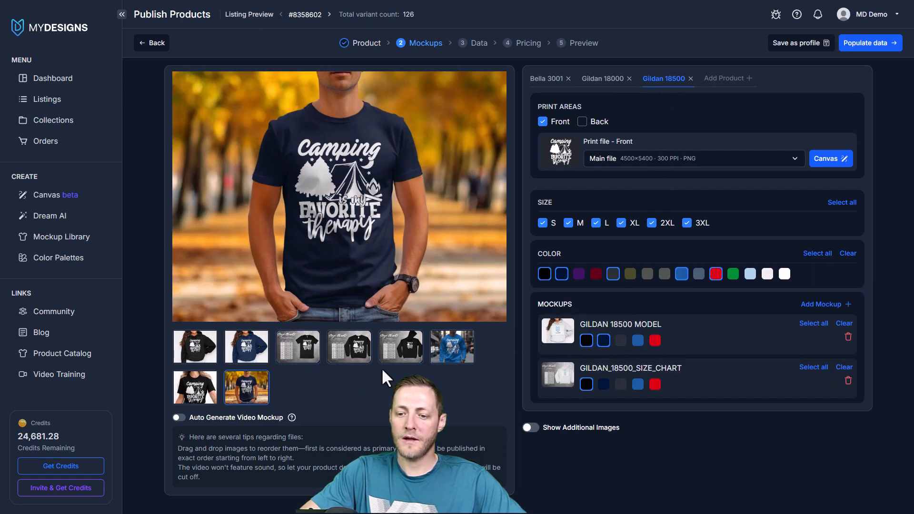
{"action": "mouse_move", "coordinate": [586, 340]}
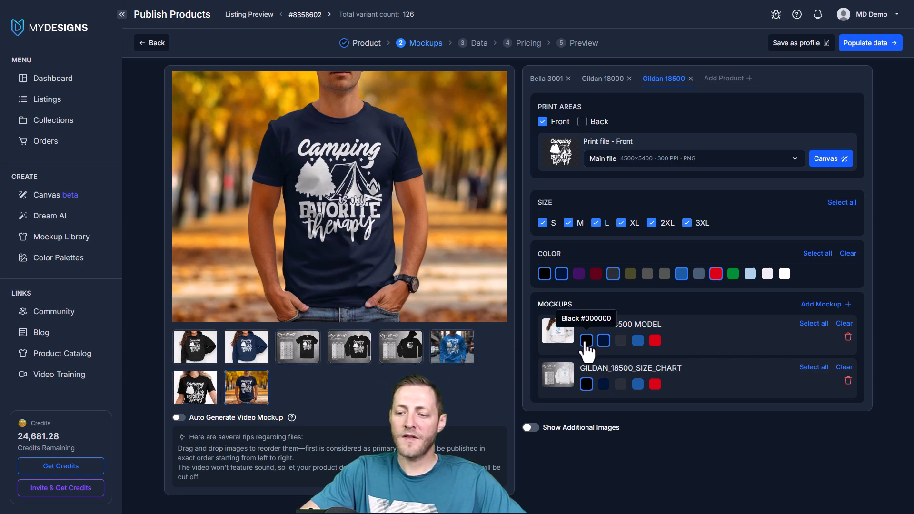
{"action": "mouse_move", "coordinate": [603, 341]}
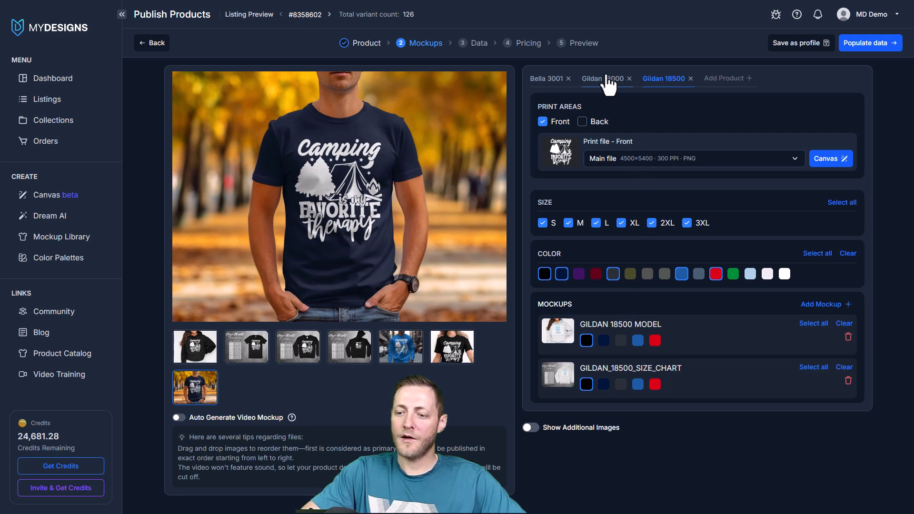
- Add the GILDAN 18000 MODEL 2 mockup to the Gildan 18000 product
{"action": "left_click", "coordinate": [601, 79]}
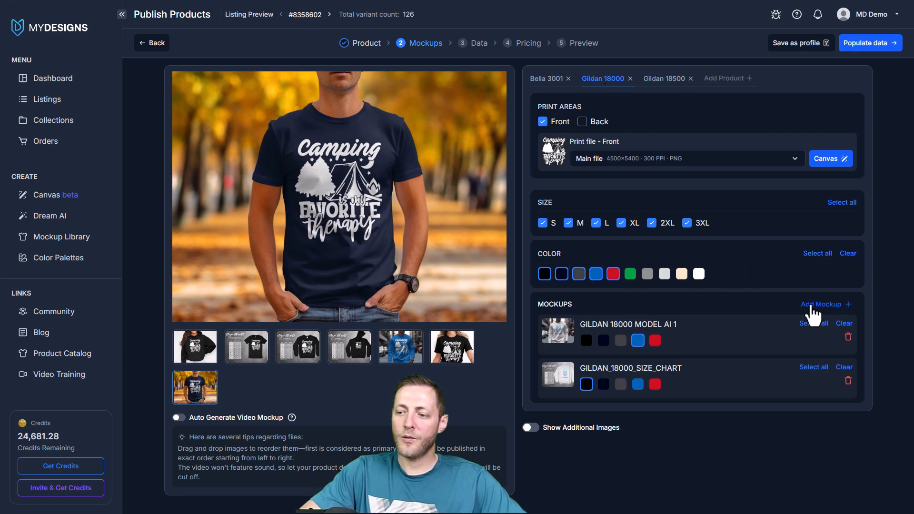
{"action": "left_click", "coordinate": [820, 304]}
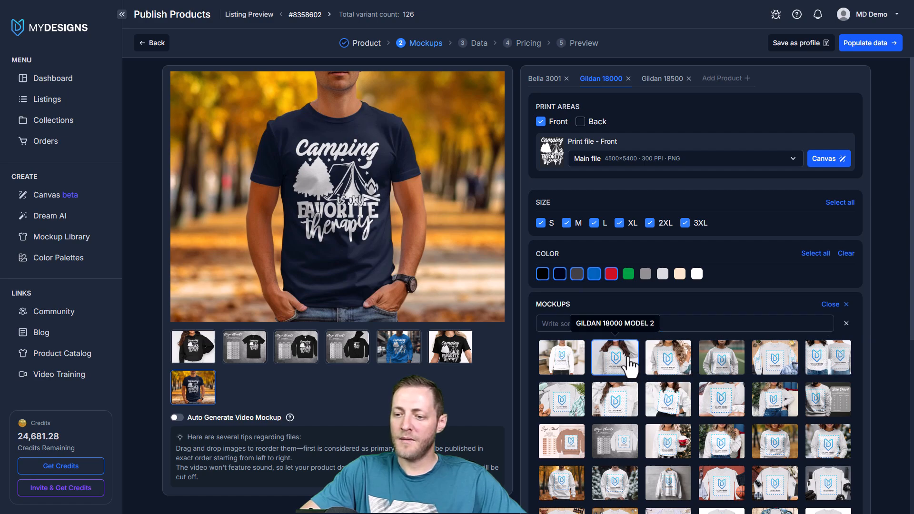
{"action": "left_click", "coordinate": [615, 357]}
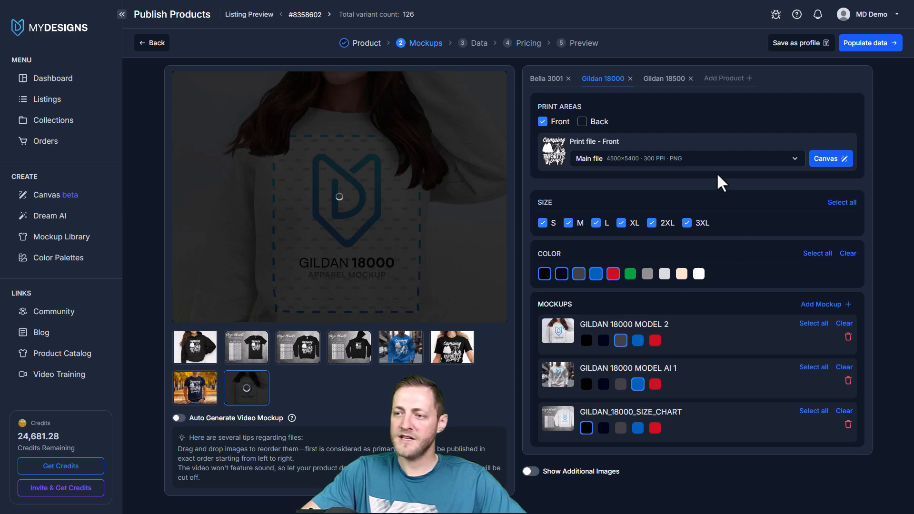
- Browse further Bella 3001 mockups to add the MODEL 01 mockup
{"action": "left_click", "coordinate": [544, 78]}
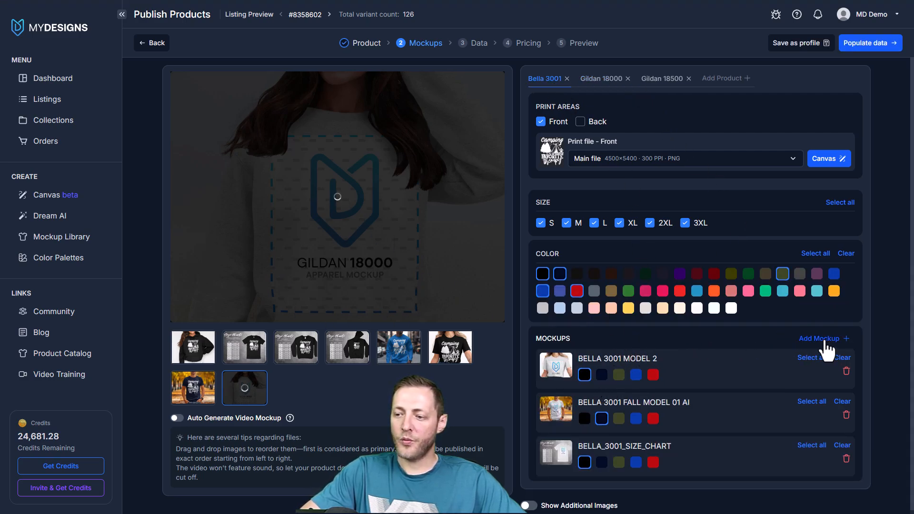
{"action": "left_click", "coordinate": [818, 339]}
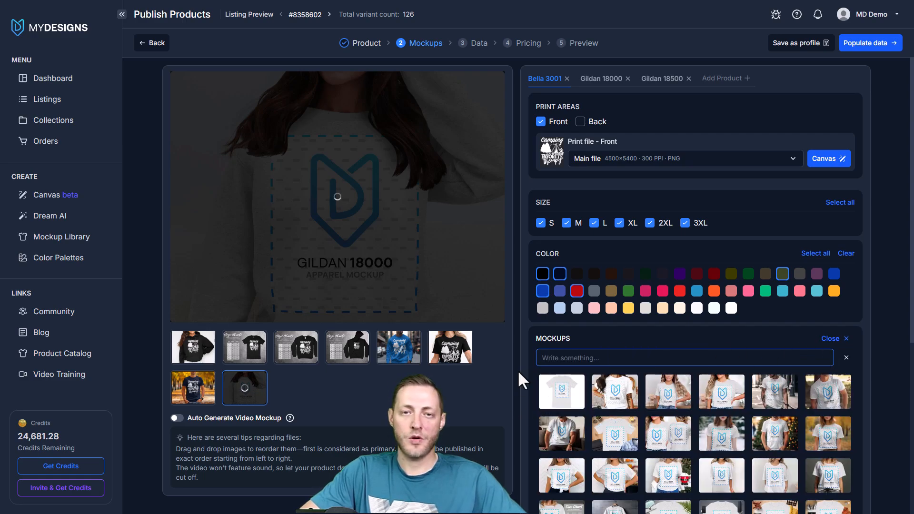
{"action": "scroll", "scroll_direction": "down", "scroll_amount": 3}
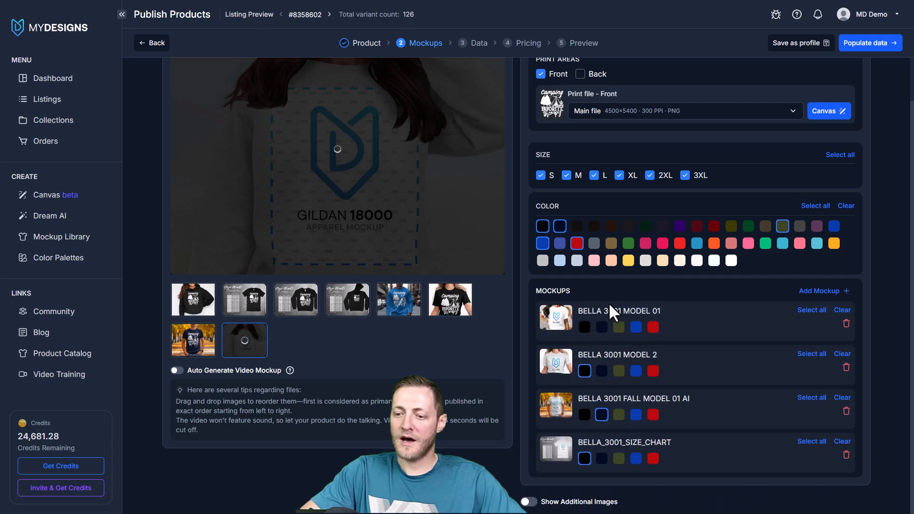
{"action": "mouse_move", "coordinate": [619, 327]}
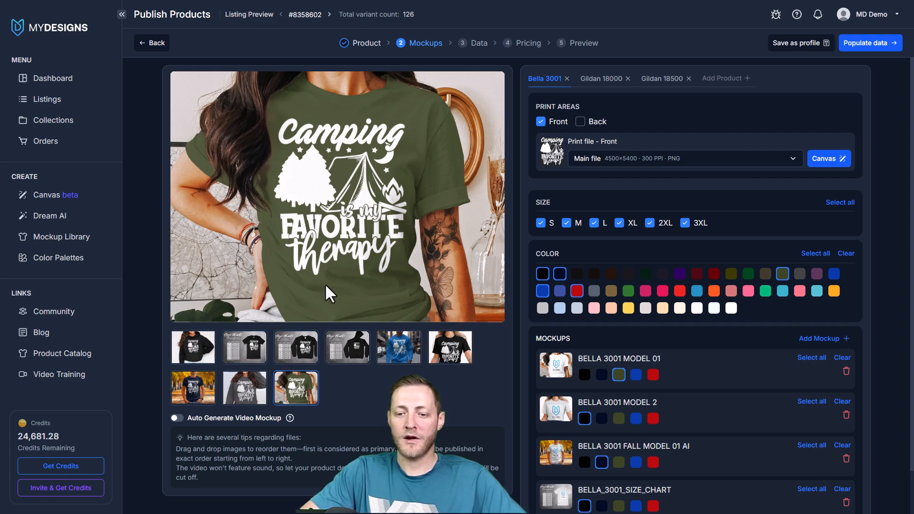
- View the black hoodie mockup image in the large preview
{"action": "left_click", "coordinate": [193, 347]}
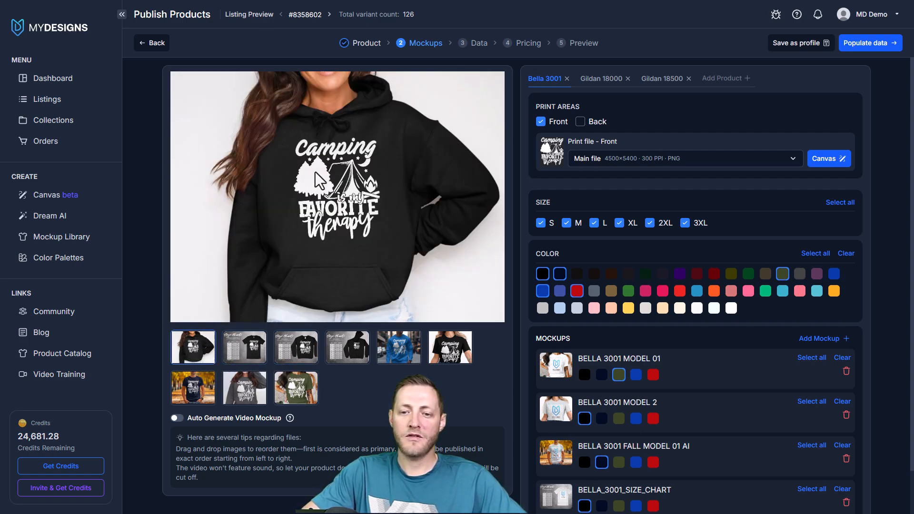
{"action": "mouse_move", "coordinate": [432, 370]}
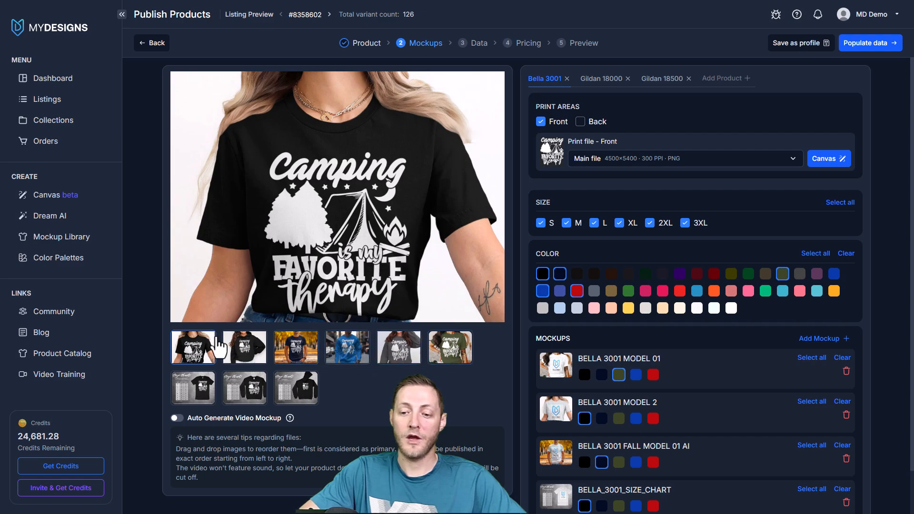
{"action": "mouse_move", "coordinate": [333, 298]}
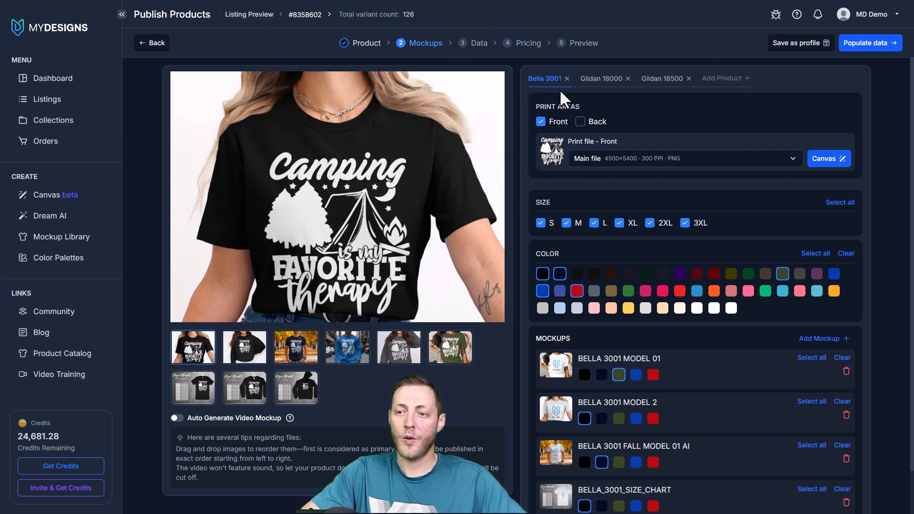
{"action": "mouse_move", "coordinate": [501, 102]}
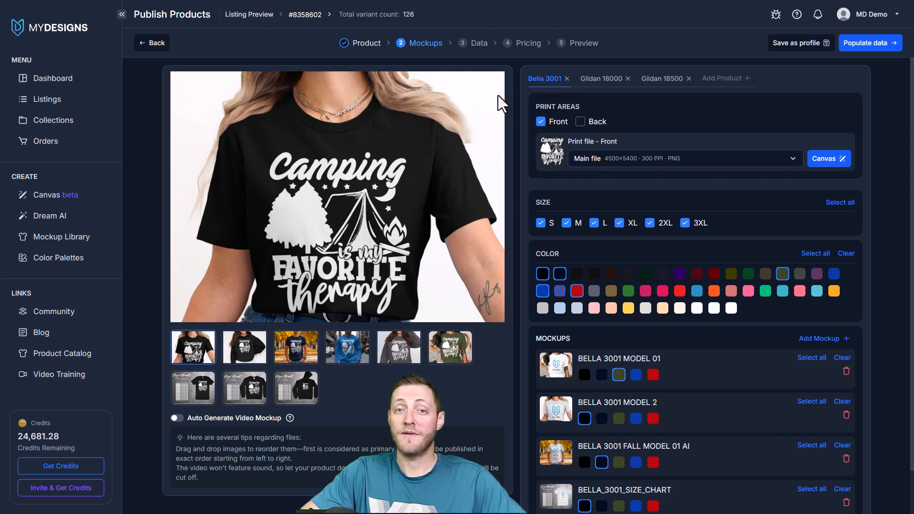
{"action": "mouse_move", "coordinate": [564, 98]}
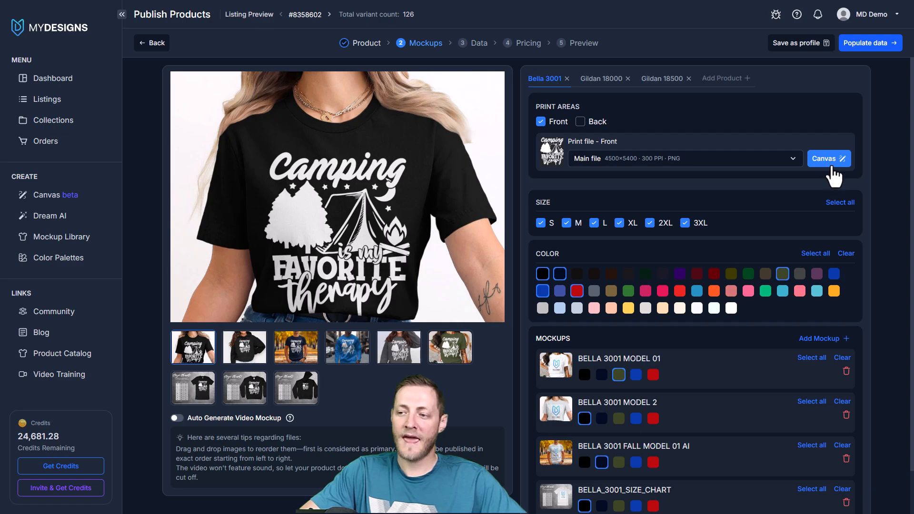
- Review each camping design's placement on Bella 3001, through design #8358608, and save
{"action": "left_click", "coordinate": [829, 158]}
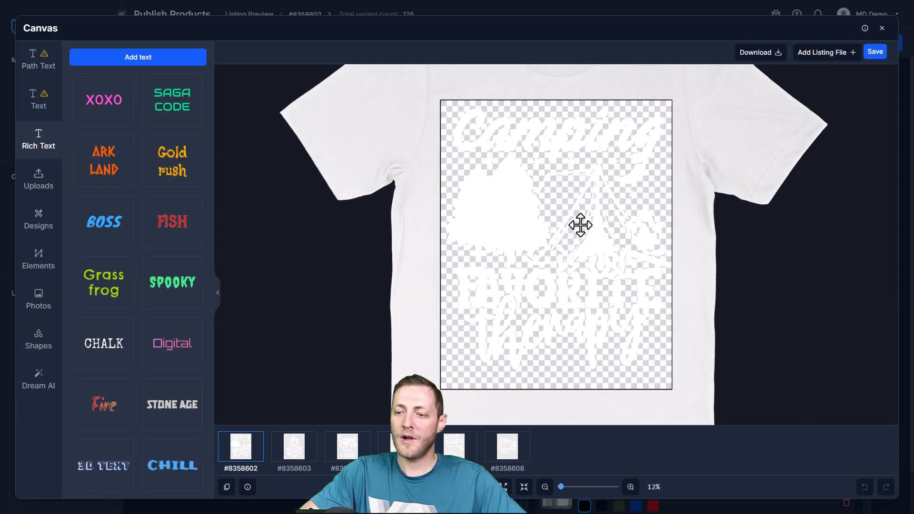
{"action": "left_click", "coordinate": [583, 223]}
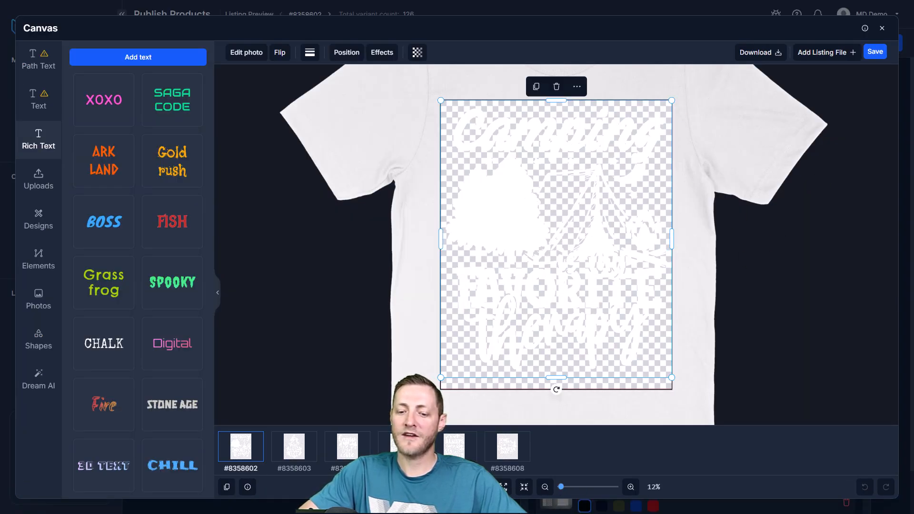
{"action": "left_click", "coordinate": [294, 446]}
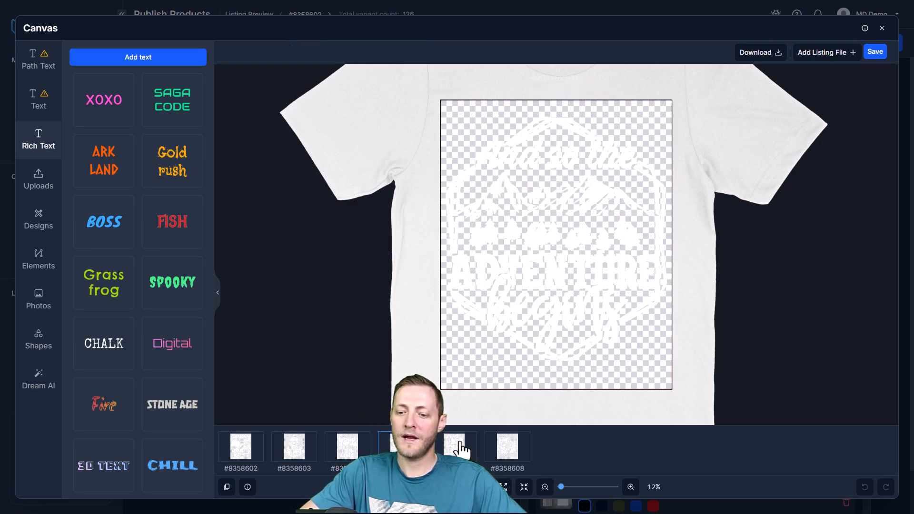
{"action": "left_click", "coordinate": [508, 446]}
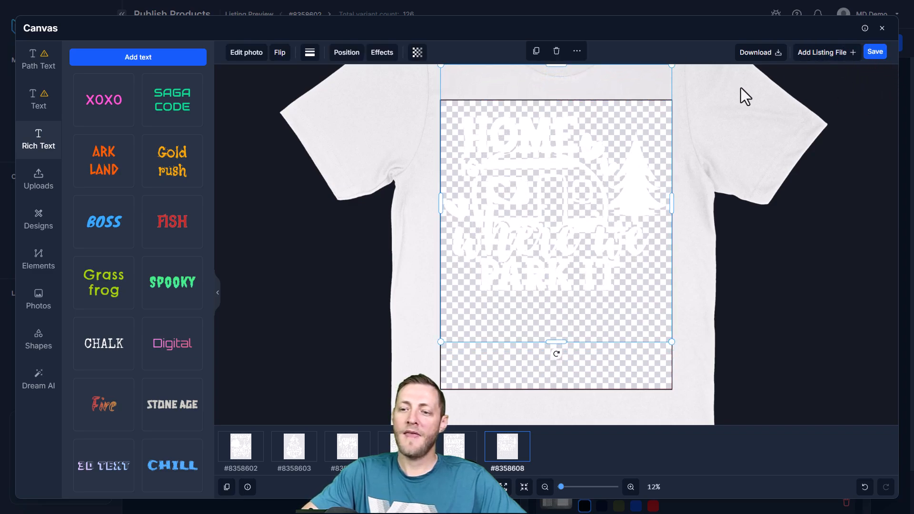
{"action": "left_click", "coordinate": [882, 28]}
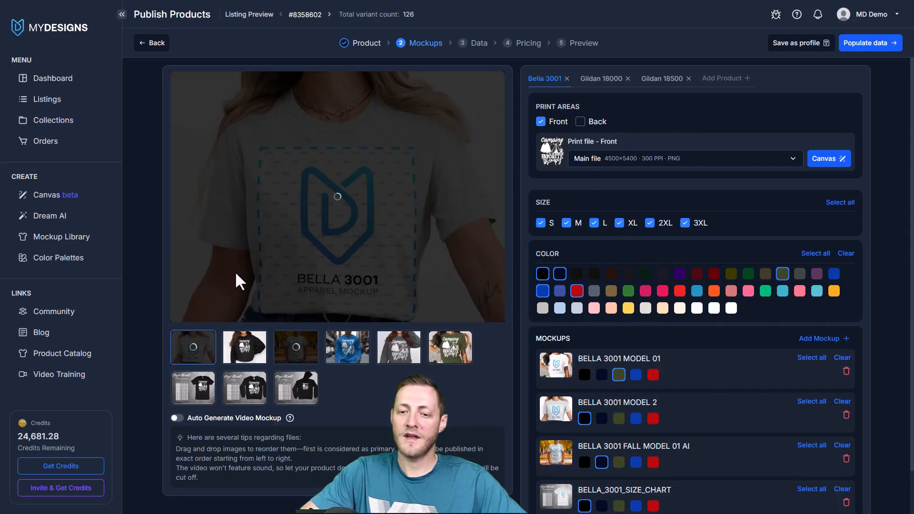
- Review the Gildan 18000 sweatshirt design placement, including design #8358608, and save it
{"action": "left_click", "coordinate": [600, 79]}
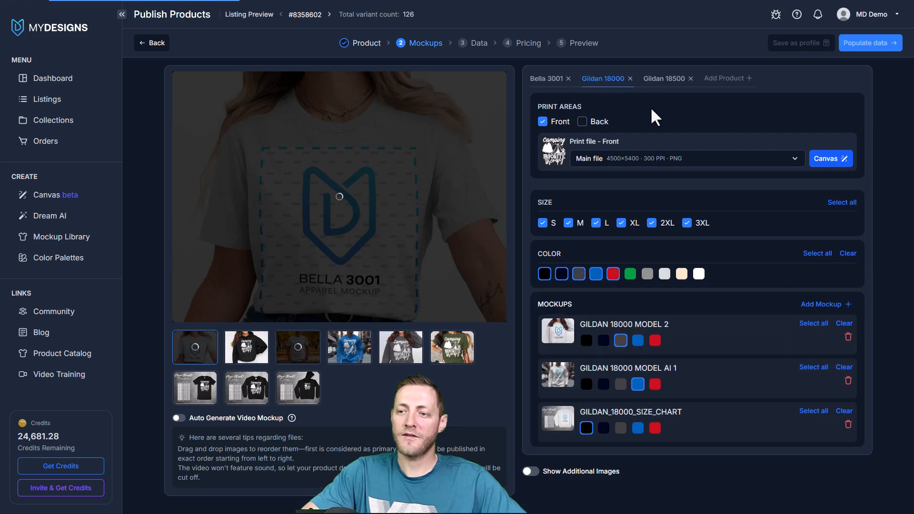
{"action": "left_click", "coordinate": [831, 158]}
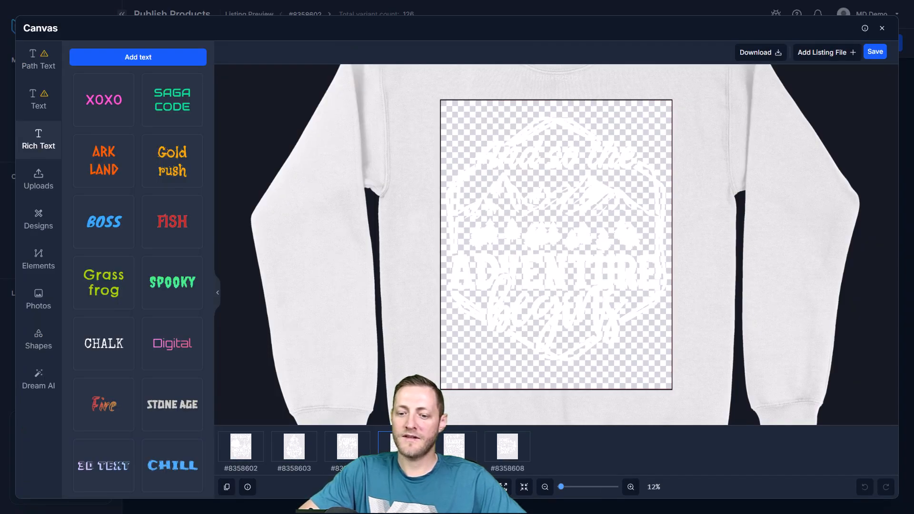
{"action": "left_click", "coordinate": [508, 446]}
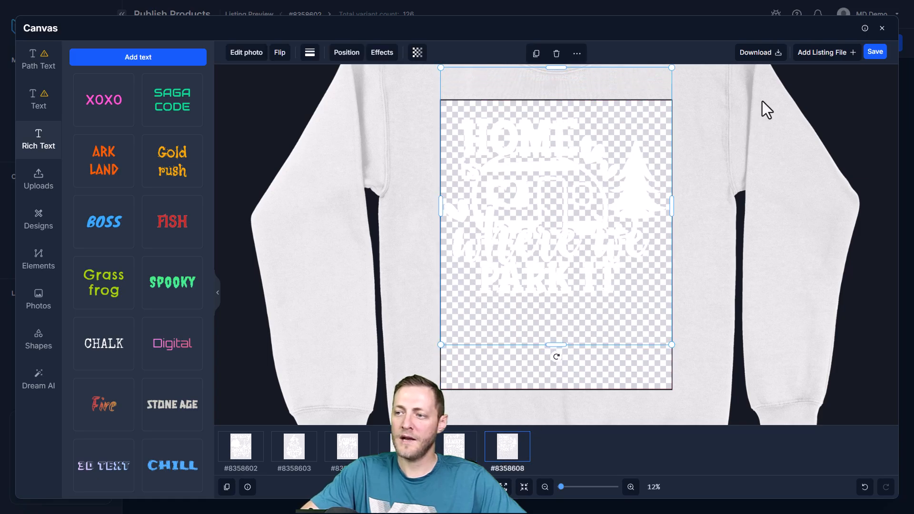
{"action": "left_click", "coordinate": [881, 28]}
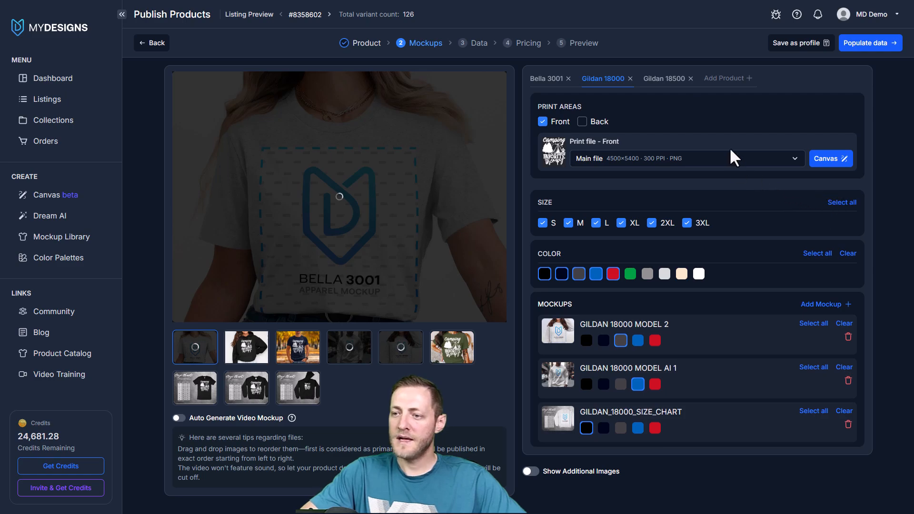
- Review and save the Gildan 18500 hoodie design placement
{"action": "left_click", "coordinate": [663, 78]}
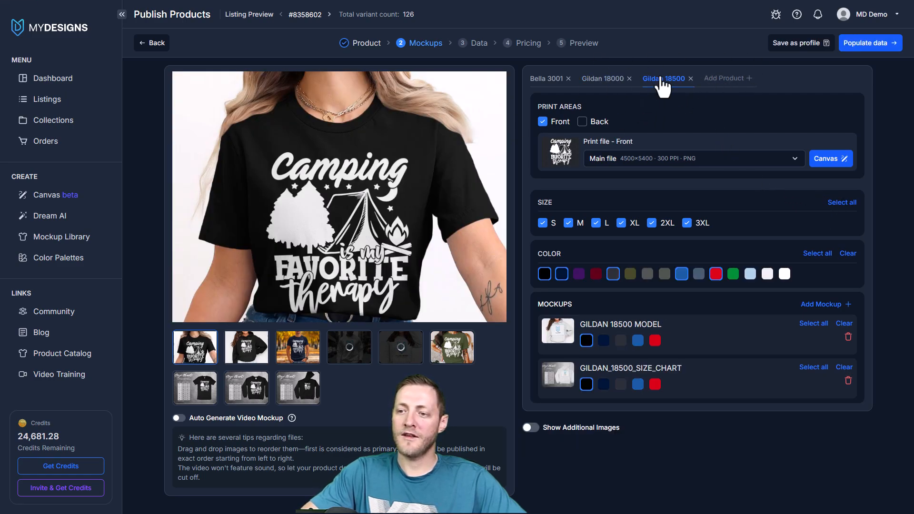
{"action": "left_click", "coordinate": [830, 158]}
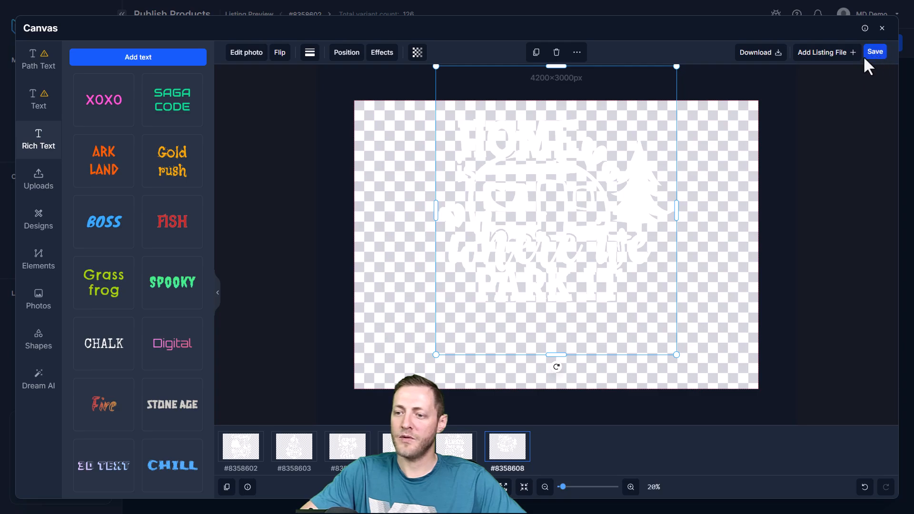
{"action": "left_click", "coordinate": [874, 51]}
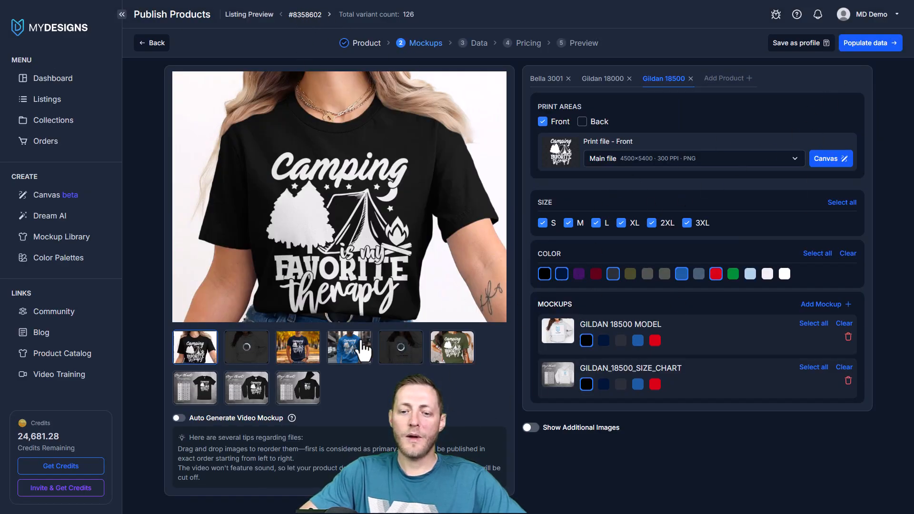
- Preview the regenerated mockups, including the autumn tee and green shirt images
{"action": "left_click", "coordinate": [247, 347]}
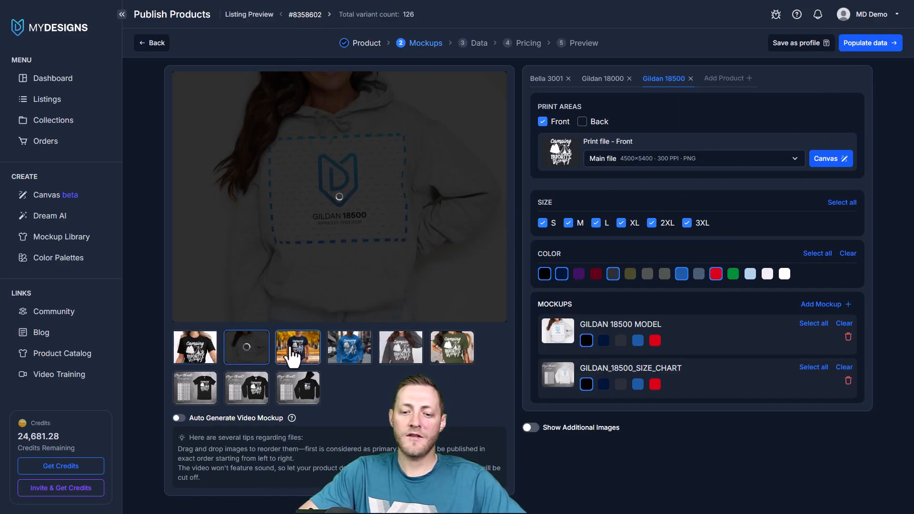
{"action": "left_click", "coordinate": [298, 347]}
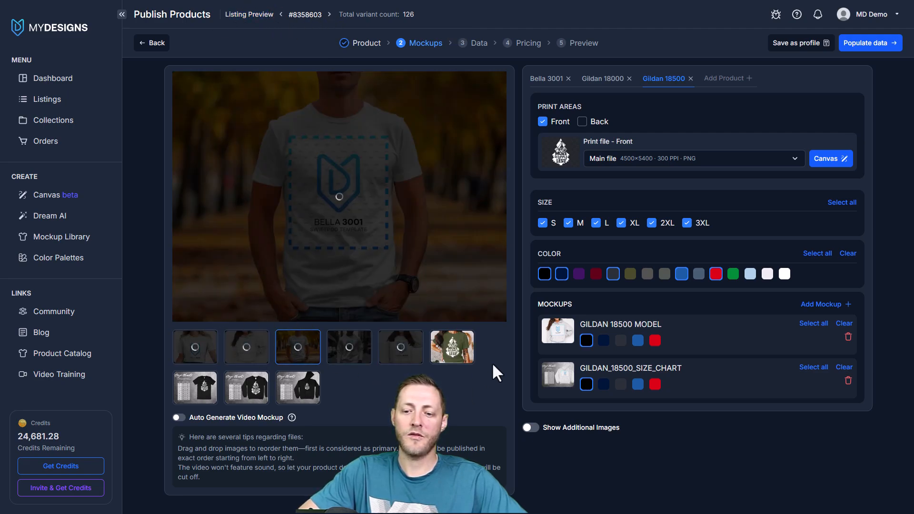
{"action": "left_click", "coordinate": [452, 347]}
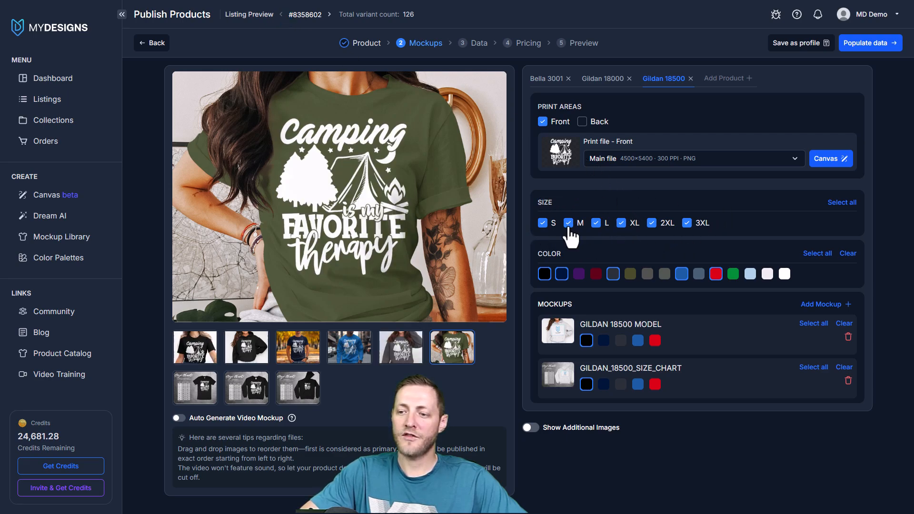
{"action": "mouse_move", "coordinate": [544, 274]}
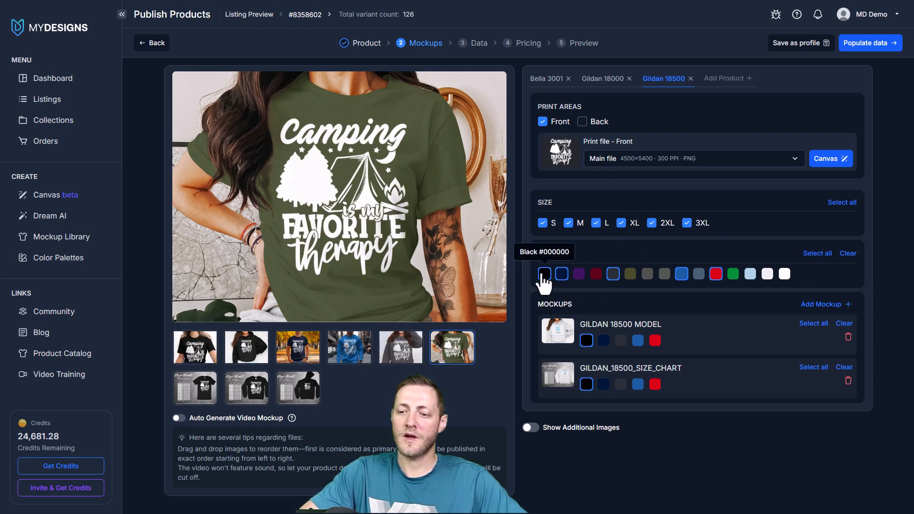
{"action": "mouse_move", "coordinate": [340, 311]}
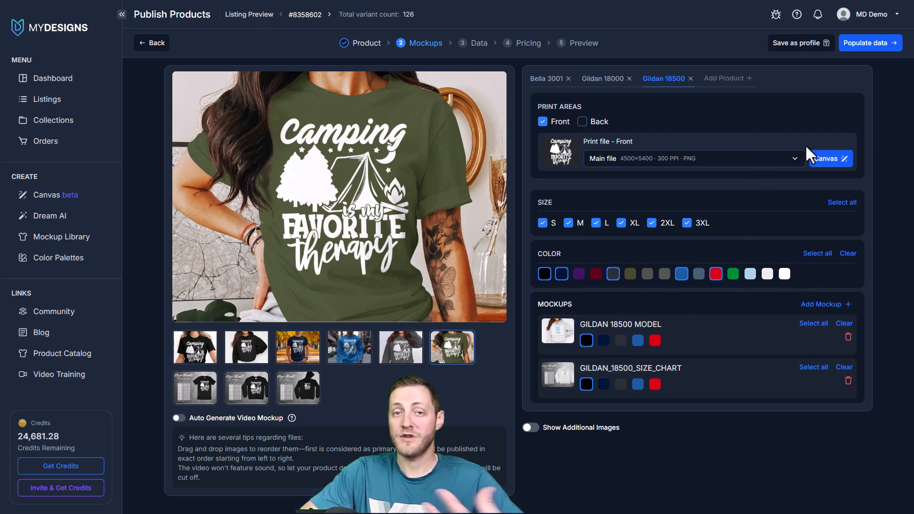
{"action": "mouse_move", "coordinate": [770, 169]}
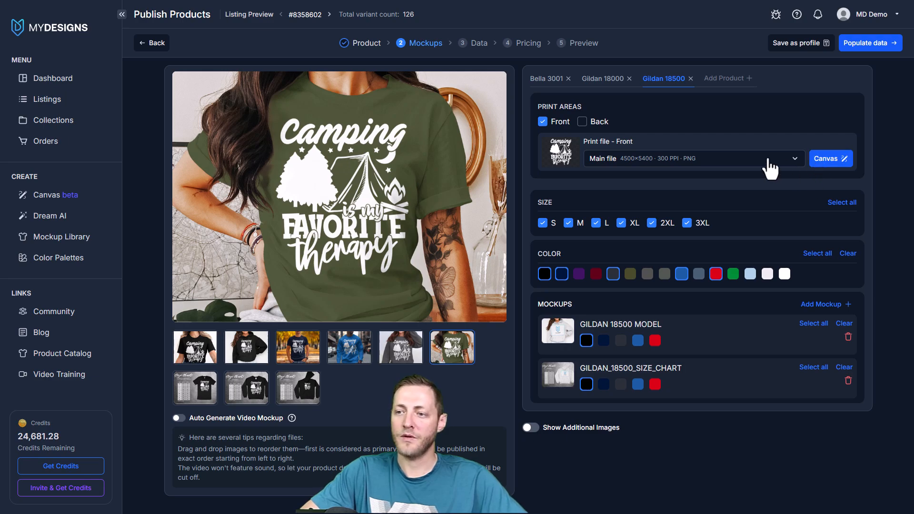
{"action": "mouse_move", "coordinate": [863, 57]}
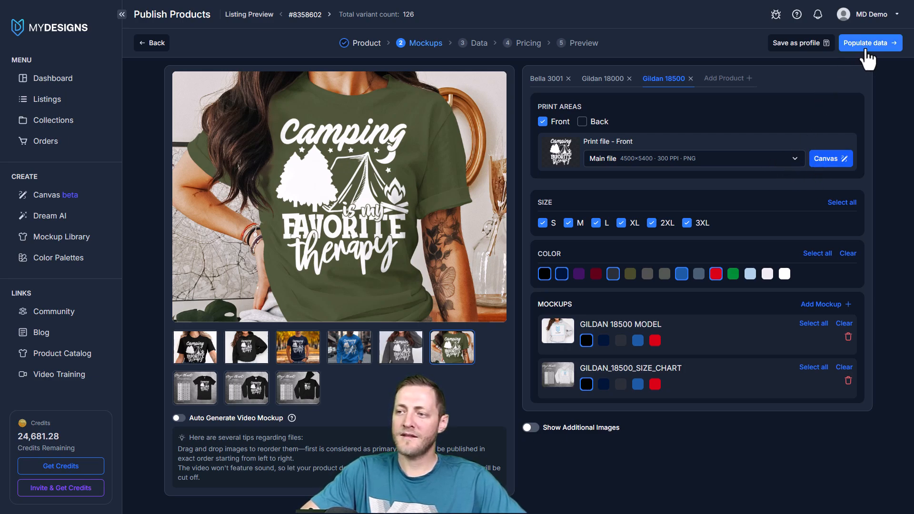
- Advance from mockups to the Data step with Populate data
{"action": "left_click", "coordinate": [870, 42]}
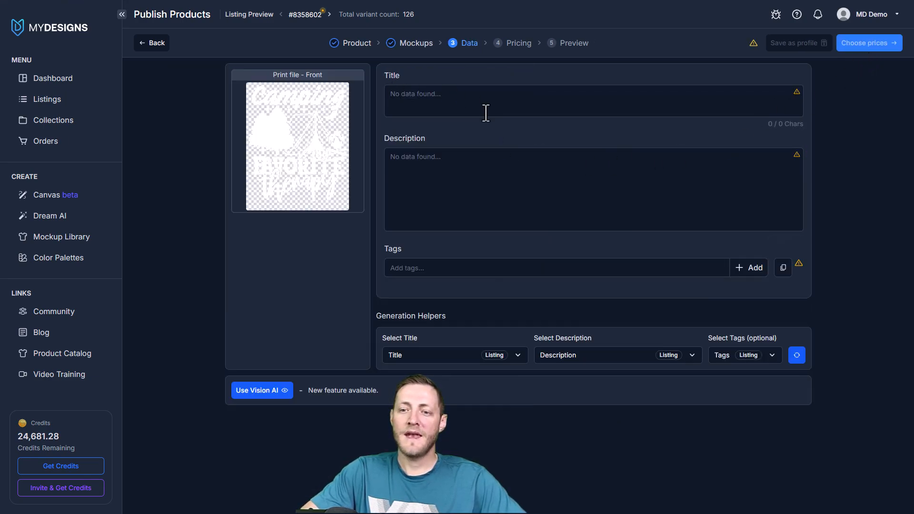
{"action": "mouse_move", "coordinate": [429, 294]}
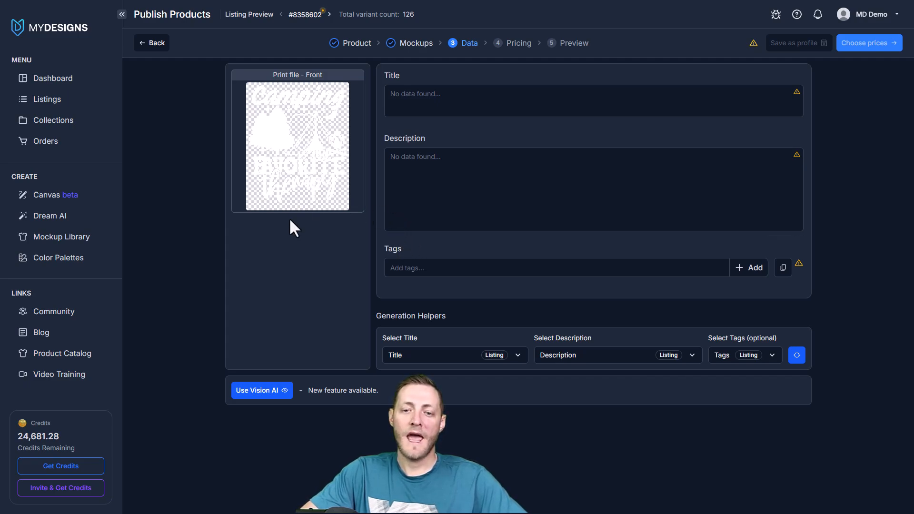
{"action": "mouse_move", "coordinate": [354, 218]}
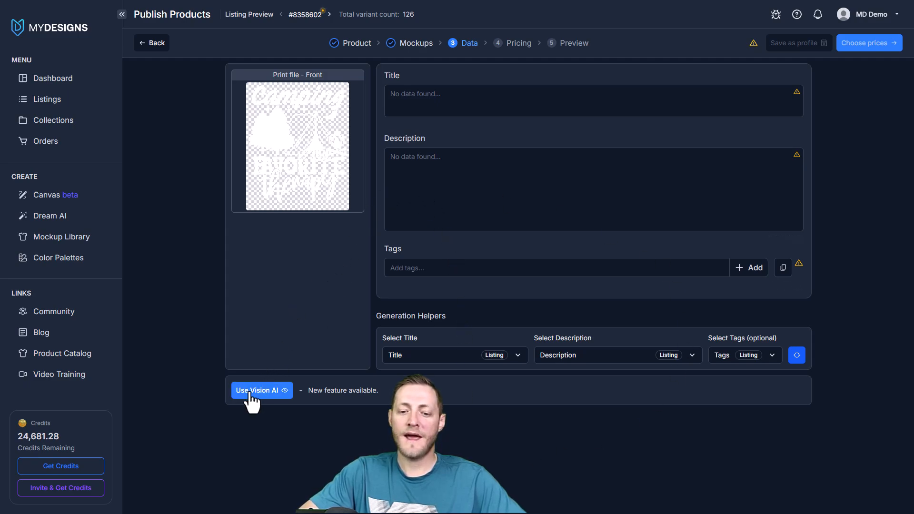
{"action": "left_click", "coordinate": [262, 391]}
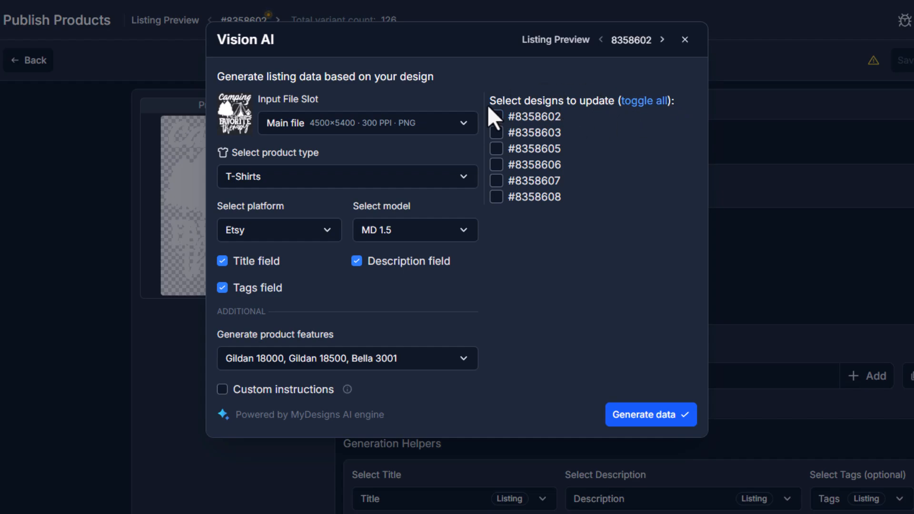
{"action": "left_click", "coordinate": [645, 100]}
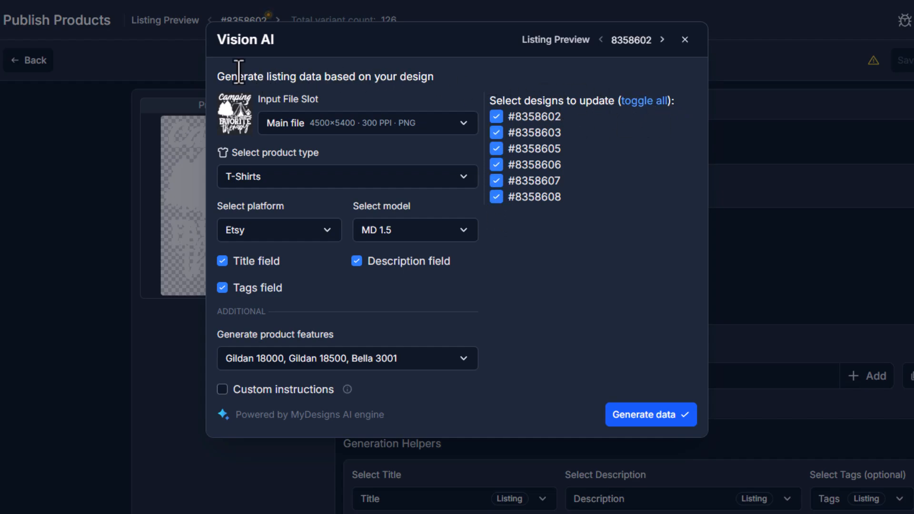
{"action": "mouse_move", "coordinate": [265, 122]}
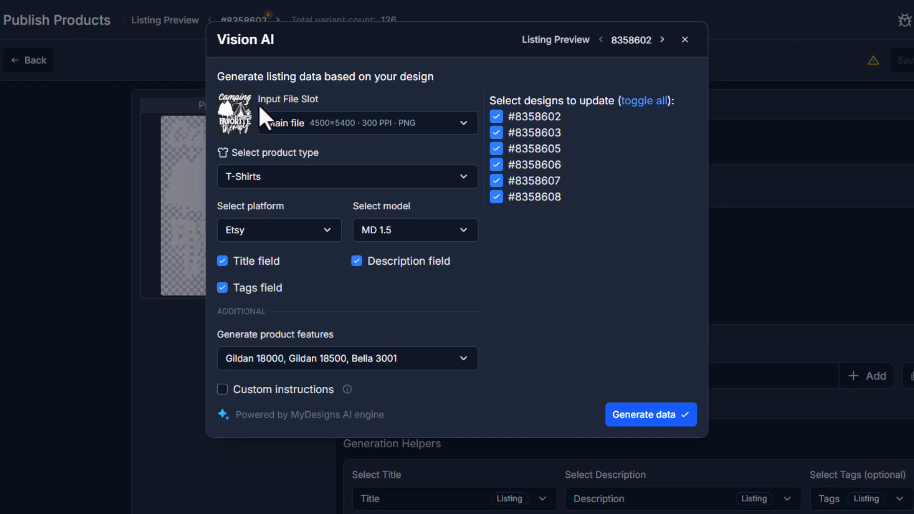
{"action": "mouse_move", "coordinate": [314, 150]}
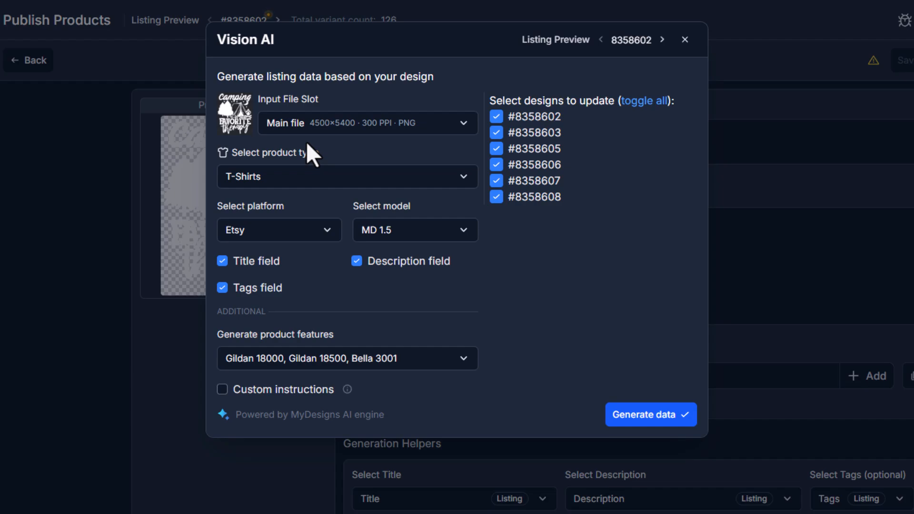
{"action": "mouse_move", "coordinate": [235, 116]}
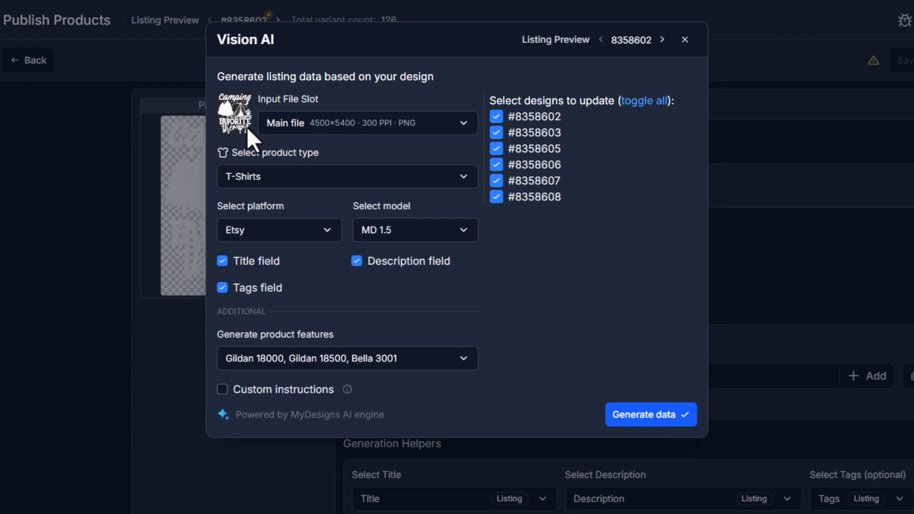
{"action": "mouse_move", "coordinate": [298, 172]}
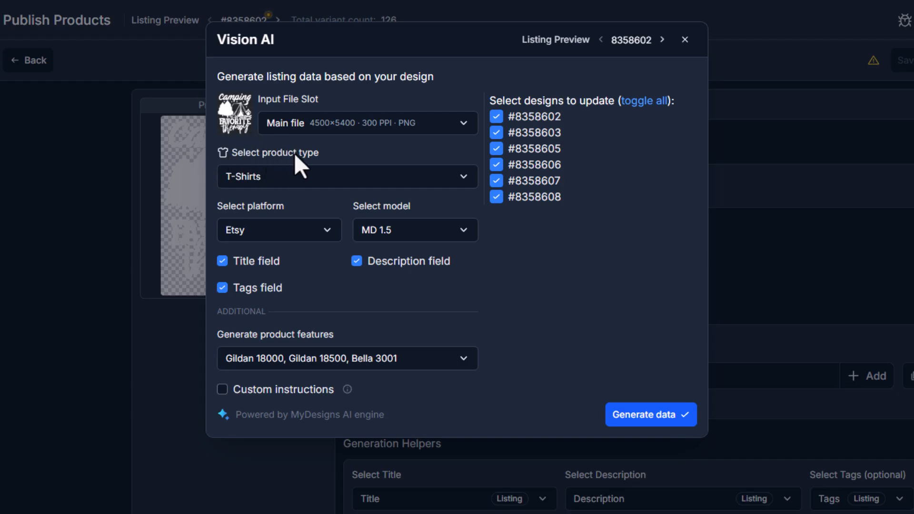
{"action": "mouse_move", "coordinate": [324, 202]}
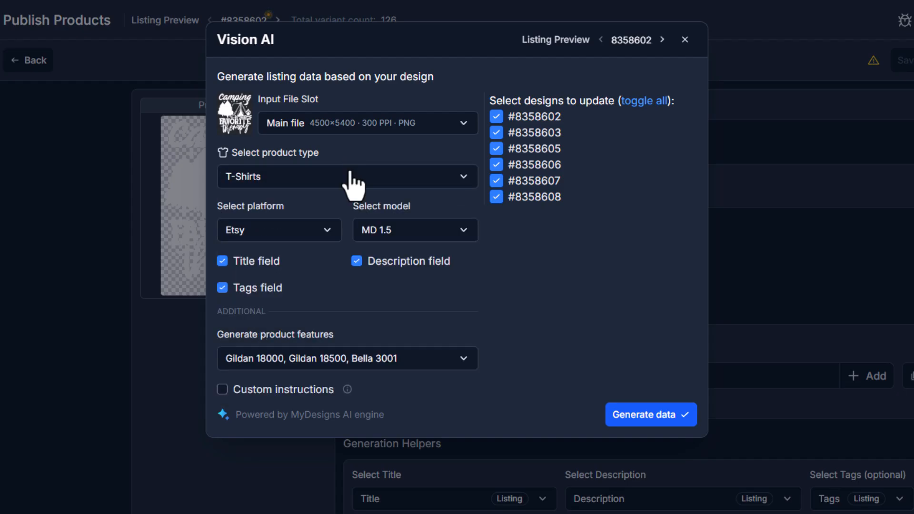
{"action": "left_click", "coordinate": [348, 177]}
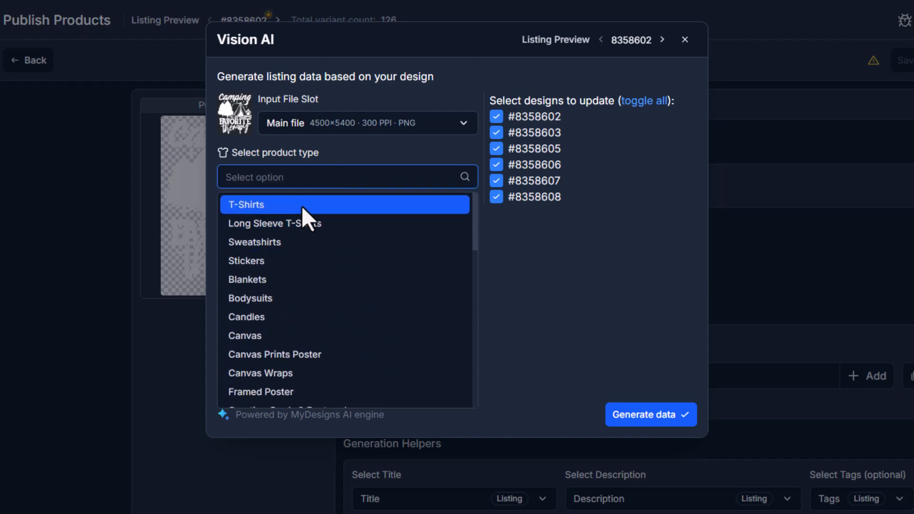
{"action": "left_click", "coordinate": [246, 204]}
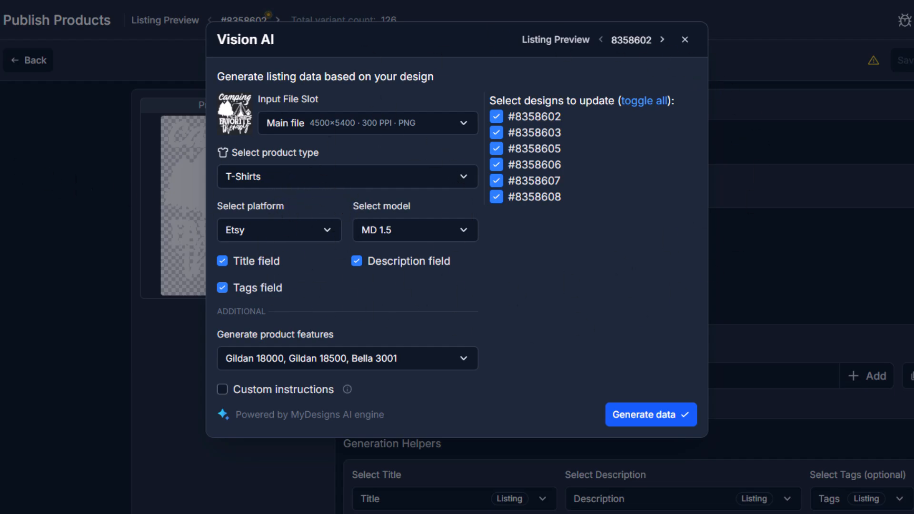
{"action": "mouse_move", "coordinate": [320, 210]}
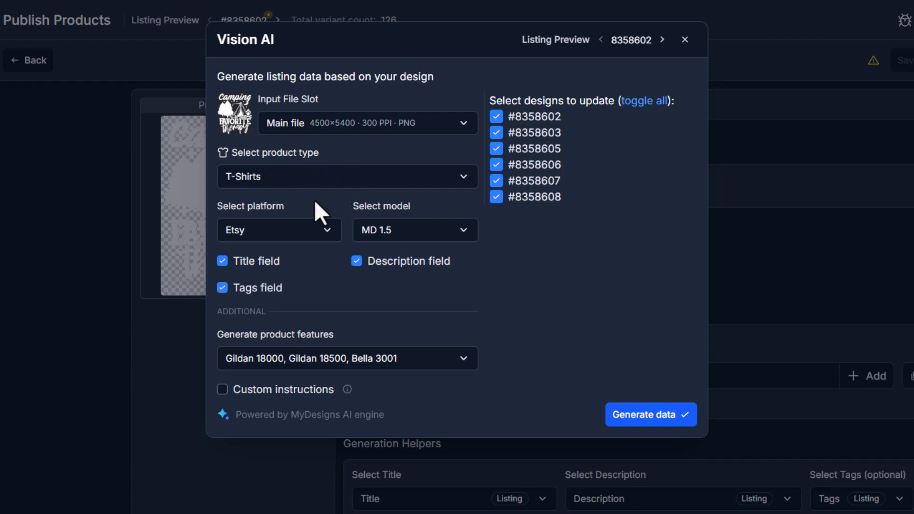
{"action": "mouse_move", "coordinate": [327, 406]}
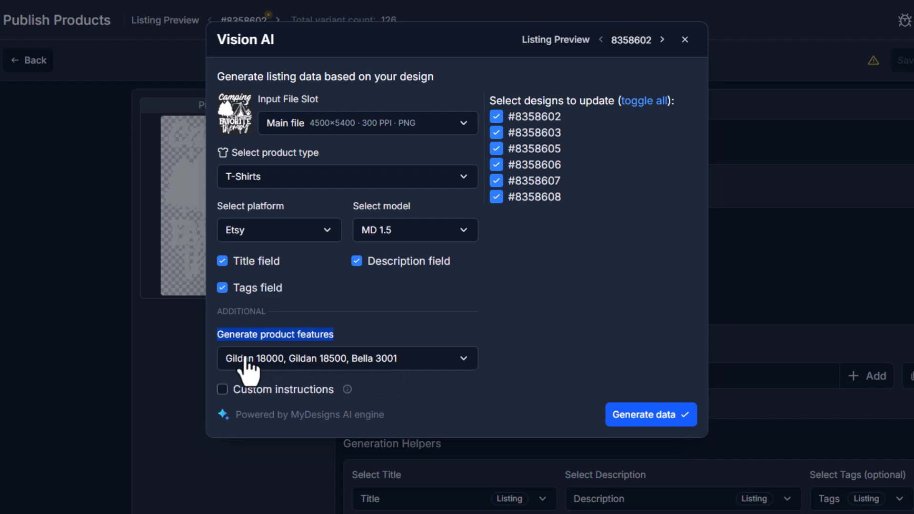
{"action": "left_click", "coordinate": [348, 358]}
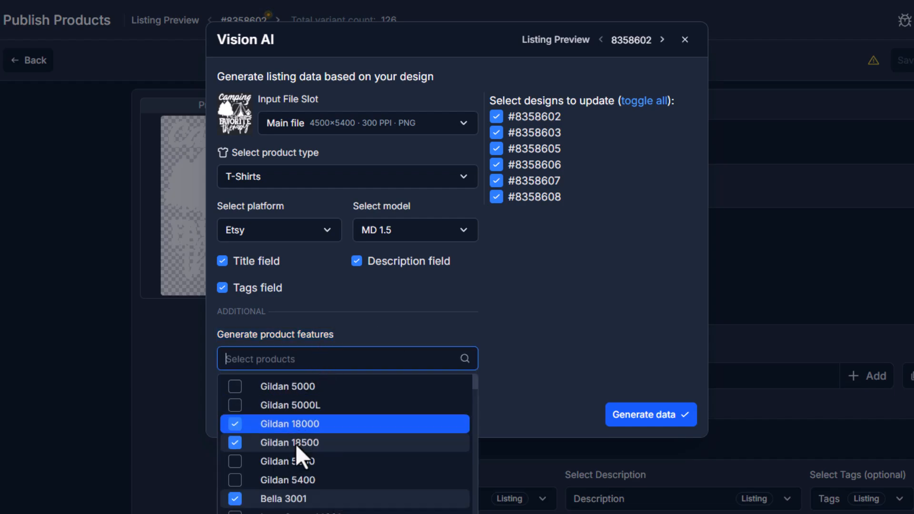
{"action": "left_click", "coordinate": [518, 324]}
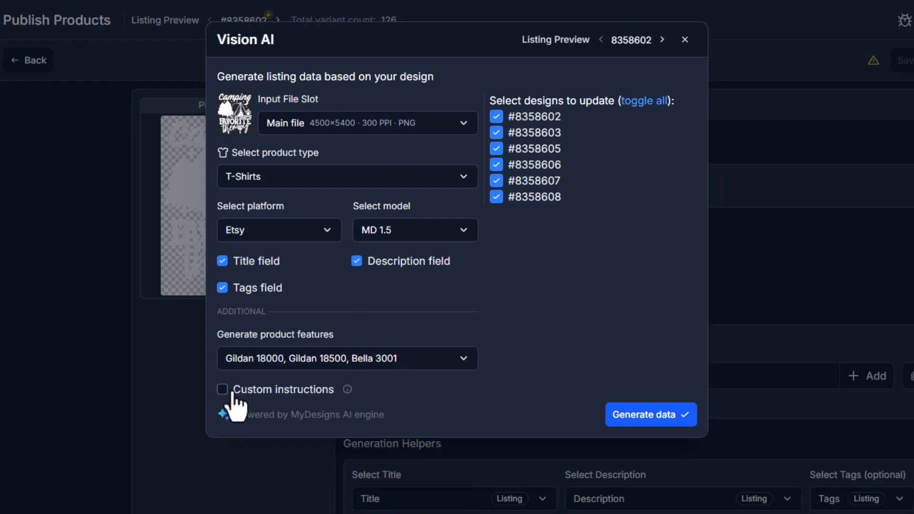
- Enable Custom instructions: 'multi-product listing with a tshirt, sweatshirt and hoodie; include this info.'
{"action": "left_click", "coordinate": [222, 389]}
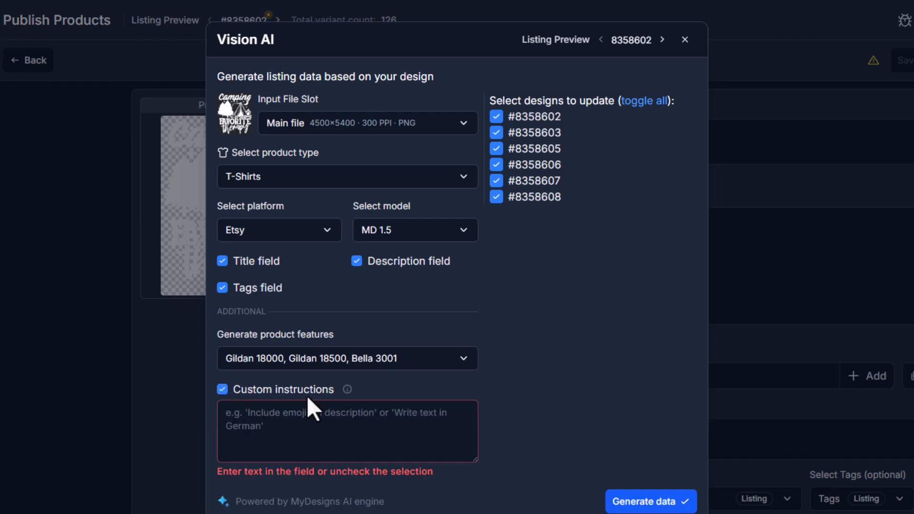
{"action": "left_click", "coordinate": [231, 431]}
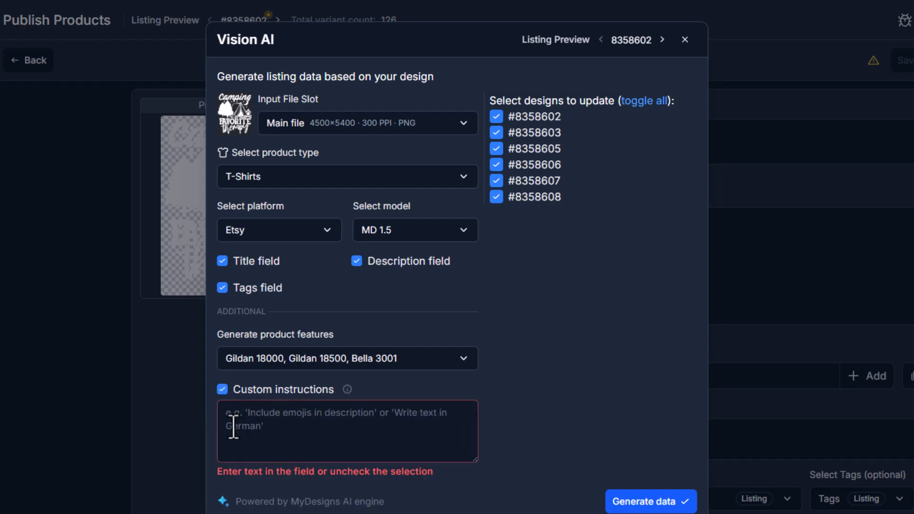
{"action": "mouse_move", "coordinate": [297, 439]}
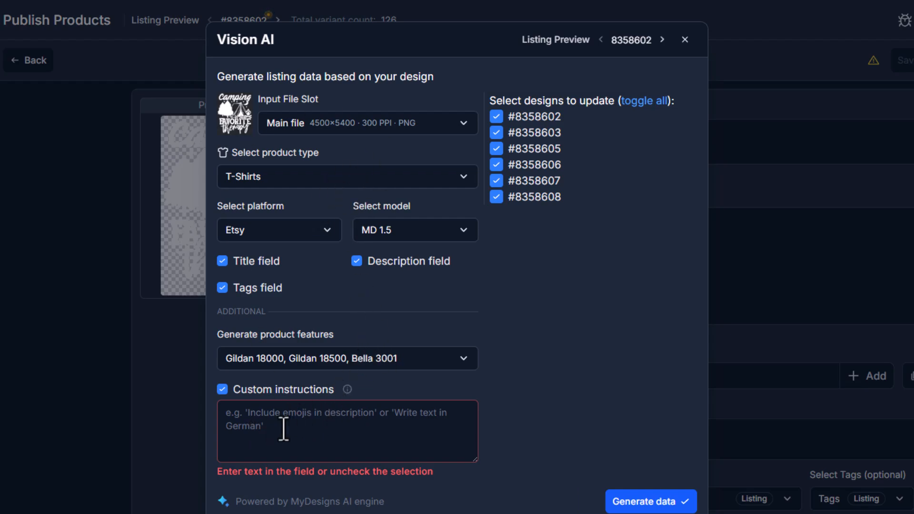
{"action": "type", "text": "This is"}
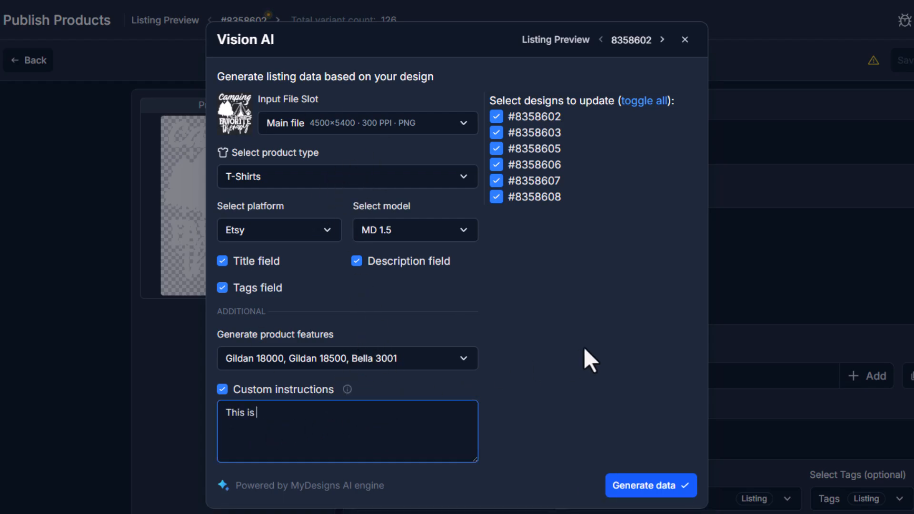
{"action": "type", "text": "a multi-prop"}
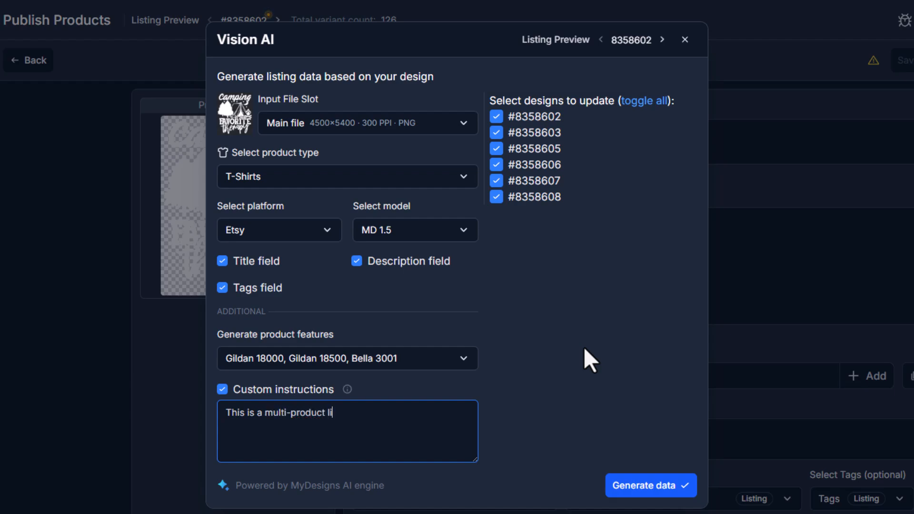
{"action": "type", "text": "sting that includ"}
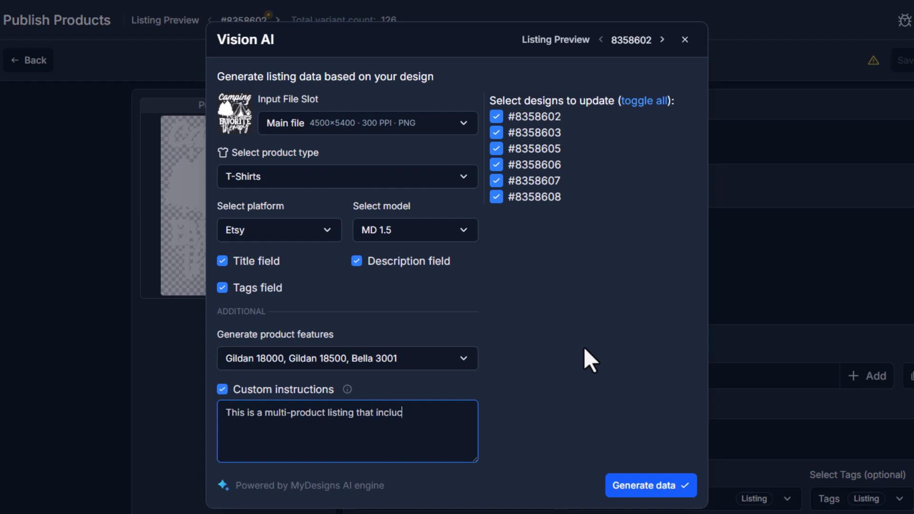
{"action": "type", "text": "es a tshirt,"}
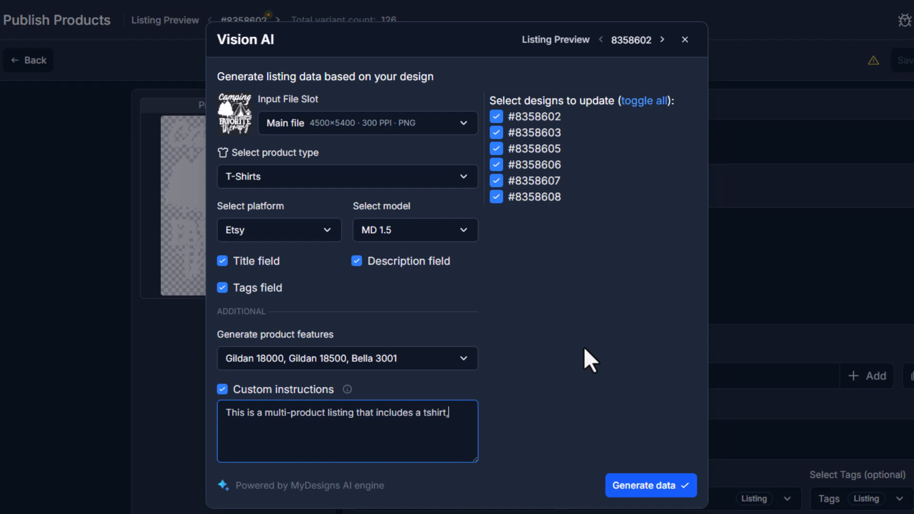
{"action": "type", "text": "sweatshirt, and hood"}
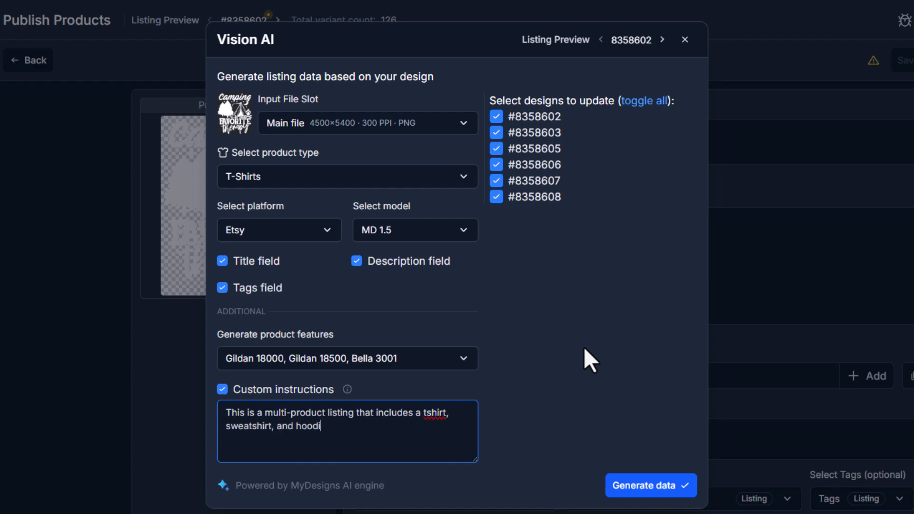
{"action": "type", "text": "ie. Please inc"}
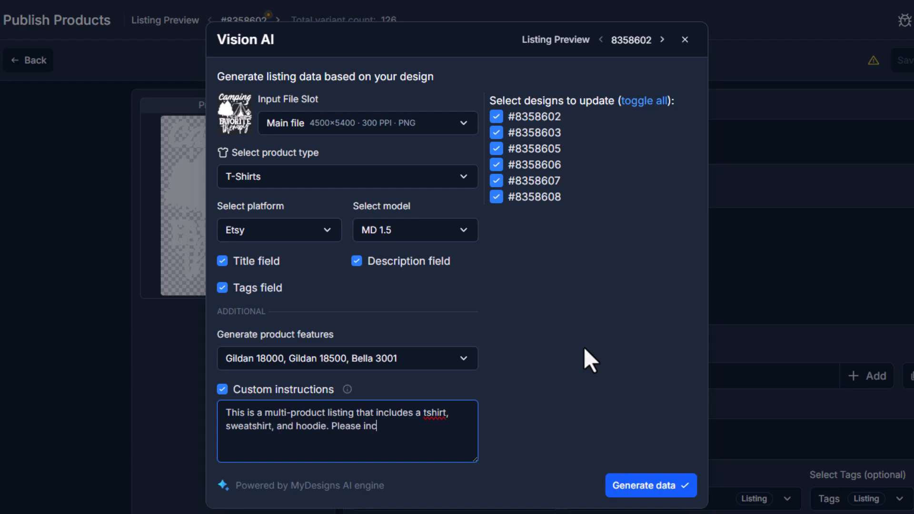
{"action": "type", "text": "lude this info in the data."}
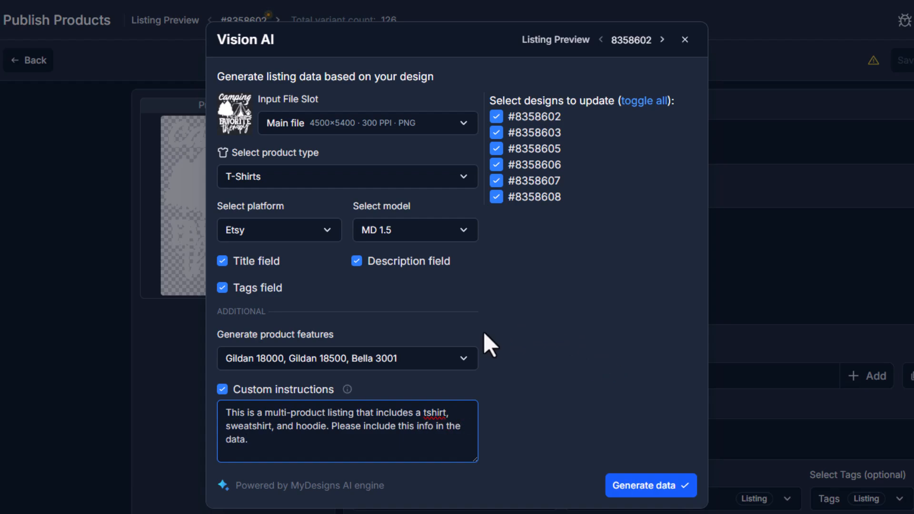
{"action": "mouse_move", "coordinate": [356, 333]}
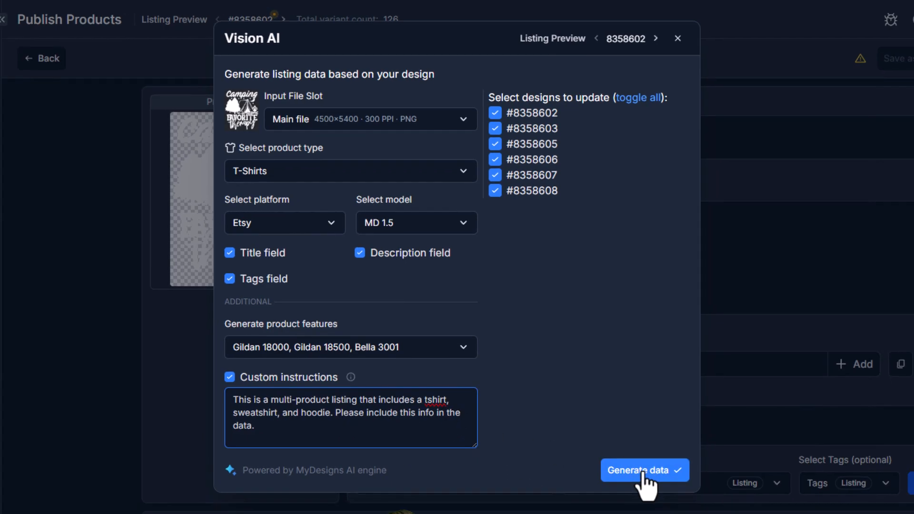
- Run Vision AI data generation on all six listings and review the generated description
{"action": "left_click", "coordinate": [644, 470]}
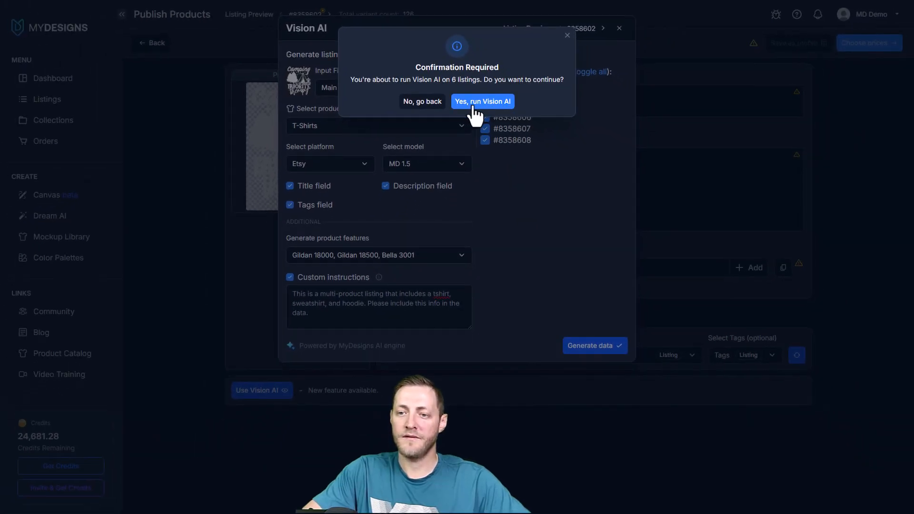
{"action": "left_click", "coordinate": [482, 102]}
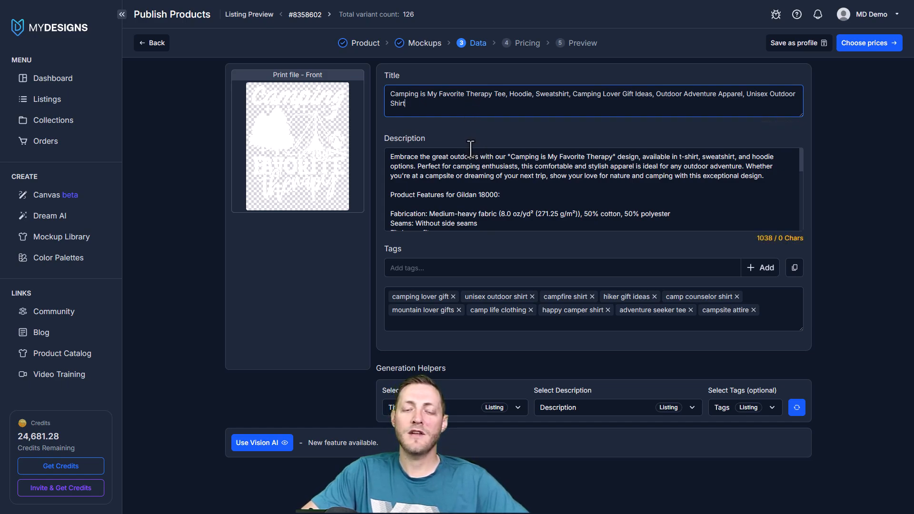
{"action": "left_click", "coordinate": [435, 105]}
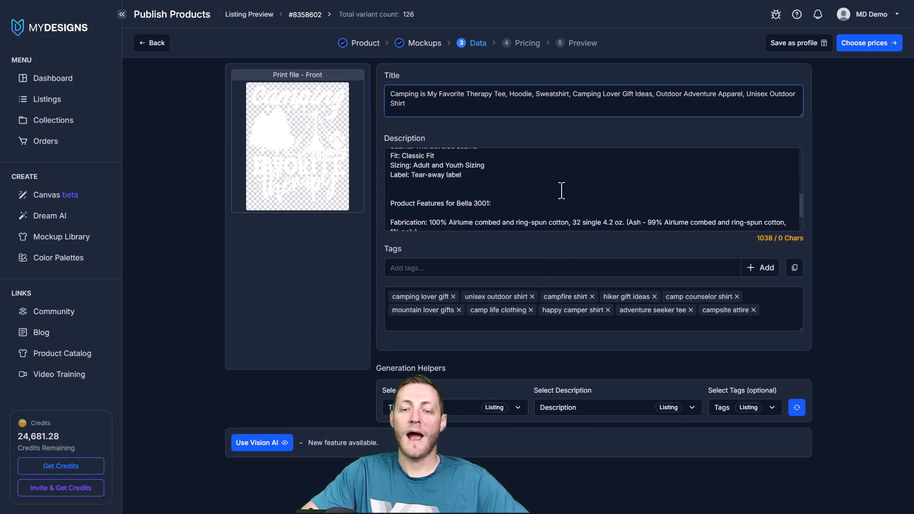
{"action": "mouse_move", "coordinate": [609, 177]}
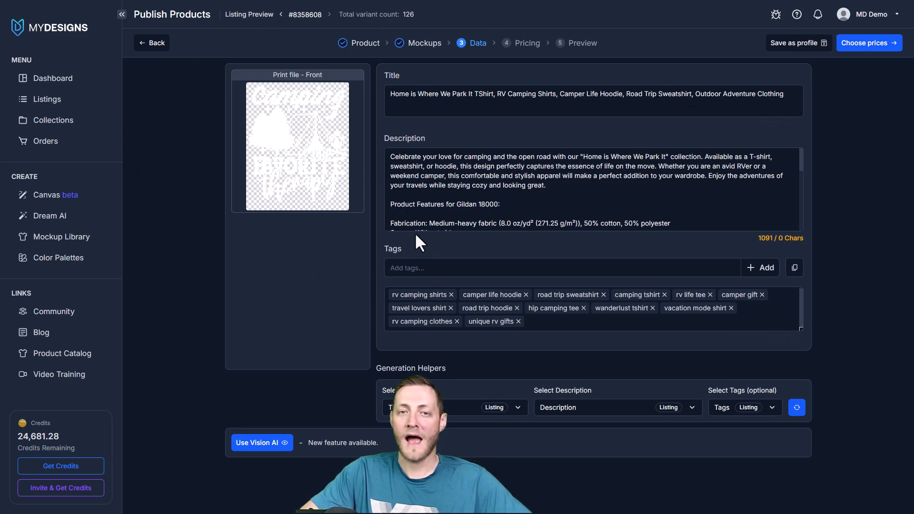
{"action": "mouse_move", "coordinate": [833, 112]}
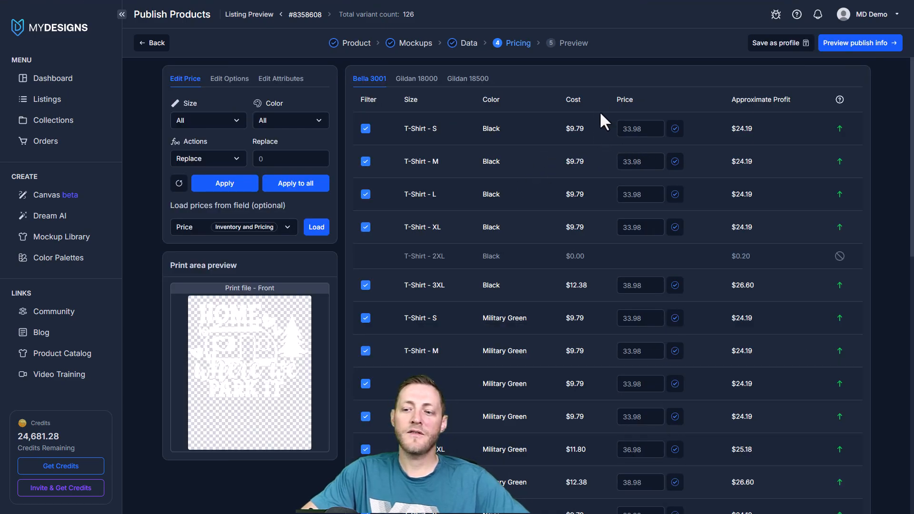
{"action": "scroll", "scroll_direction": "down", "scroll_amount": 3}
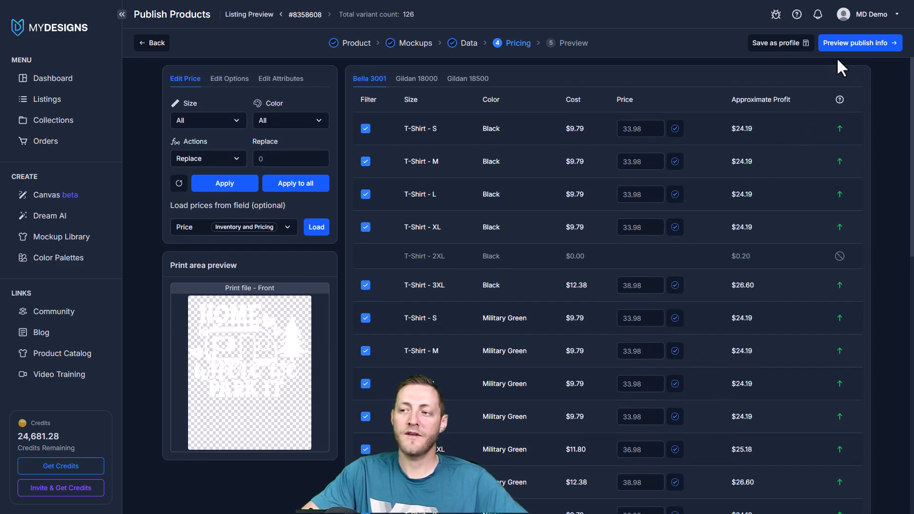
{"action": "mouse_move", "coordinate": [777, 55]}
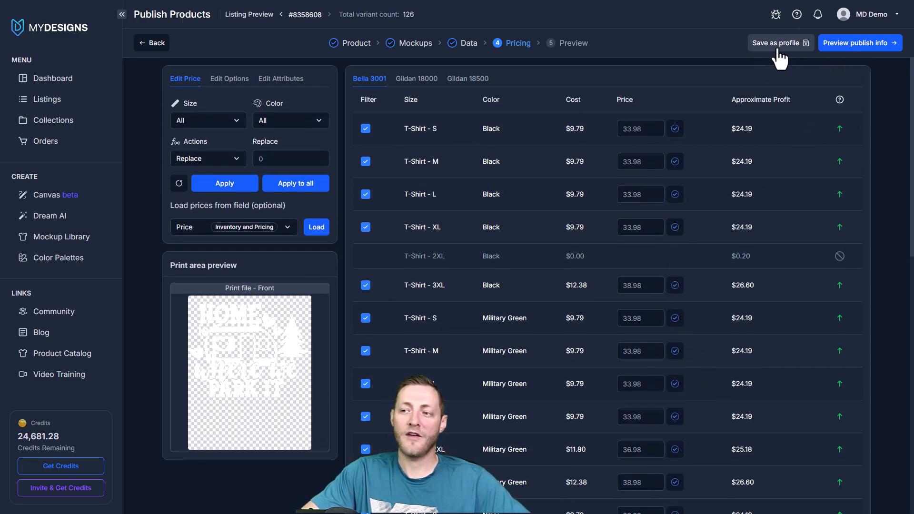
{"action": "left_click", "coordinate": [780, 43]}
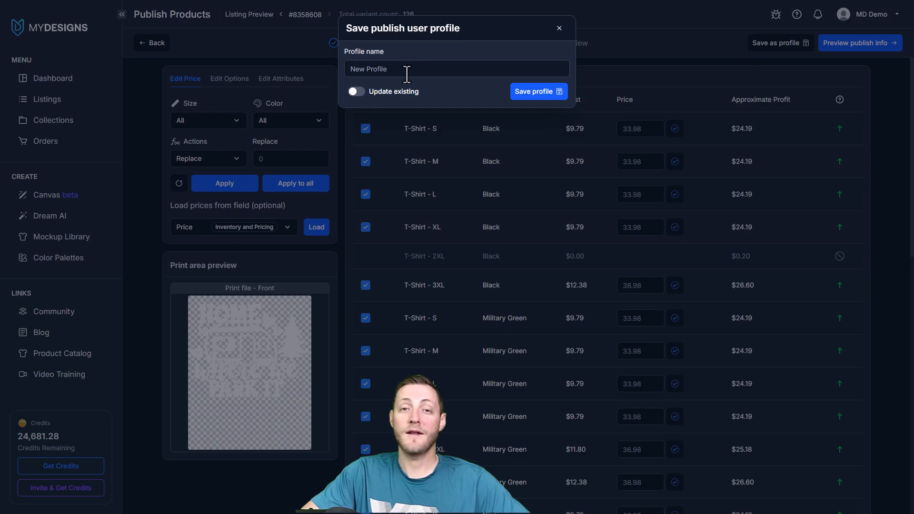
{"action": "double_click", "coordinate": [368, 69]}
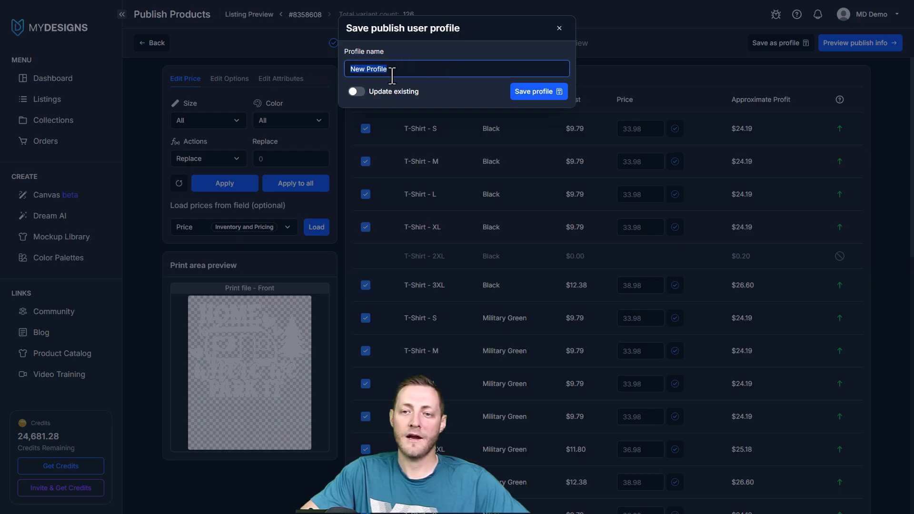
{"action": "left_click", "coordinate": [559, 27]}
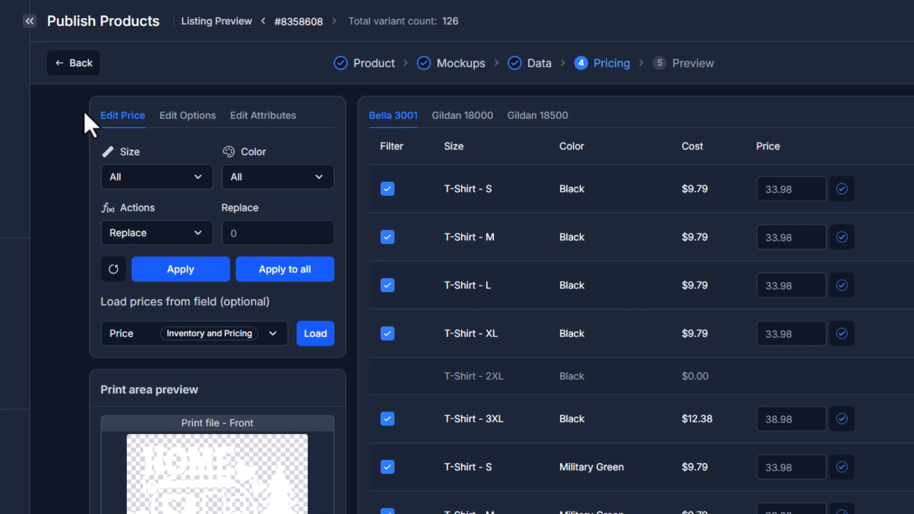
{"action": "mouse_move", "coordinate": [152, 180]}
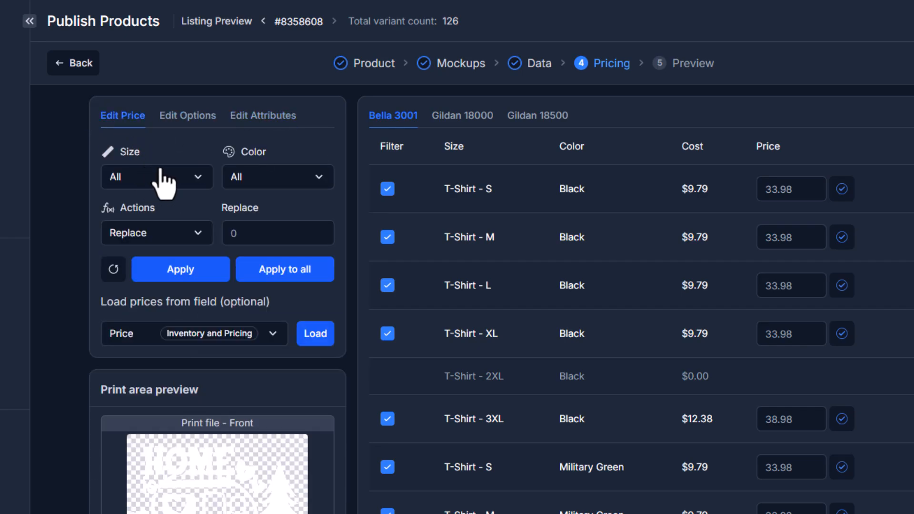
- Set the Edit Price panel to All colours with a 33.98 replacement price
{"action": "left_click", "coordinate": [278, 177]}
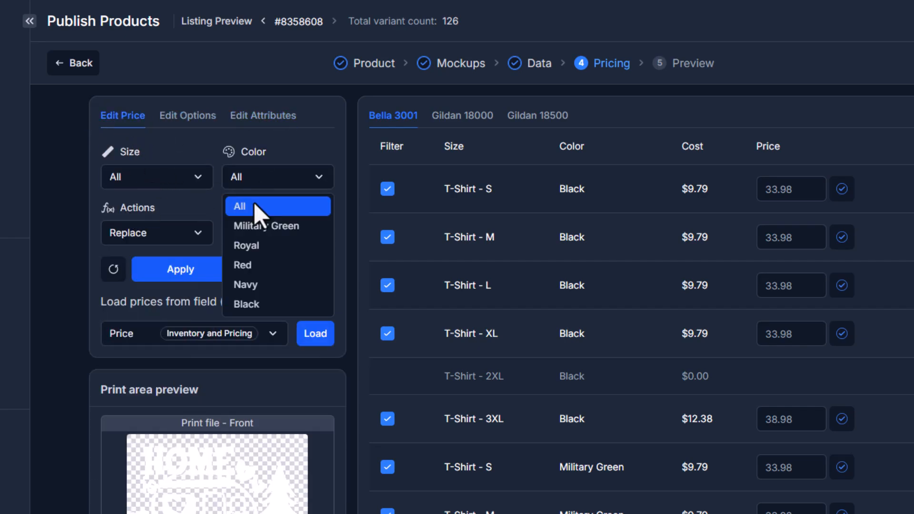
{"action": "left_click", "coordinate": [239, 206]}
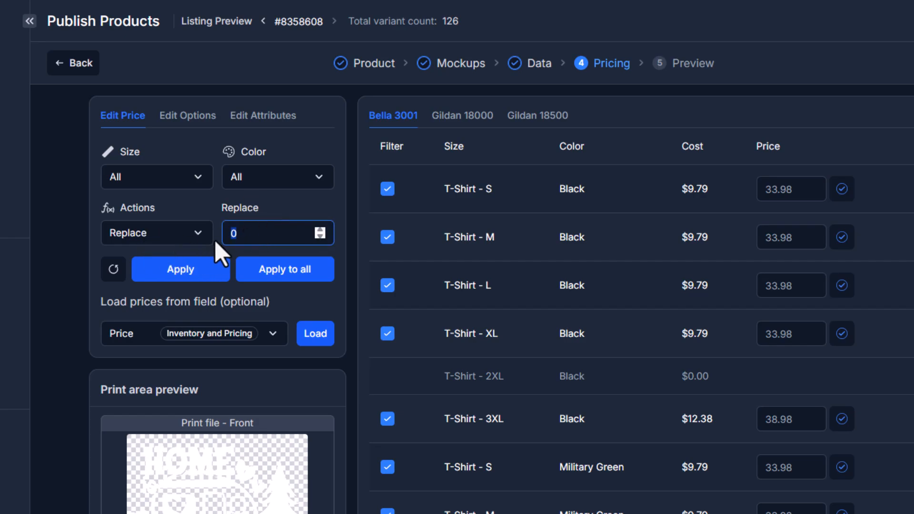
{"action": "scroll", "scroll_direction": "down", "scroll_amount": 3}
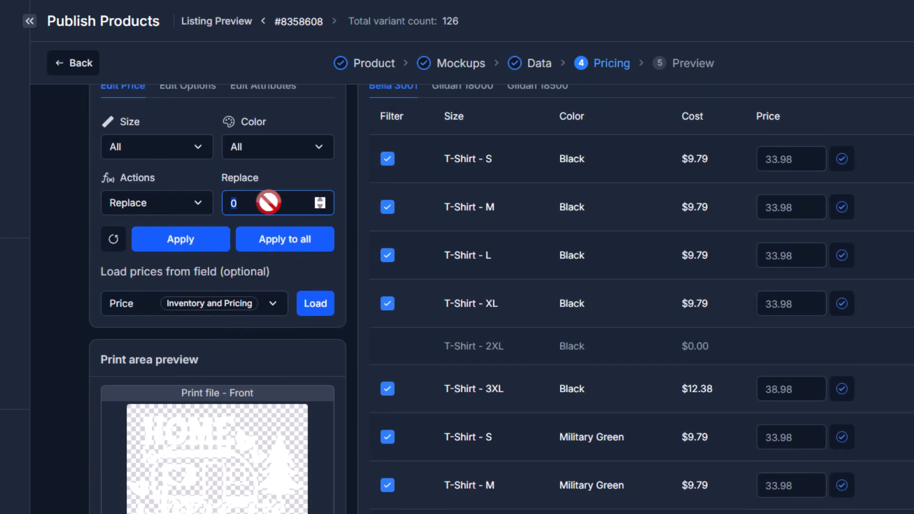
{"action": "type", "text": "33.98"}
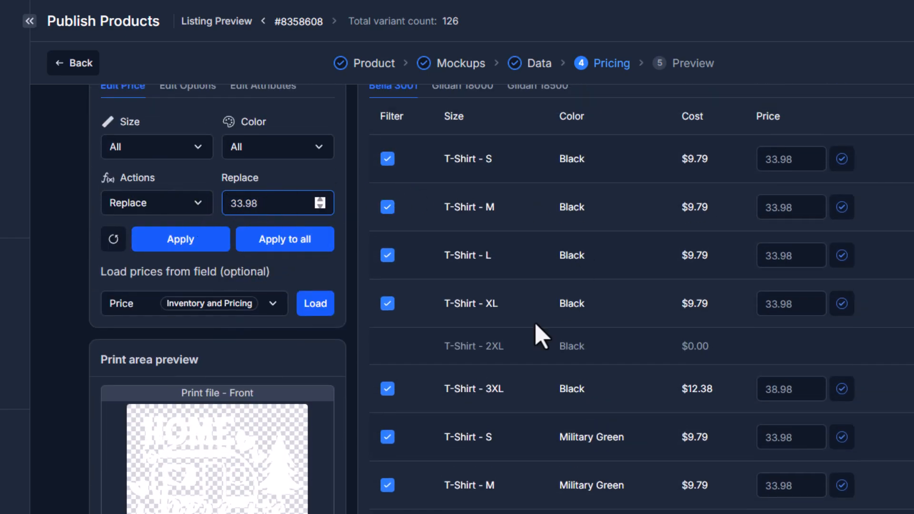
{"action": "left_click", "coordinate": [782, 158]}
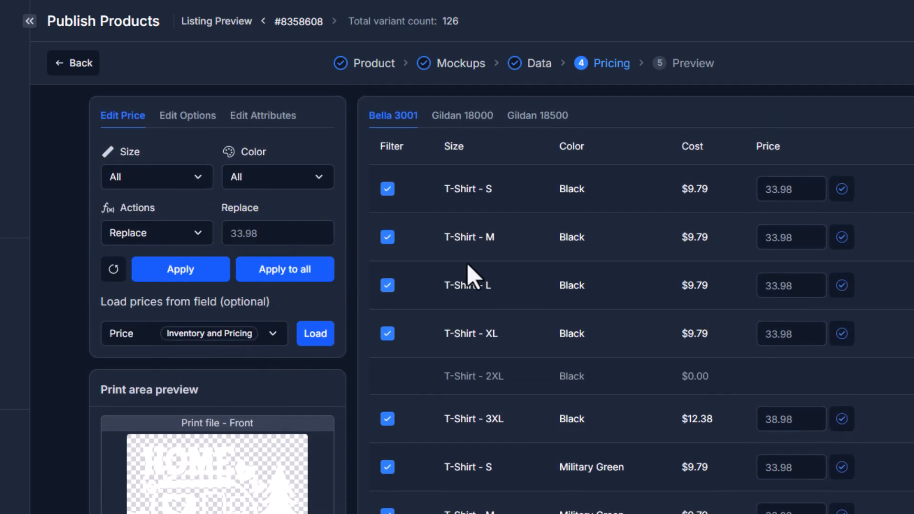
{"action": "left_click", "coordinate": [187, 115]}
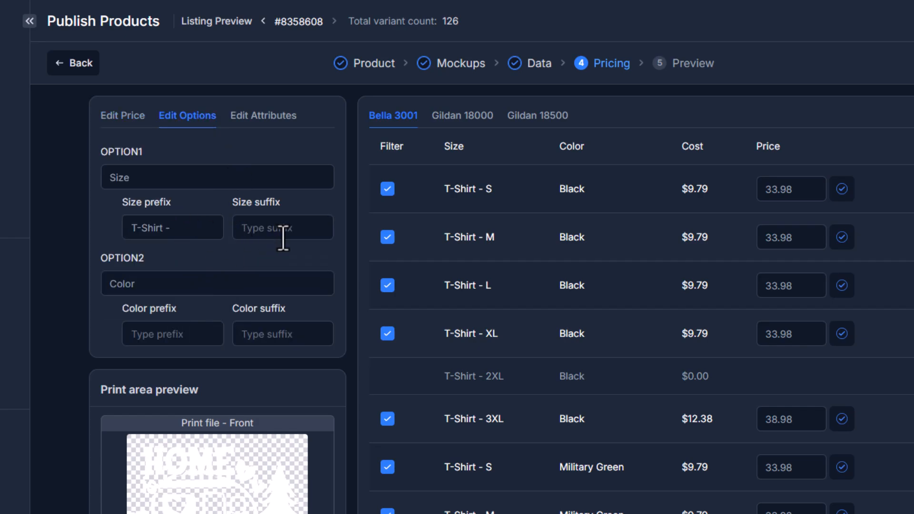
{"action": "double_click", "coordinate": [468, 188]}
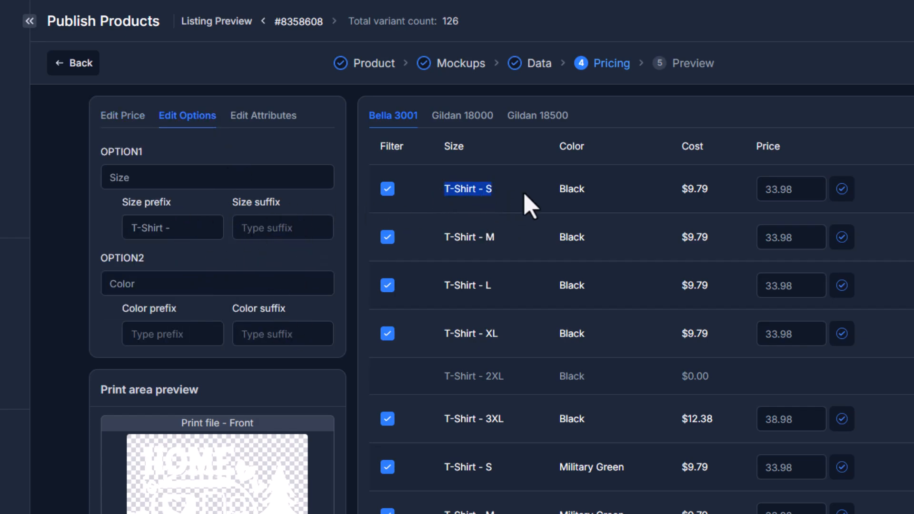
{"action": "left_click", "coordinate": [263, 115]}
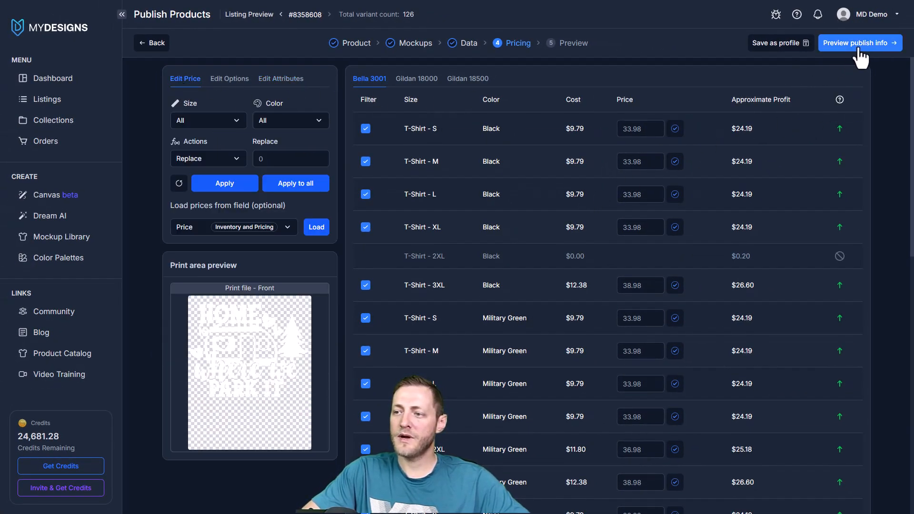
- Advance to the Preview step and read through the listing description
{"action": "left_click", "coordinate": [859, 42]}
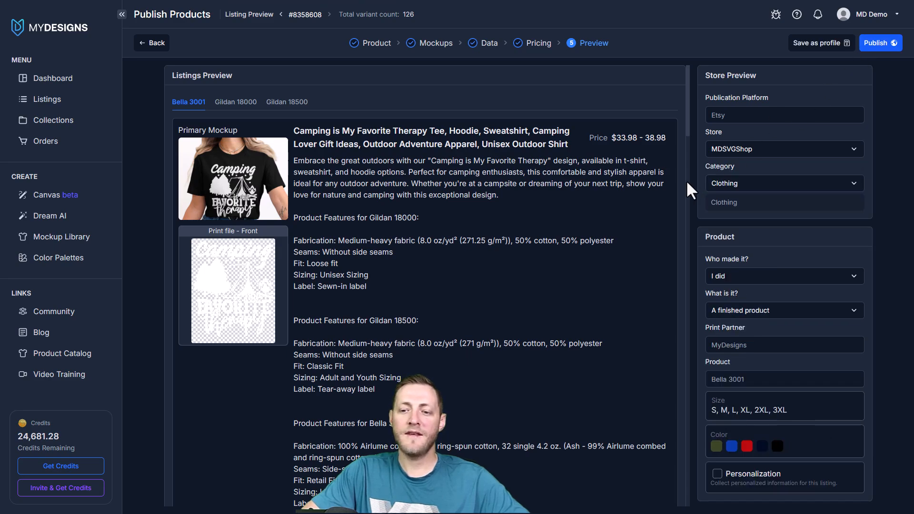
{"action": "mouse_move", "coordinate": [499, 235]}
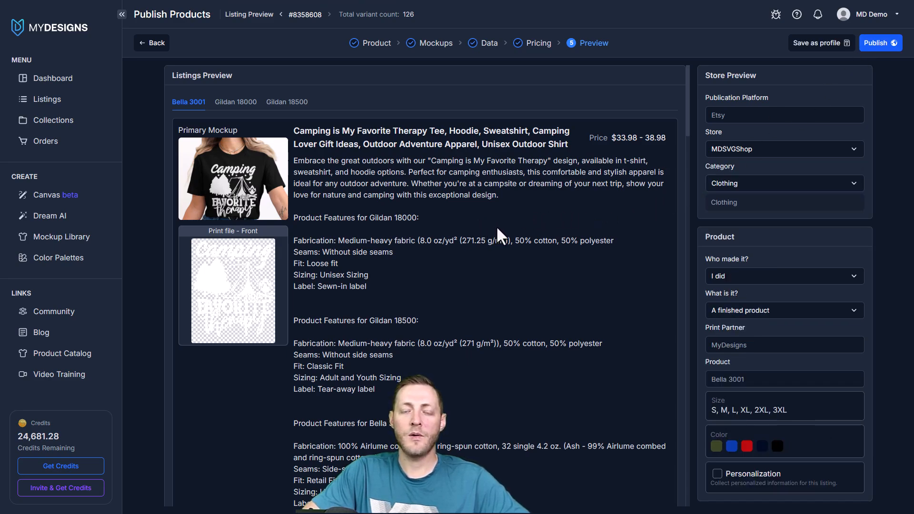
{"action": "mouse_move", "coordinate": [482, 234]}
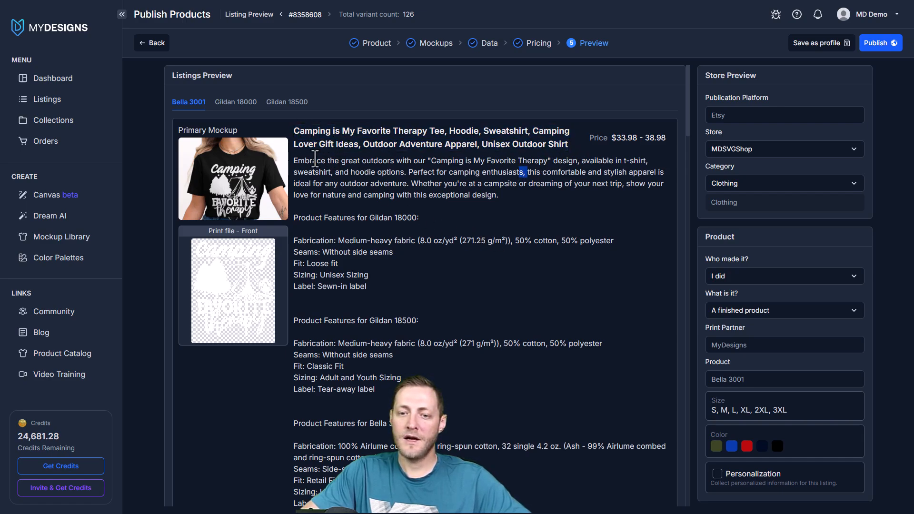
{"action": "left_click_drag", "start_coordinate": [313, 160], "coordinate": [443, 325]}
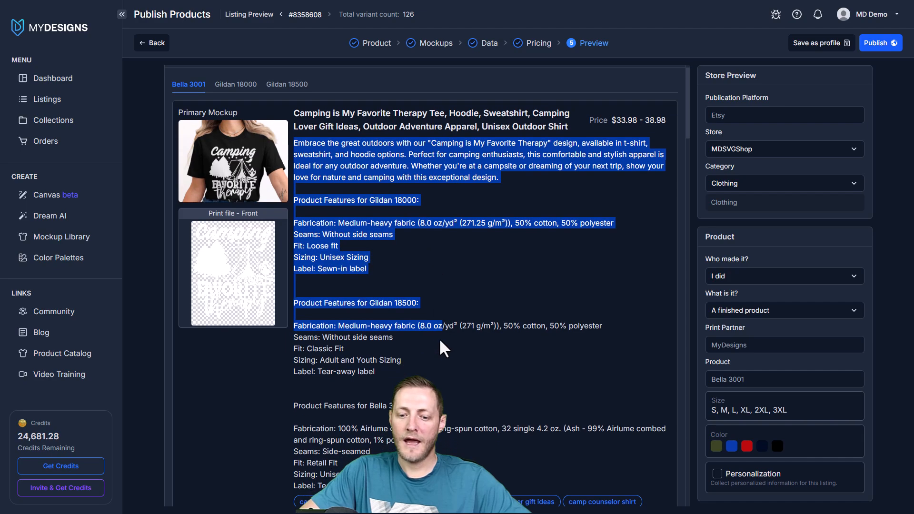
{"action": "scroll", "scroll_direction": "down", "scroll_amount": 3}
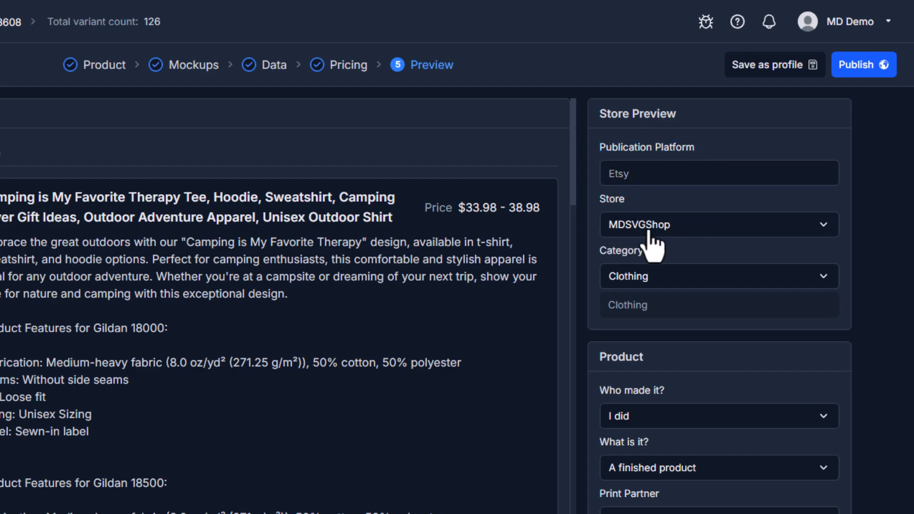
{"action": "mouse_move", "coordinate": [663, 270]}
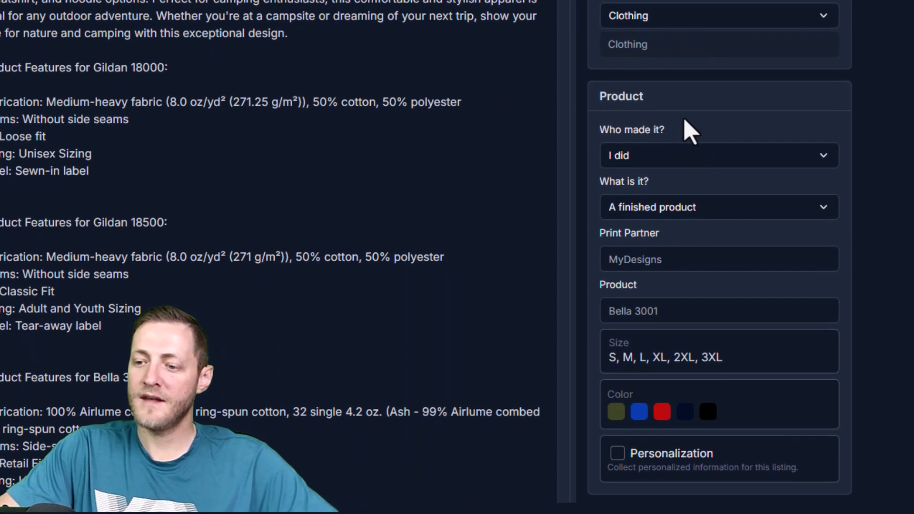
{"action": "mouse_move", "coordinate": [574, 278]}
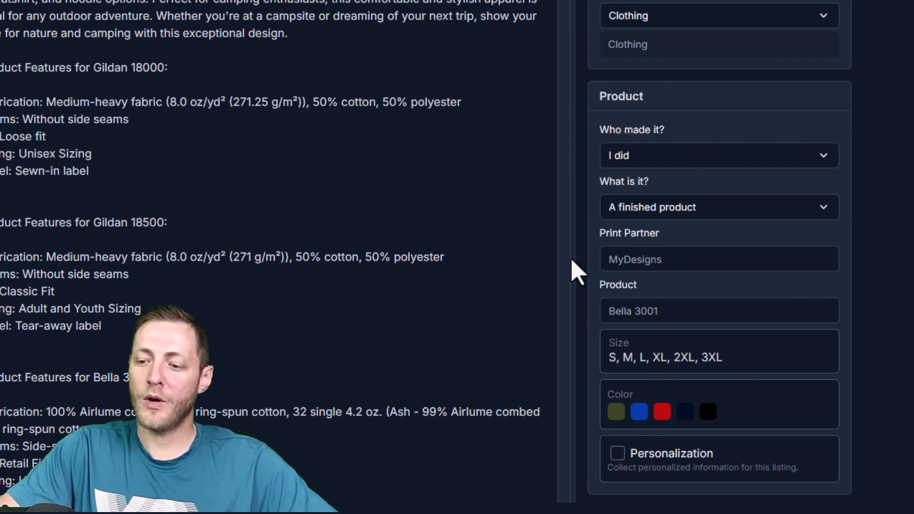
{"action": "mouse_move", "coordinate": [639, 359]}
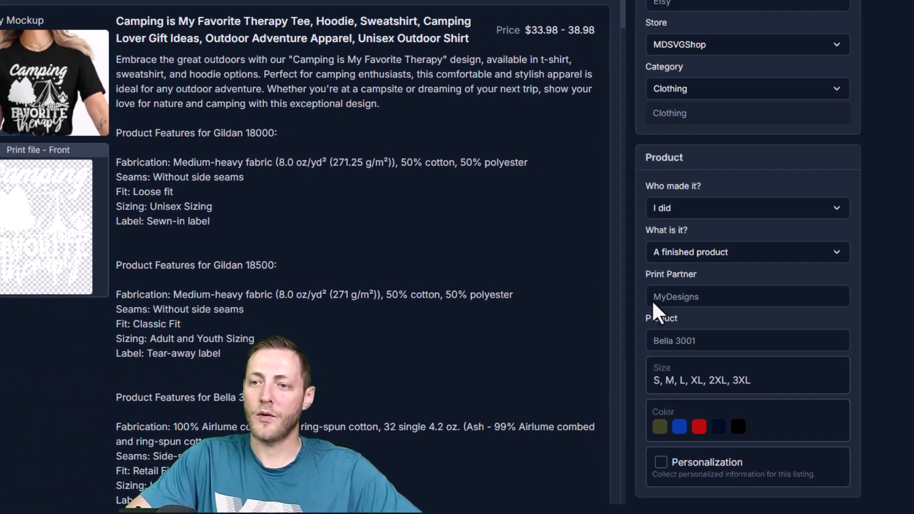
- Preview the Gildan 18500 and Gildan 18000 versions of the listing
{"action": "left_click", "coordinate": [286, 101]}
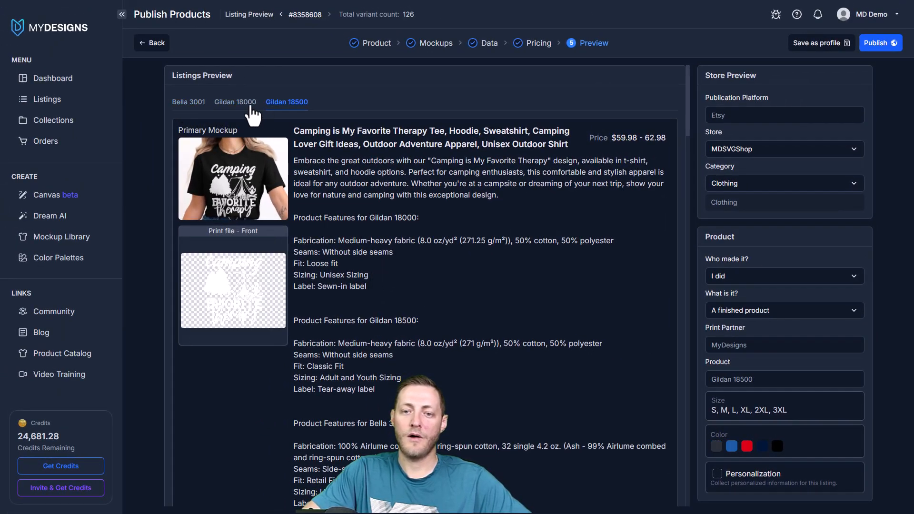
{"action": "left_click", "coordinate": [189, 102]}
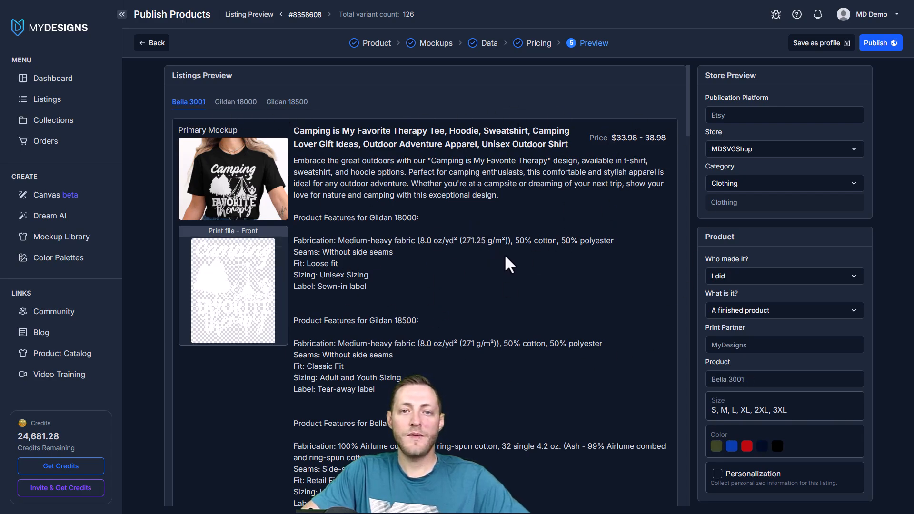
{"action": "mouse_move", "coordinate": [853, 49]}
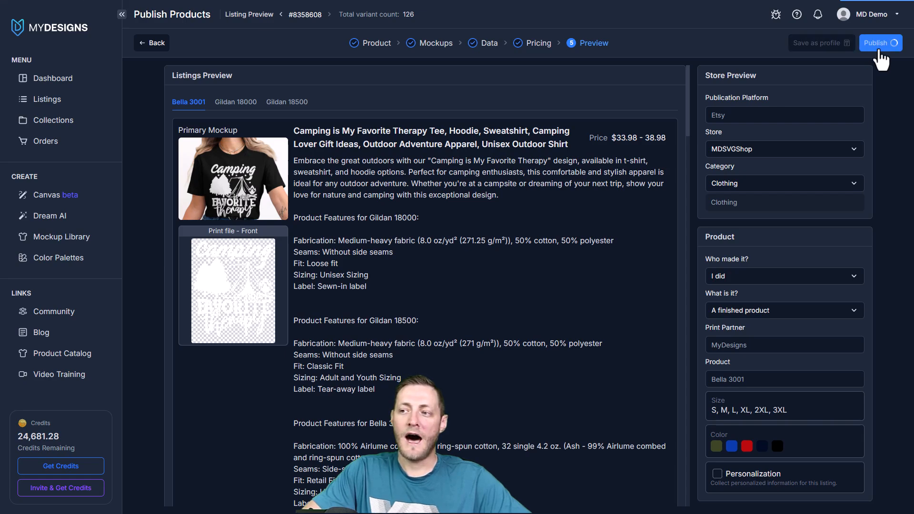
{"action": "mouse_move", "coordinate": [698, 192]}
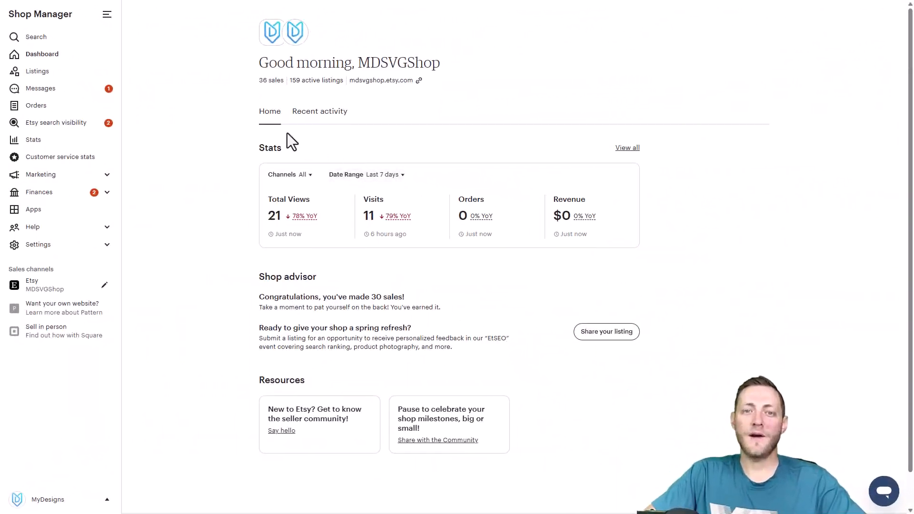
{"action": "mouse_move", "coordinate": [91, 69]}
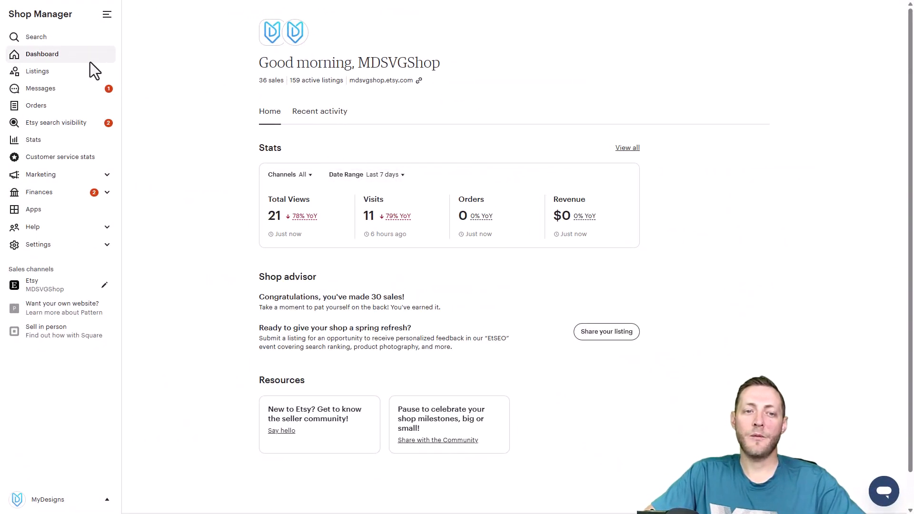
{"action": "mouse_move", "coordinate": [48, 81]}
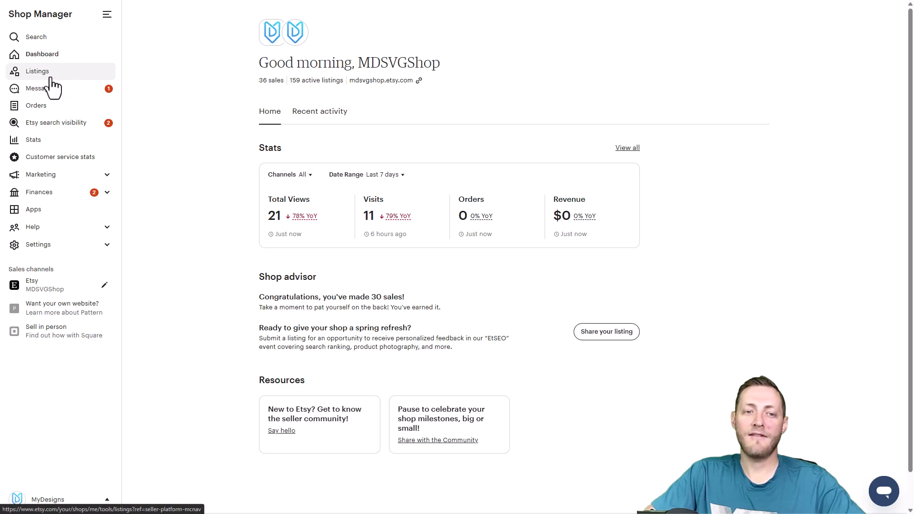
- Open the Listings page from the Shop Manager sidebar
{"action": "left_click", "coordinate": [38, 71]}
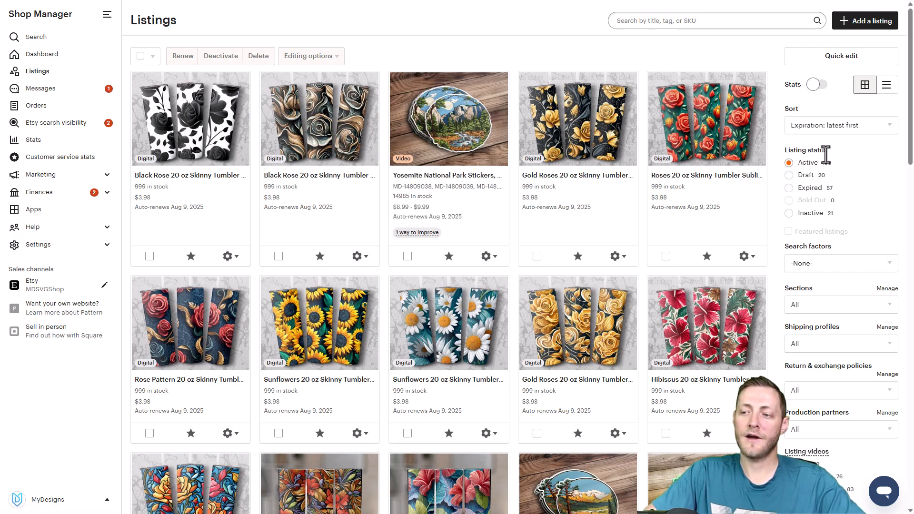
- Filter the shop's listings to show only drafts
{"action": "left_click", "coordinate": [788, 175]}
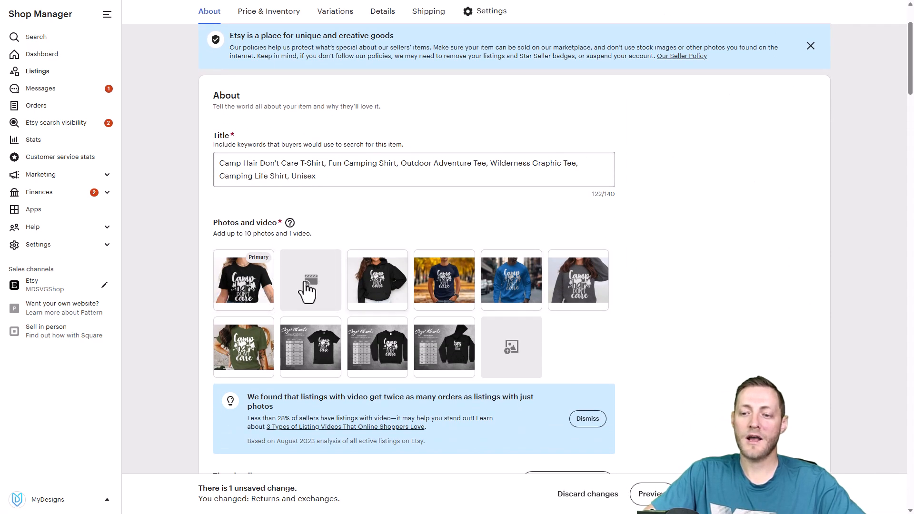
{"action": "scroll", "scroll_direction": "down", "scroll_amount": 3}
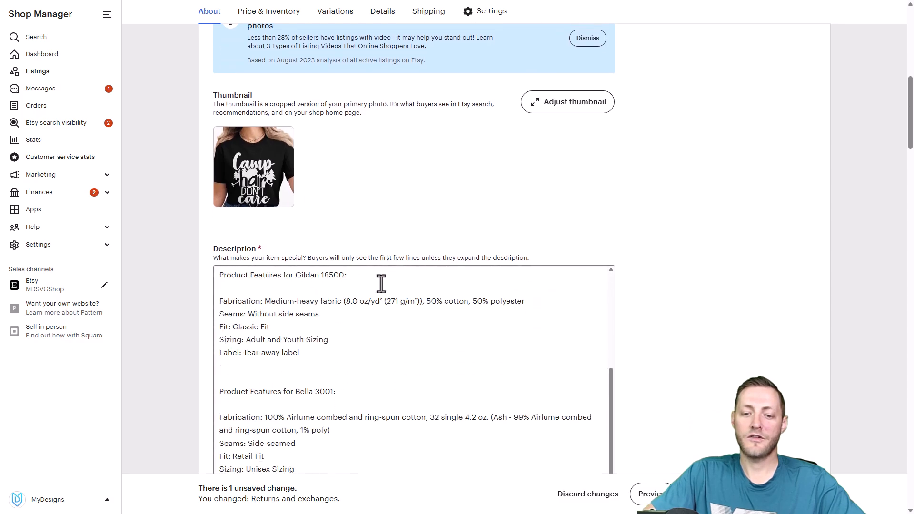
{"action": "left_click", "coordinate": [335, 11]}
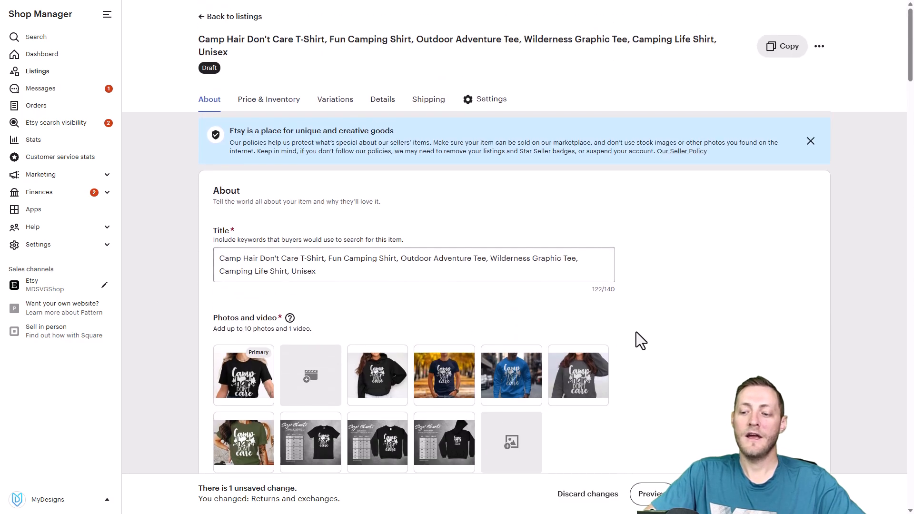
{"action": "mouse_move", "coordinate": [681, 447]}
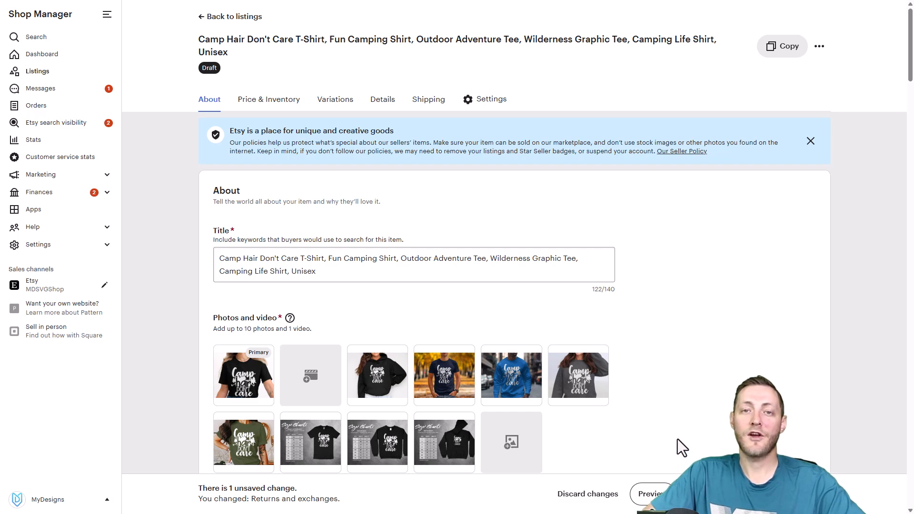
{"action": "mouse_move", "coordinate": [631, 417]}
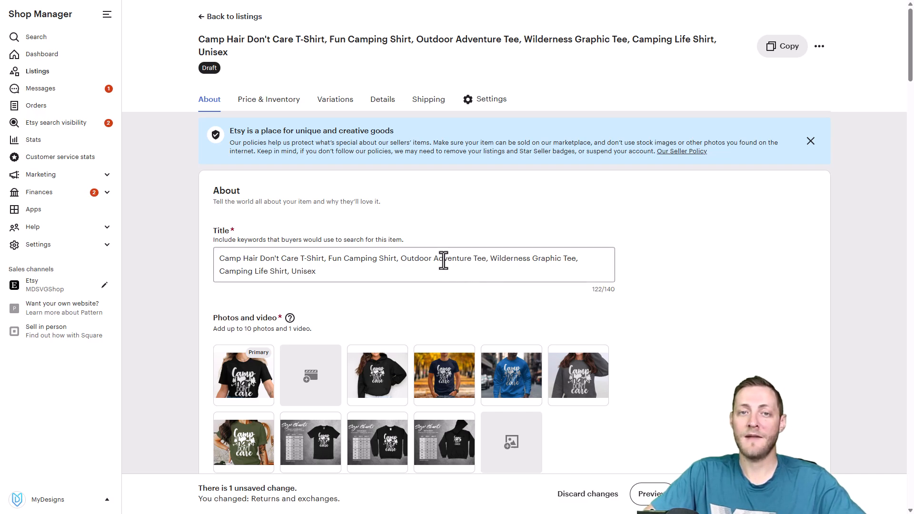
{"action": "mouse_move", "coordinate": [459, 273]}
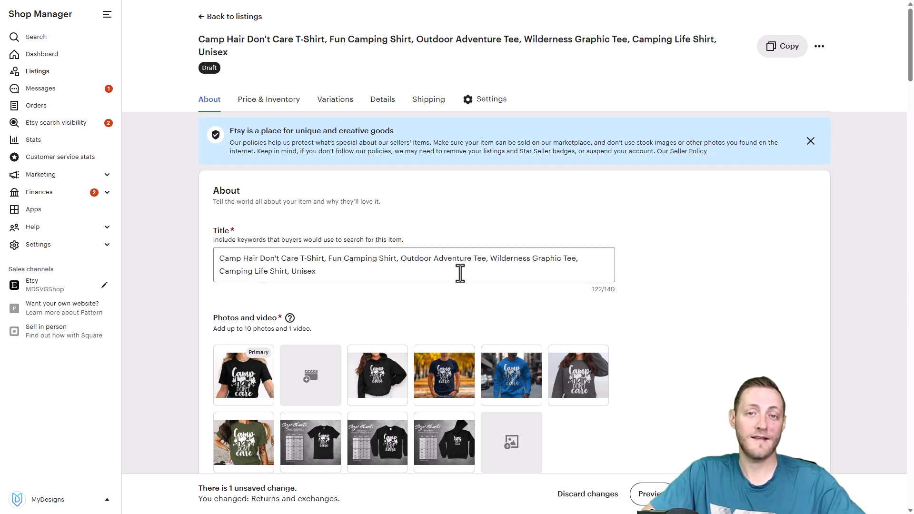